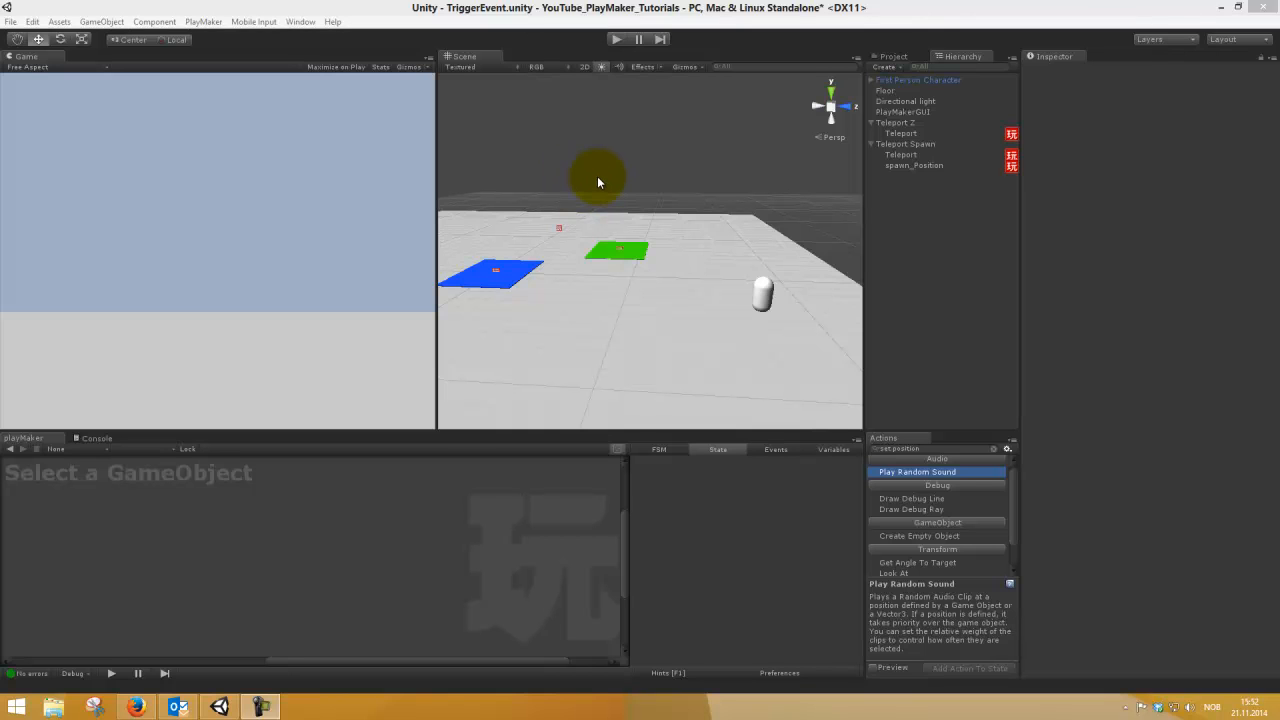
mouse_move(615, 177)
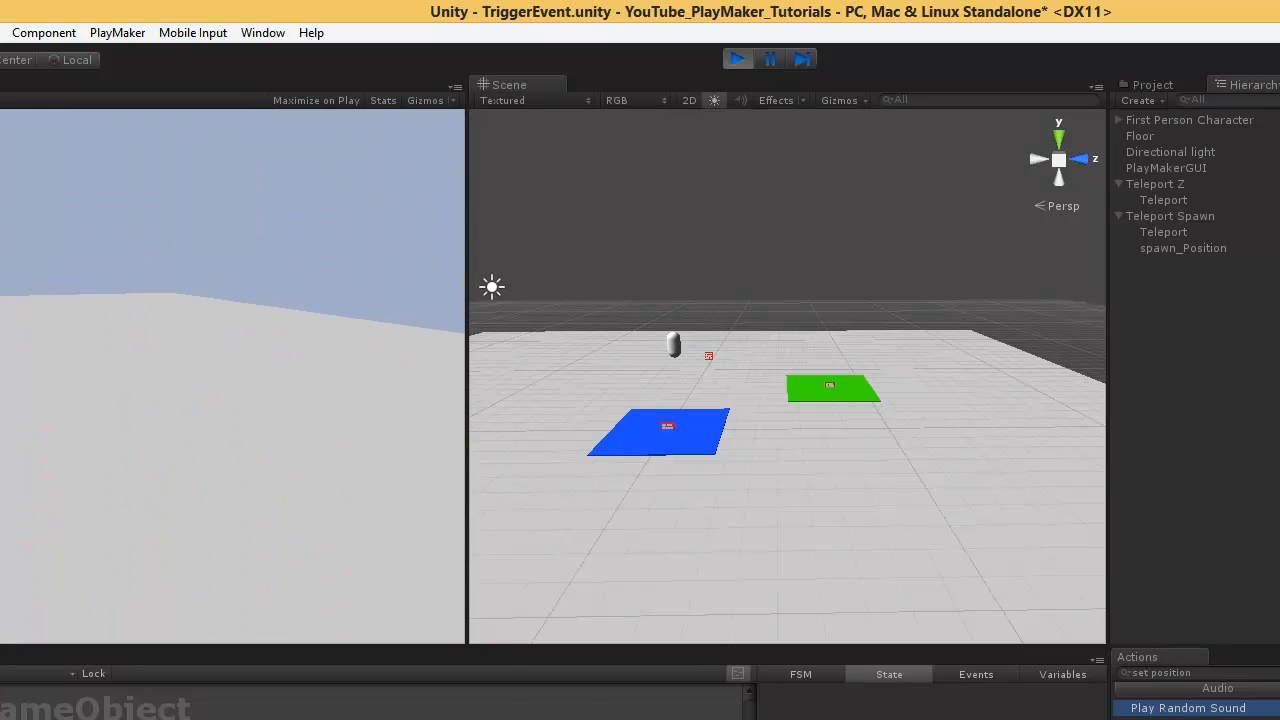
Create a cube pad scaled 5, 0.1, 5, name it Teleport, and duplicate it.
left_click(736, 58)
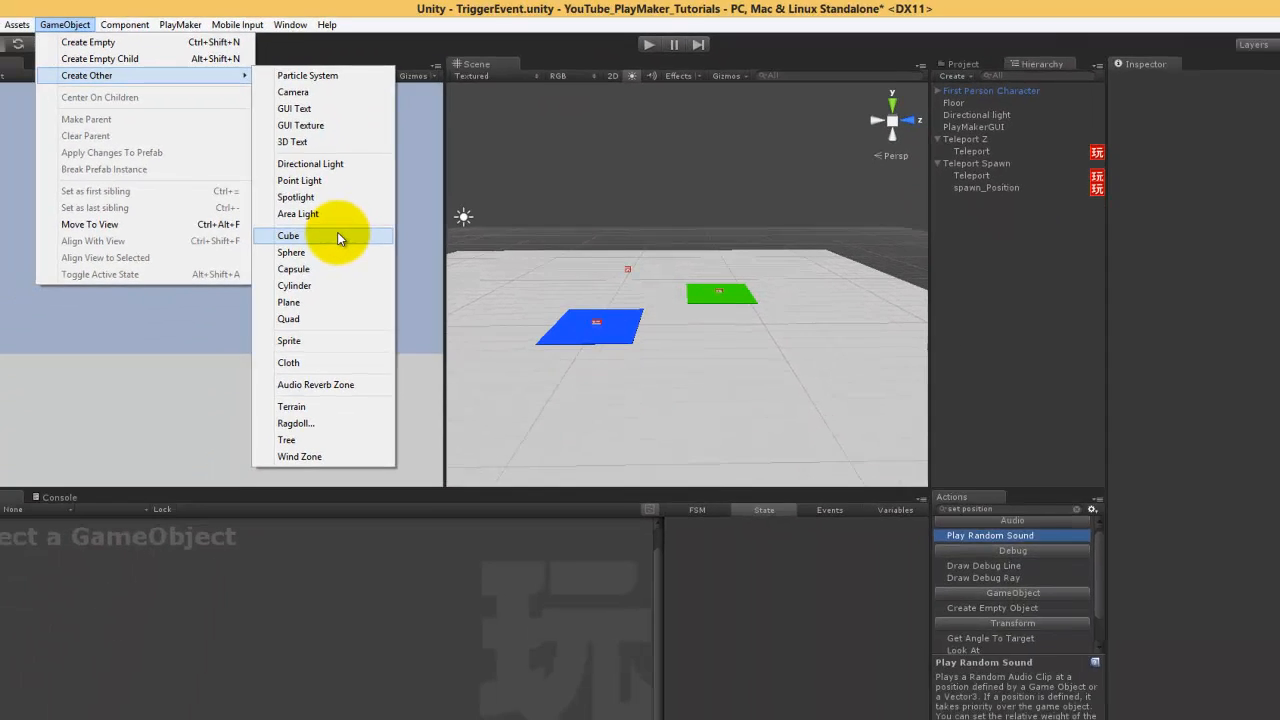
left_click(288, 235)
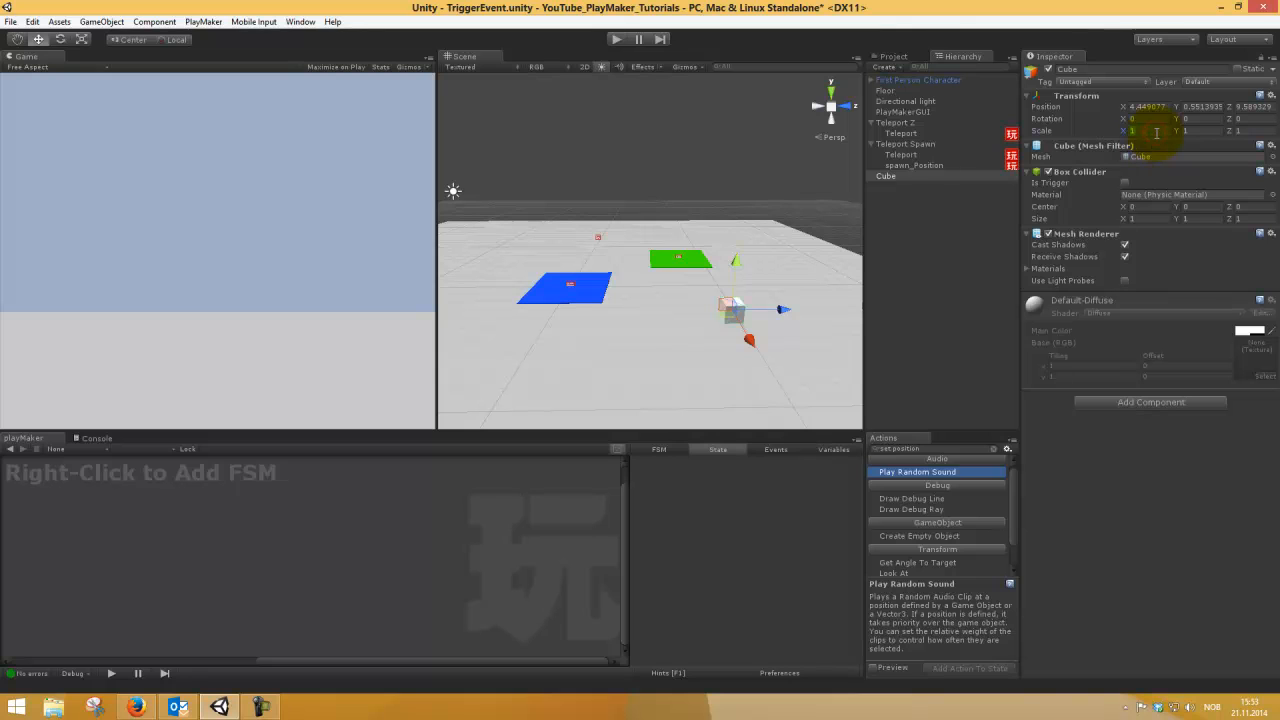
type("10")
left_click(1097, 69)
type("Teleport")
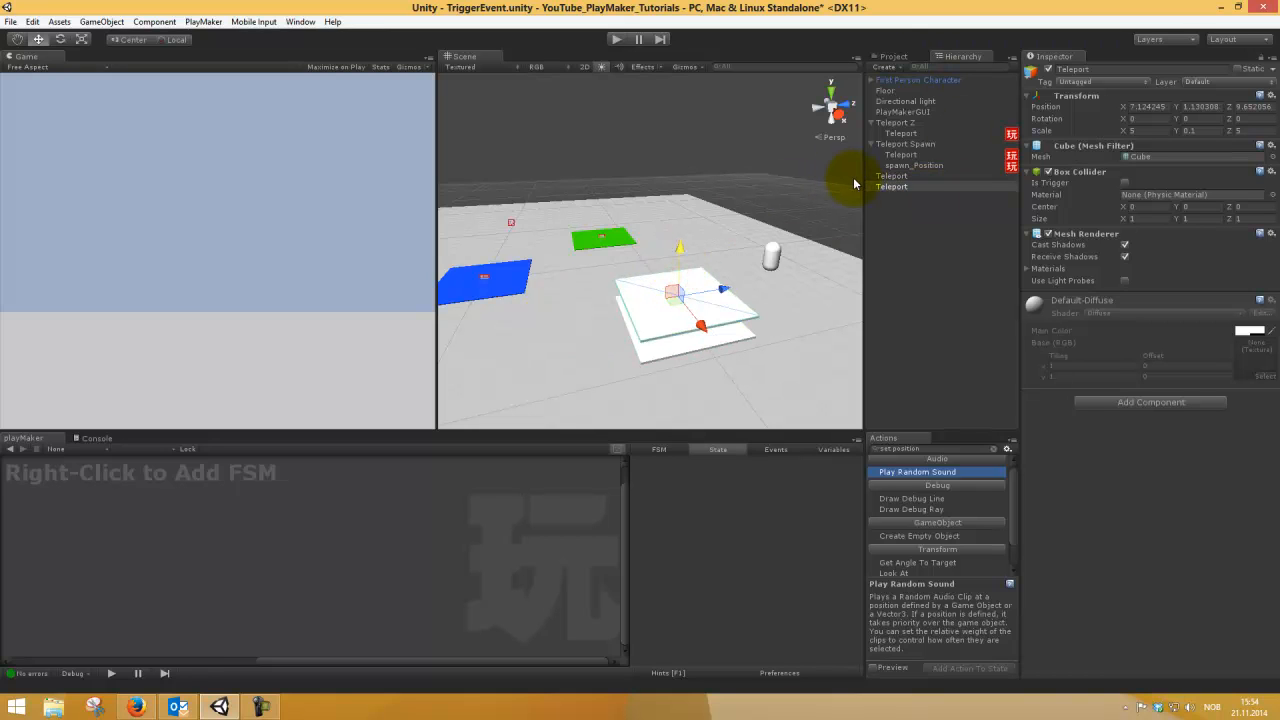
Rename the second Teleport pad to t_teleport_trigger and parent it under Teleport.
left_click(891, 186)
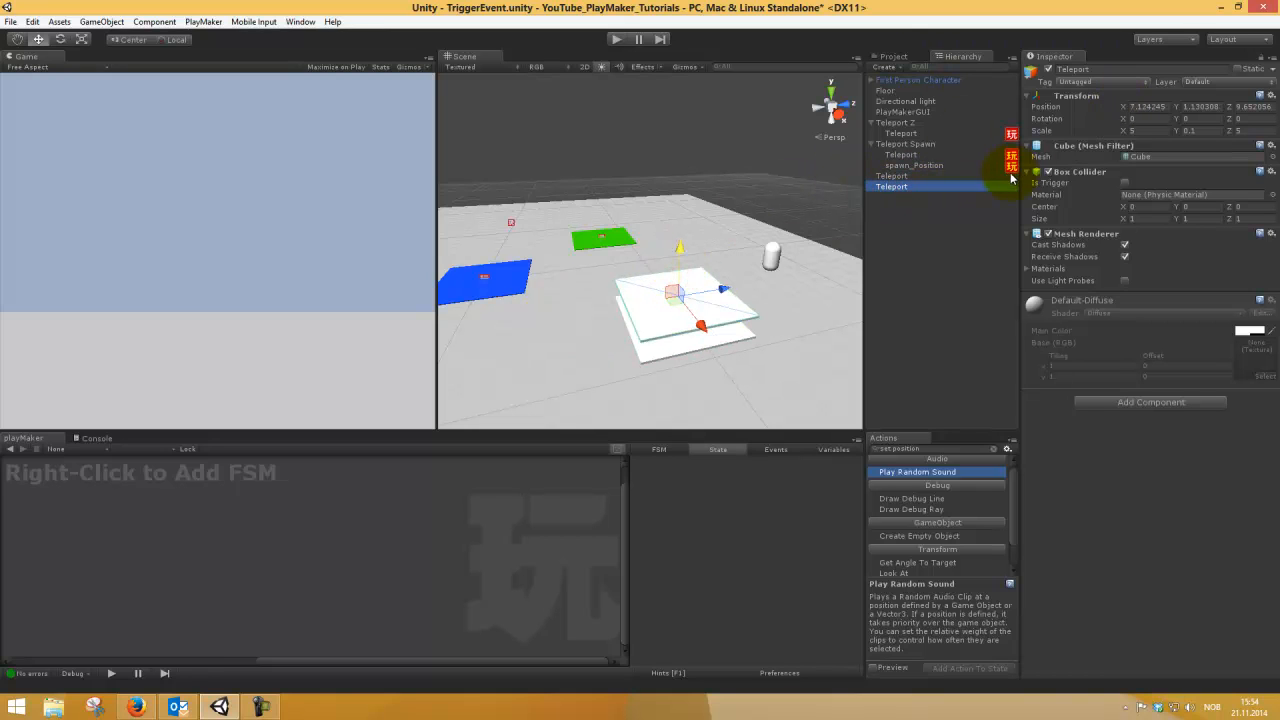
double_click(891, 187)
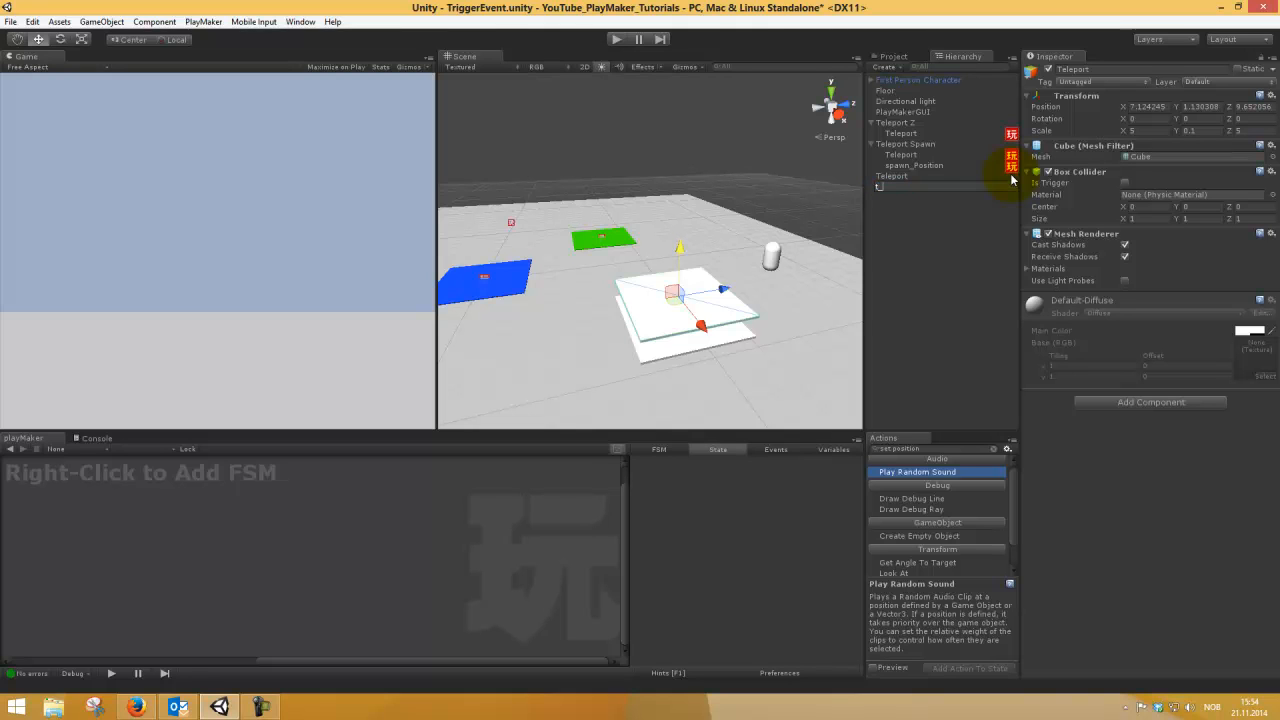
type("t_teleport_trigg")
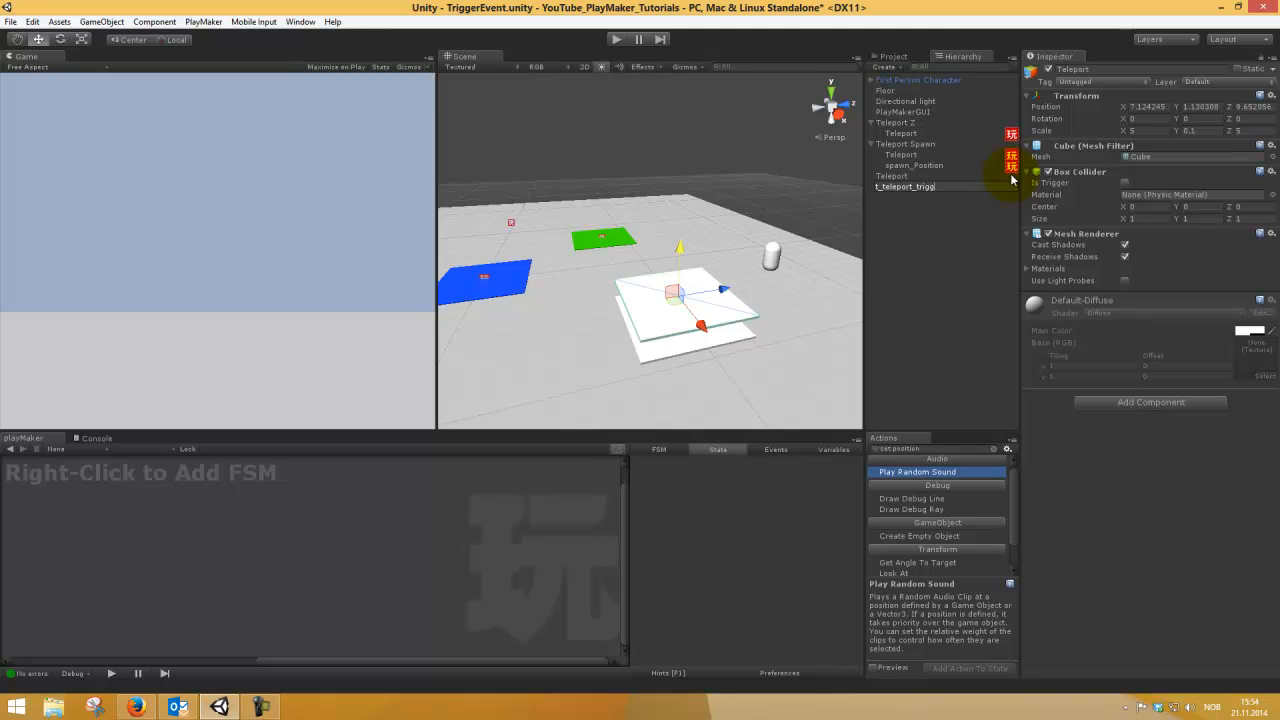
left_click(905, 187)
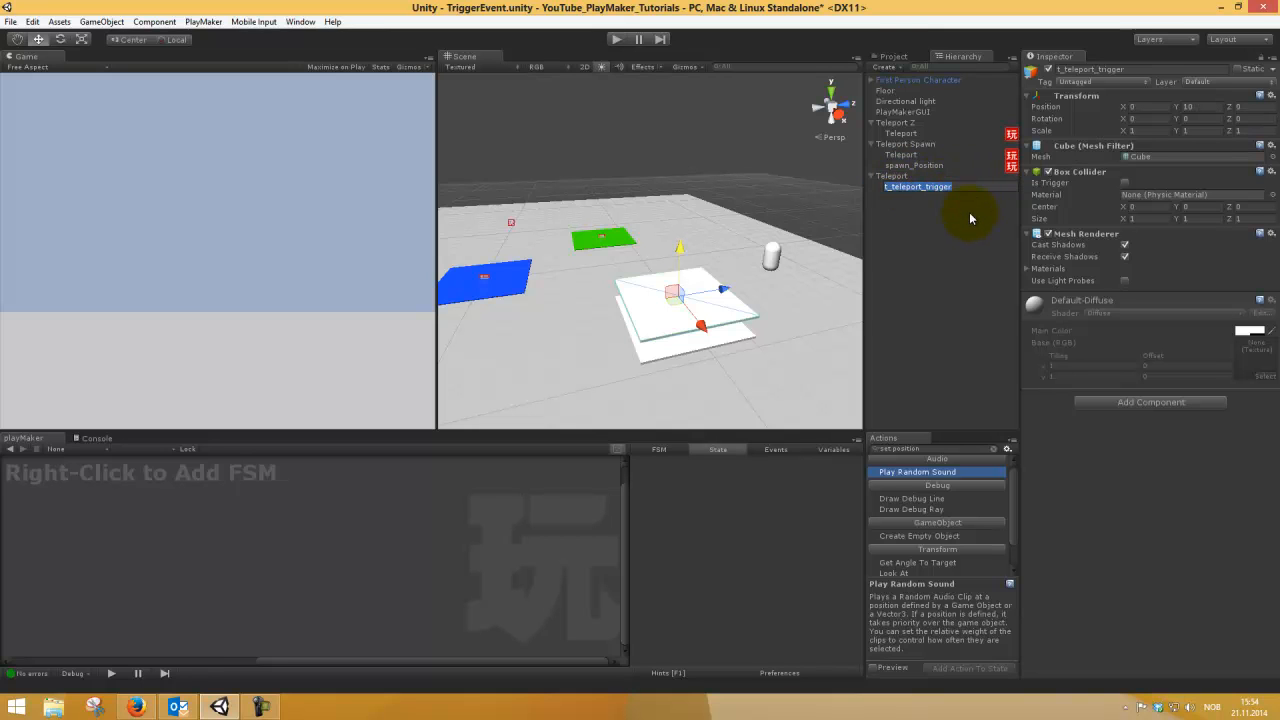
left_click(917, 186)
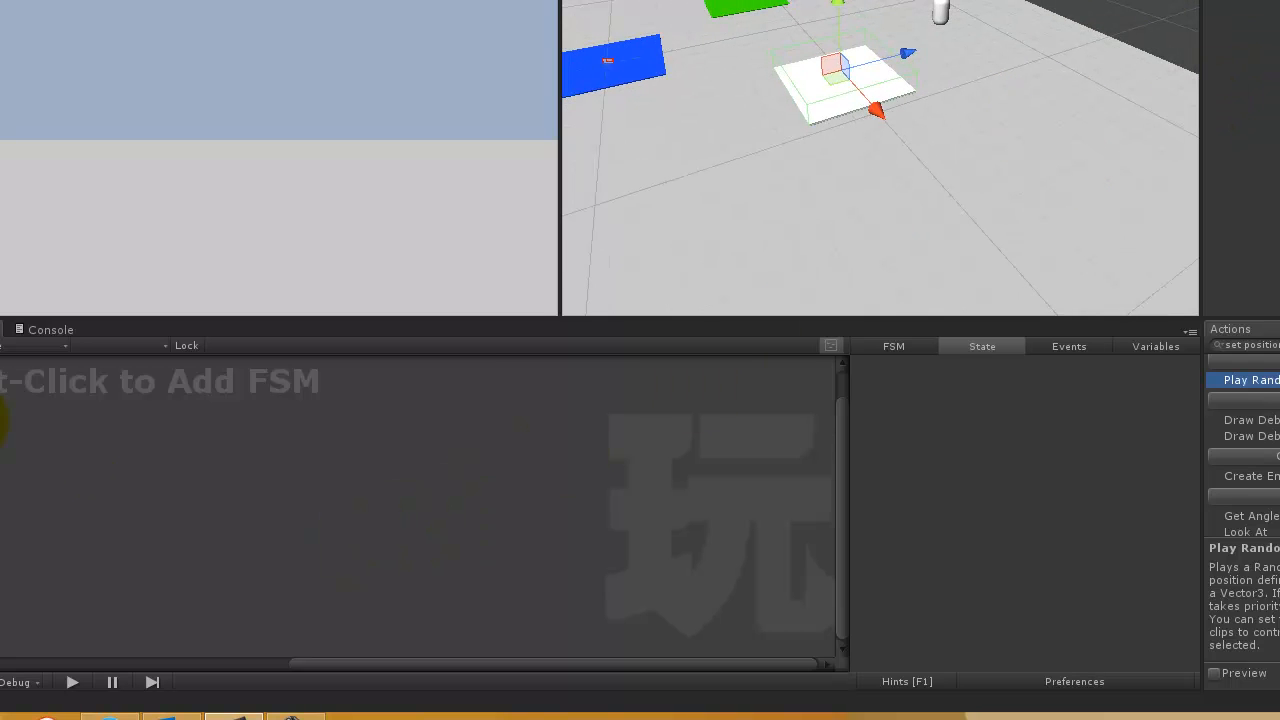
Add an FSM whose first state is 'Has Player Entered TriggeR?' and search trigger actions.
left_click(28, 462)
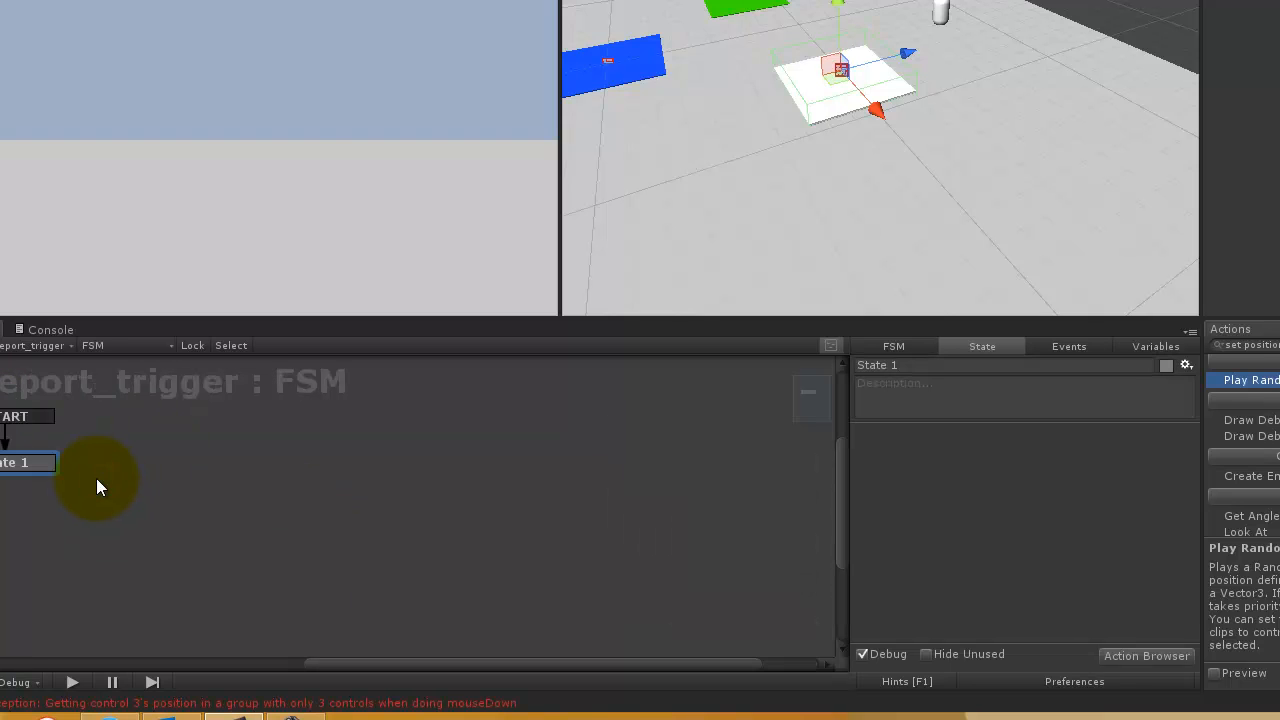
left_click(895, 364)
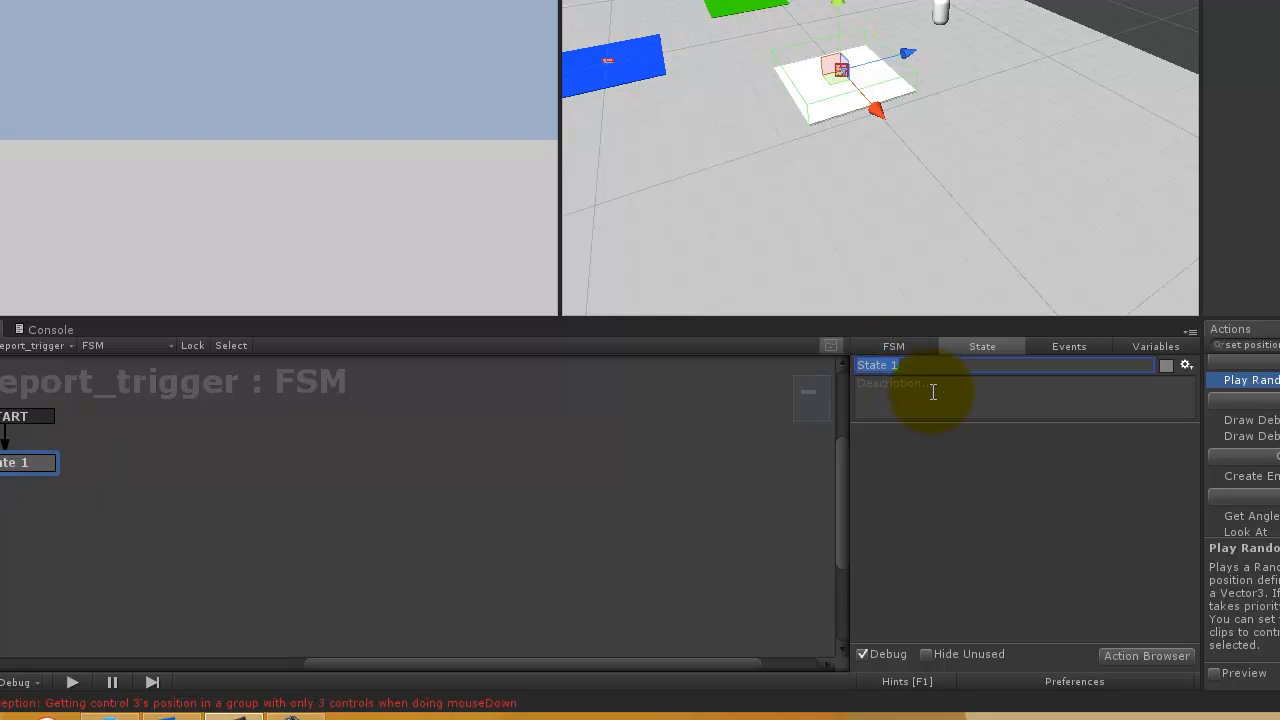
type("Has Player Entered")
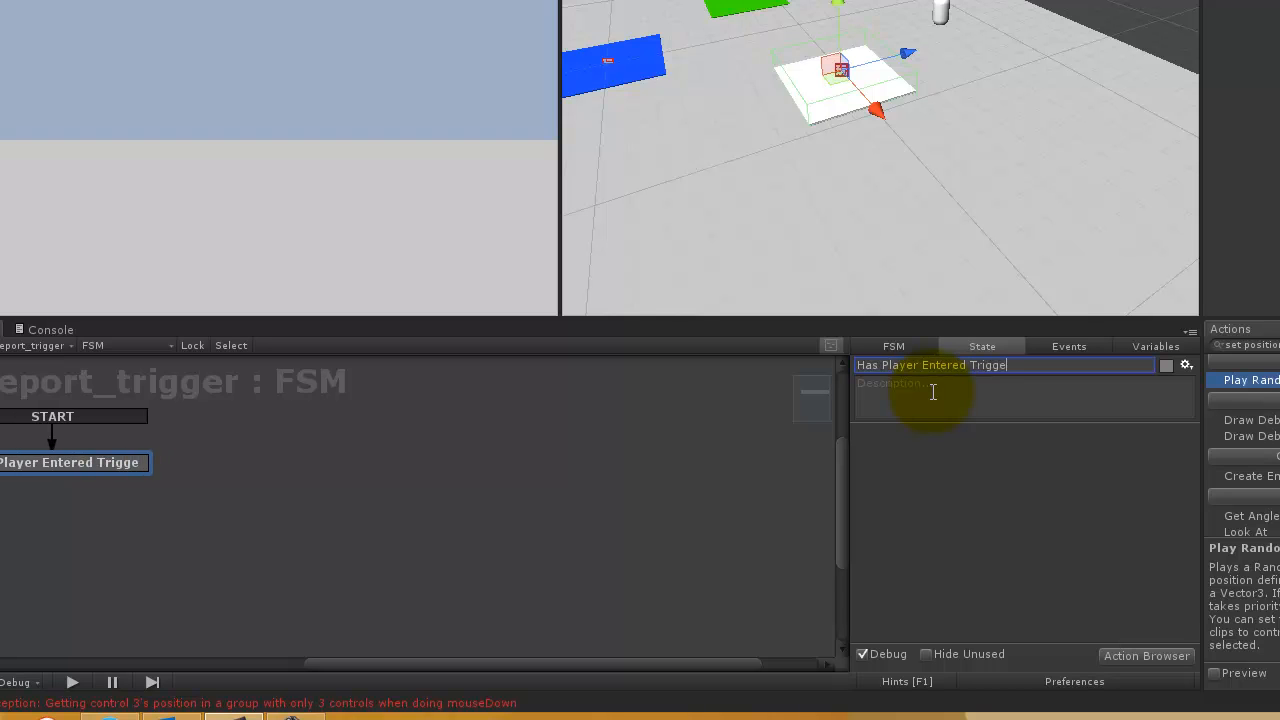
type("R?")
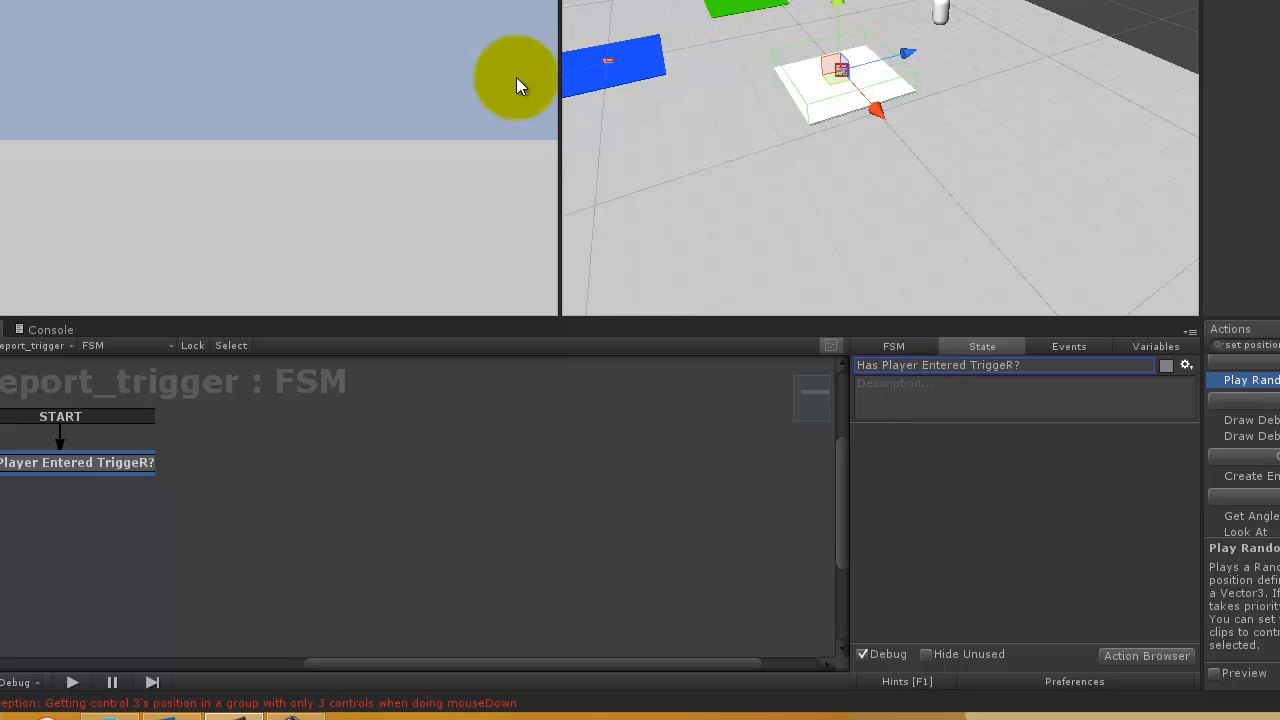
left_click(75, 463)
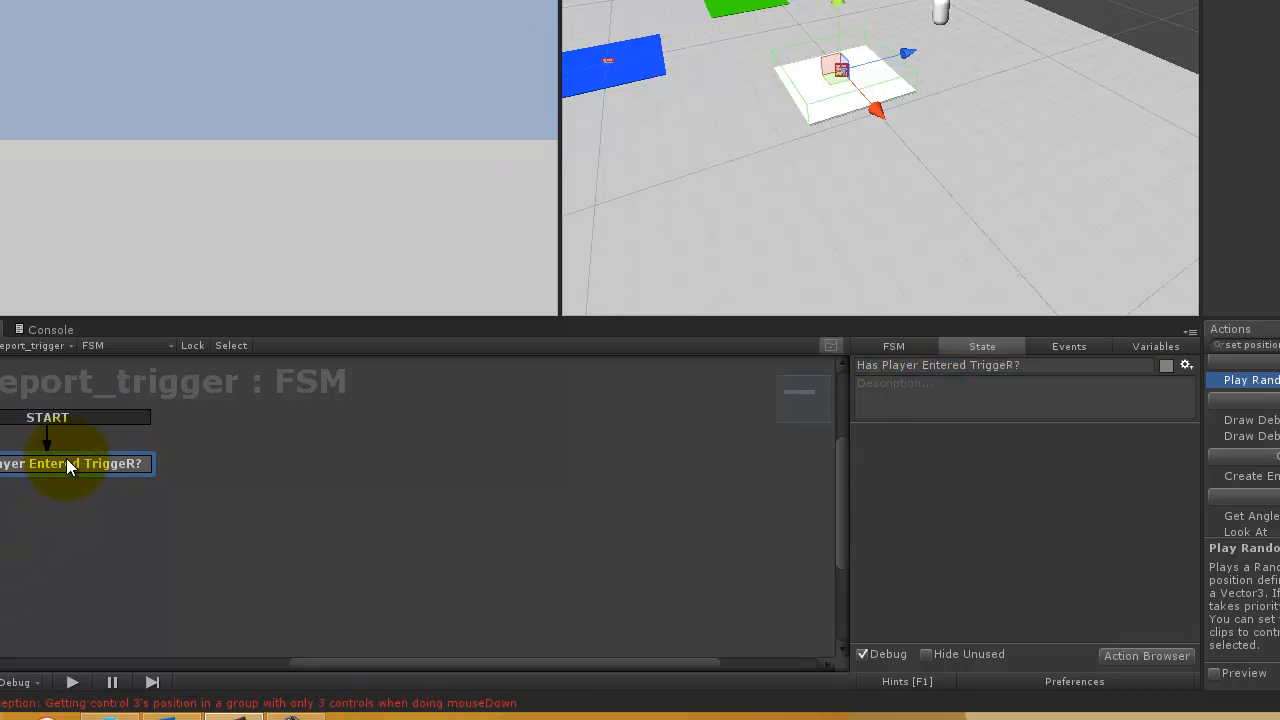
left_click(1069, 346)
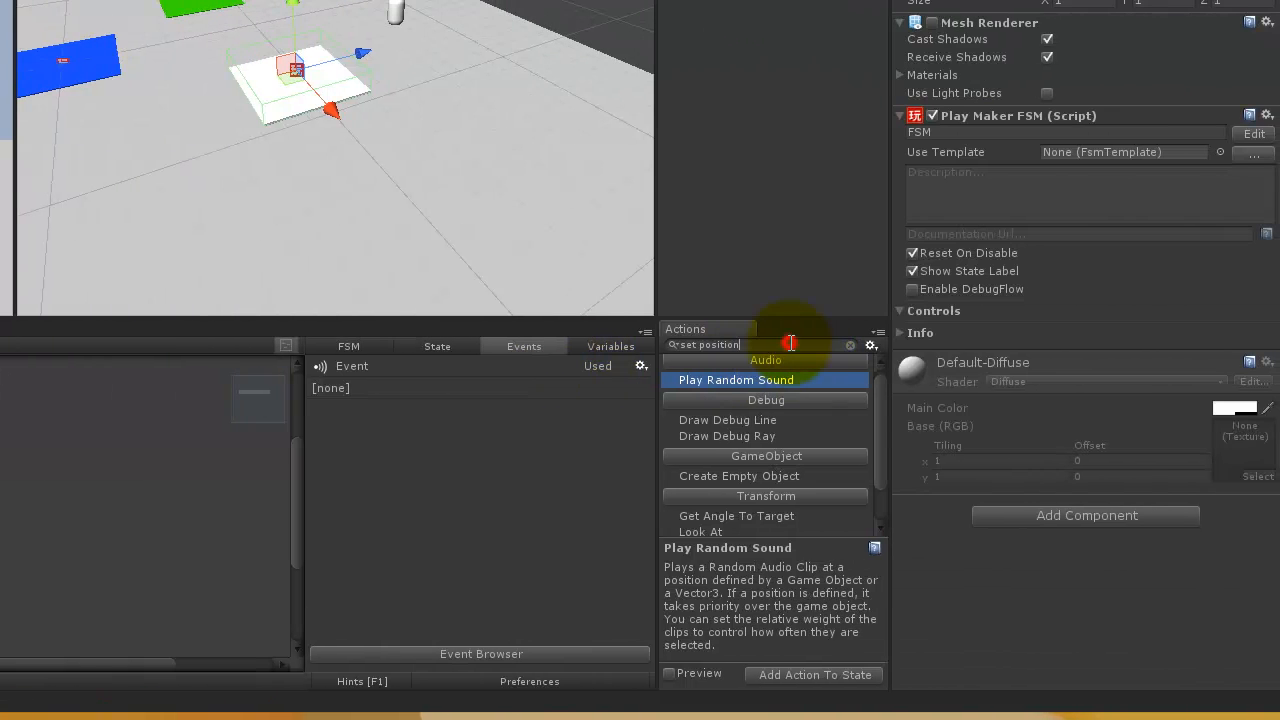
type("trigger")
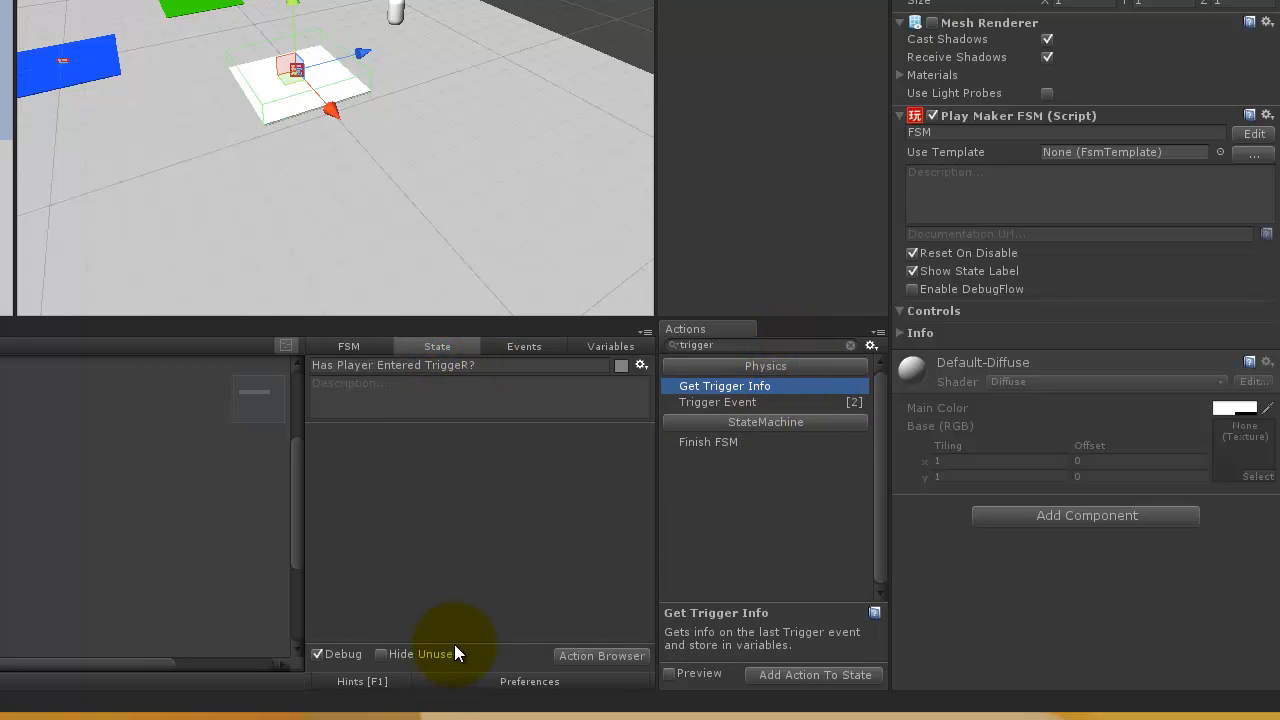
Add a Yes event and a new state named Teleport Player.
left_click(524, 346)
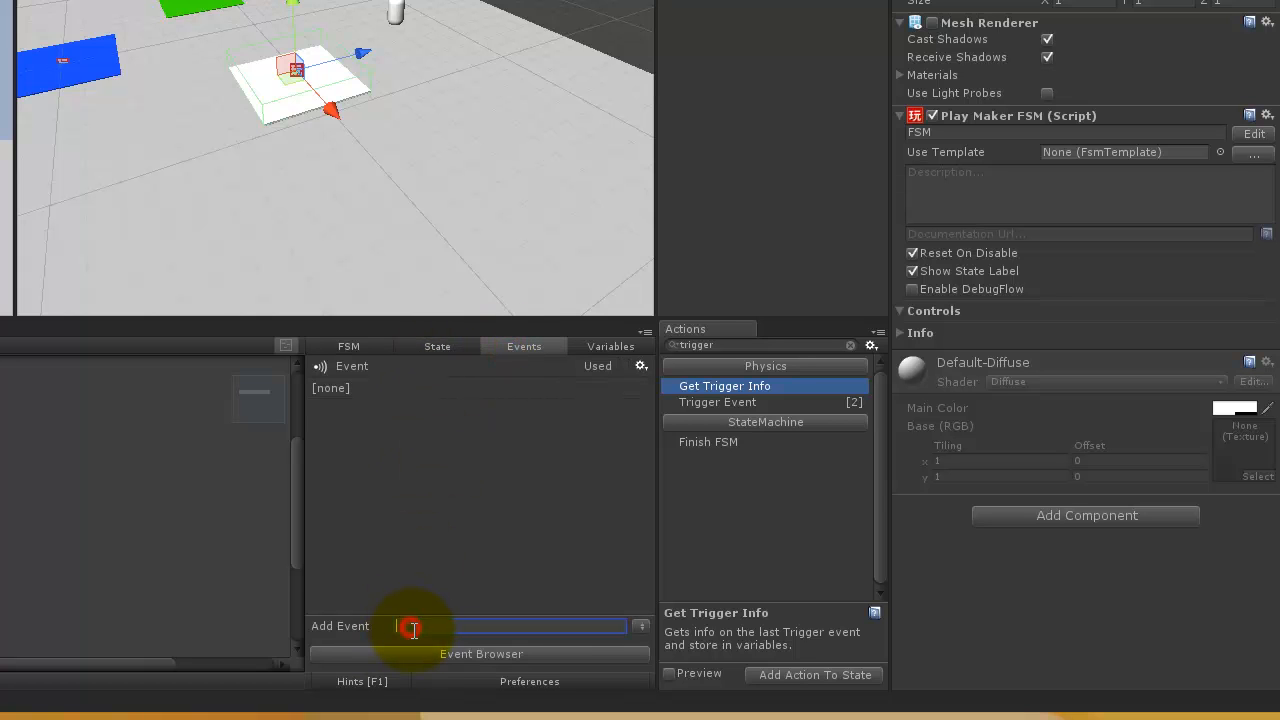
type("Yes")
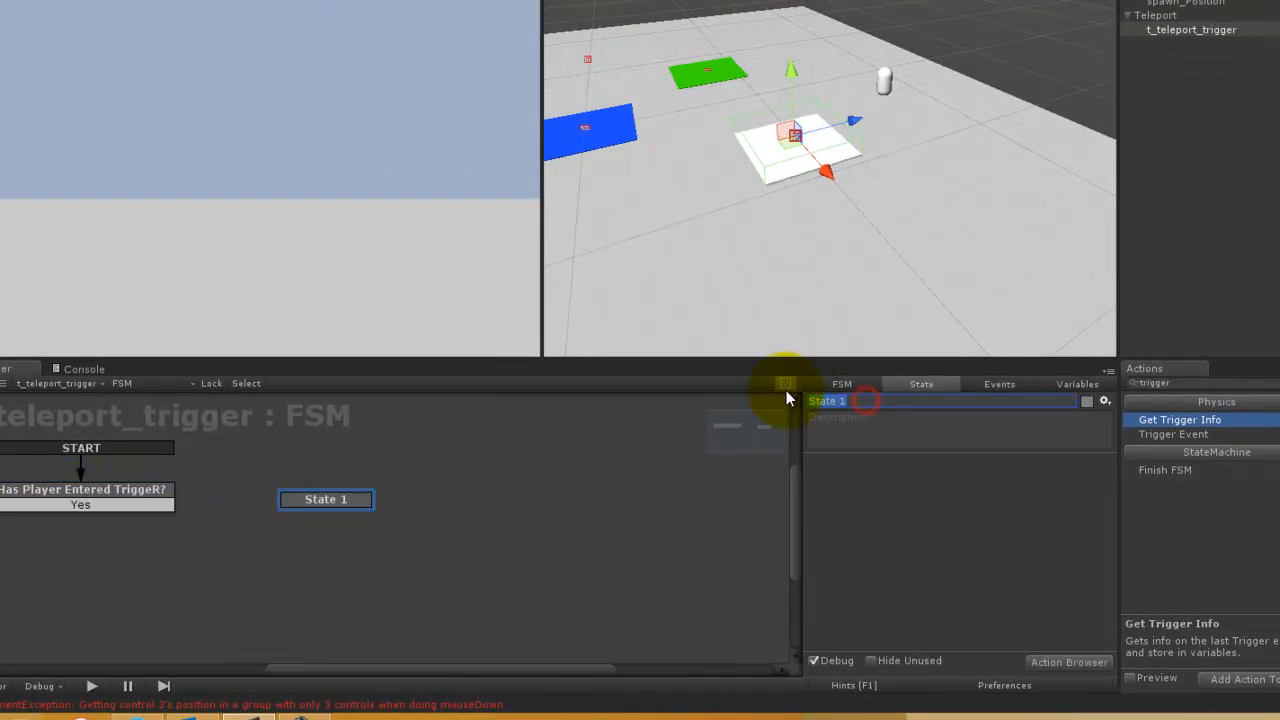
type("Teleport")
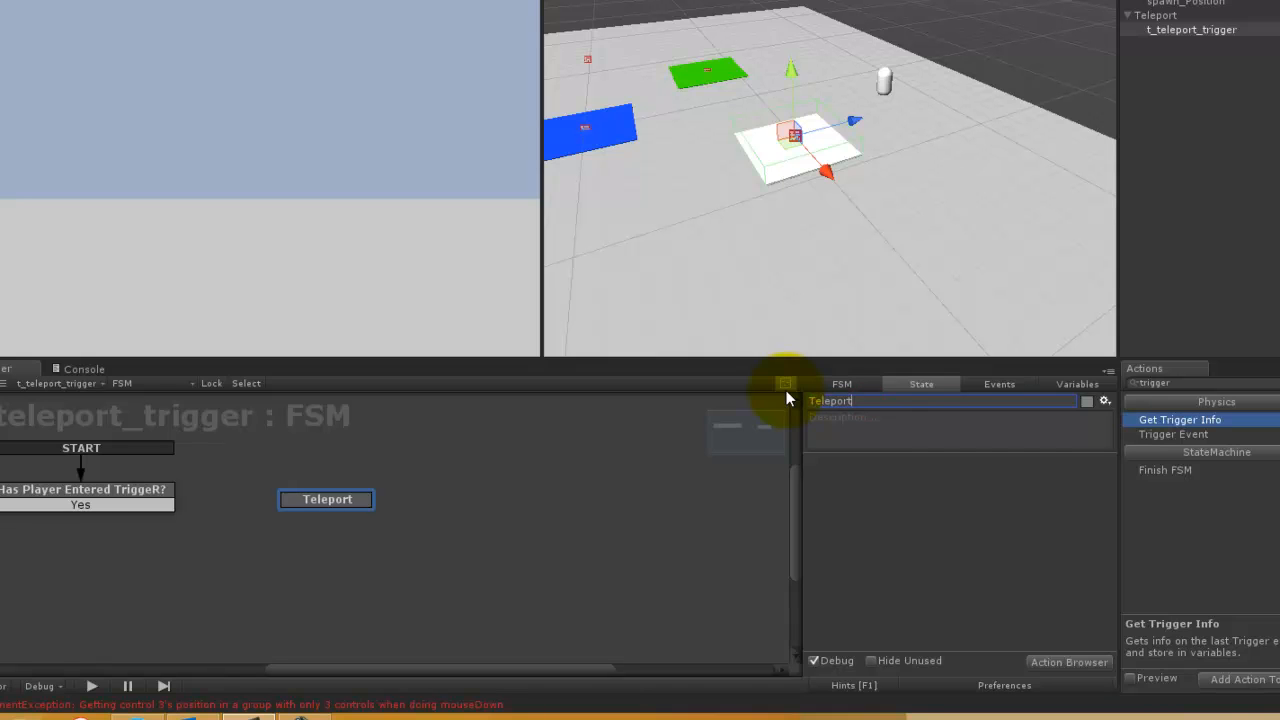
type("Player")
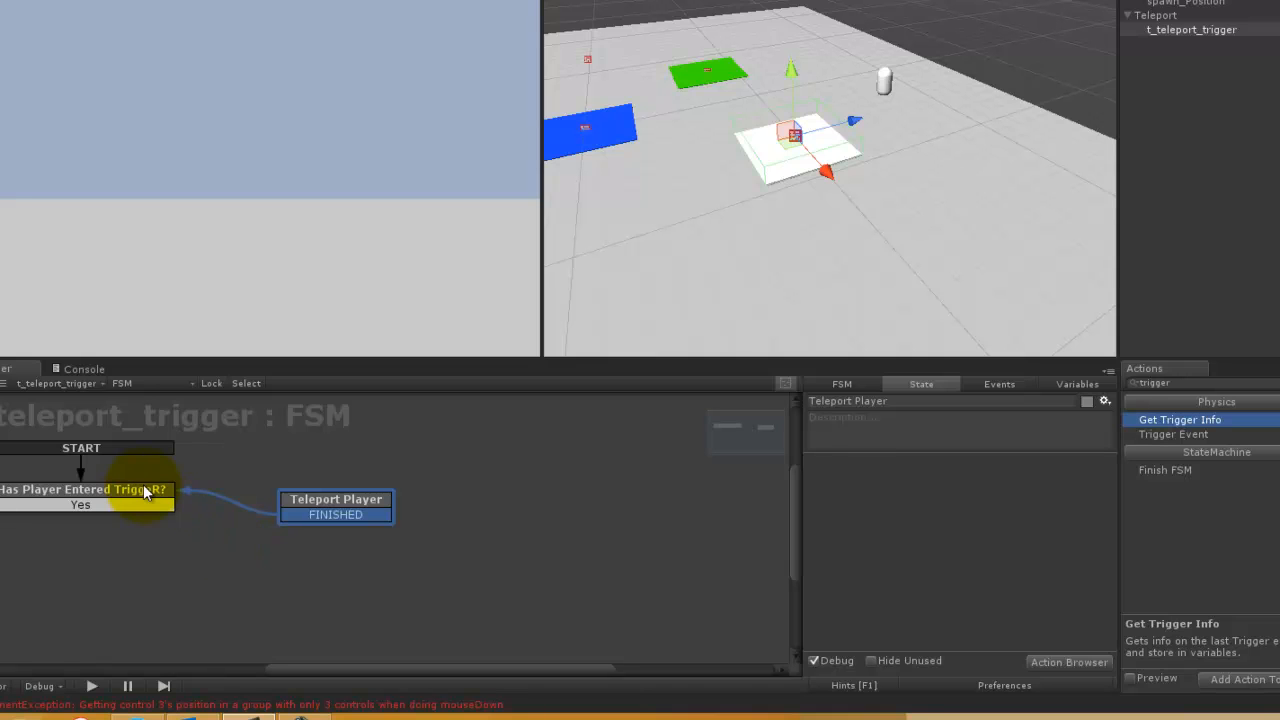
Link the states via Yes, align Teleport Player with the first state, and colour it green.
left_click(80, 489)
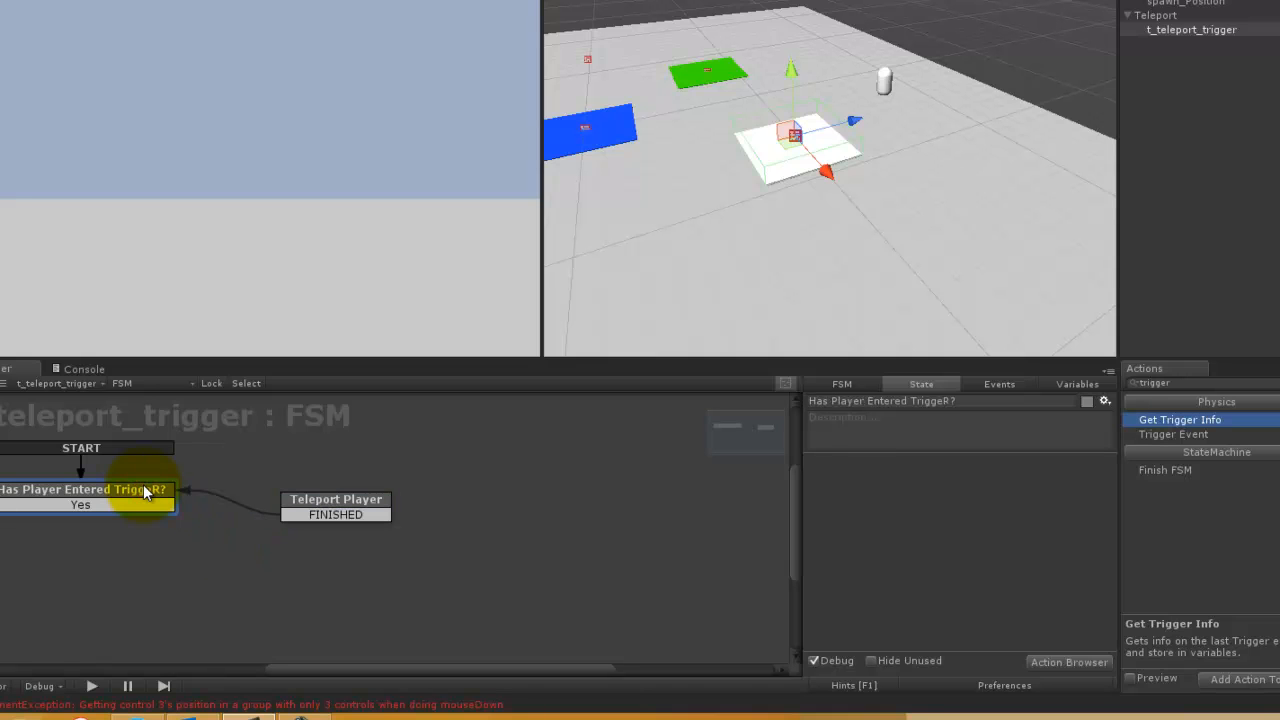
left_click(336, 500)
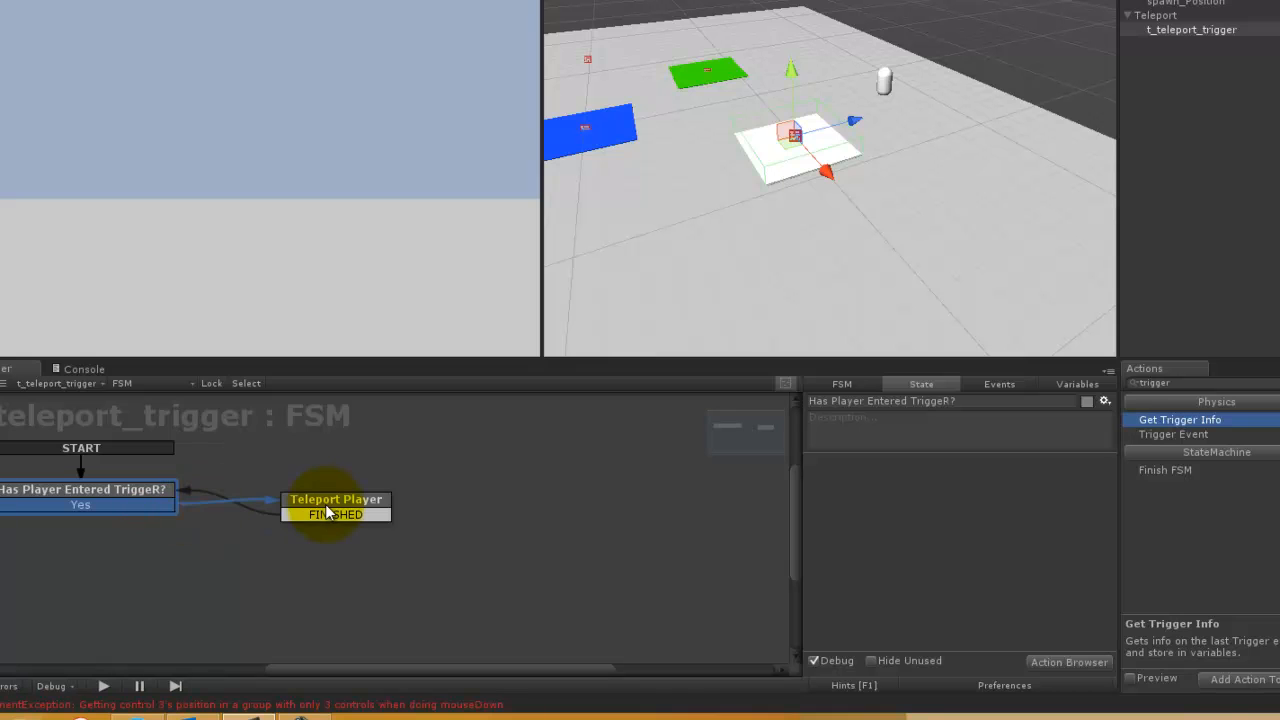
left_click(335, 499)
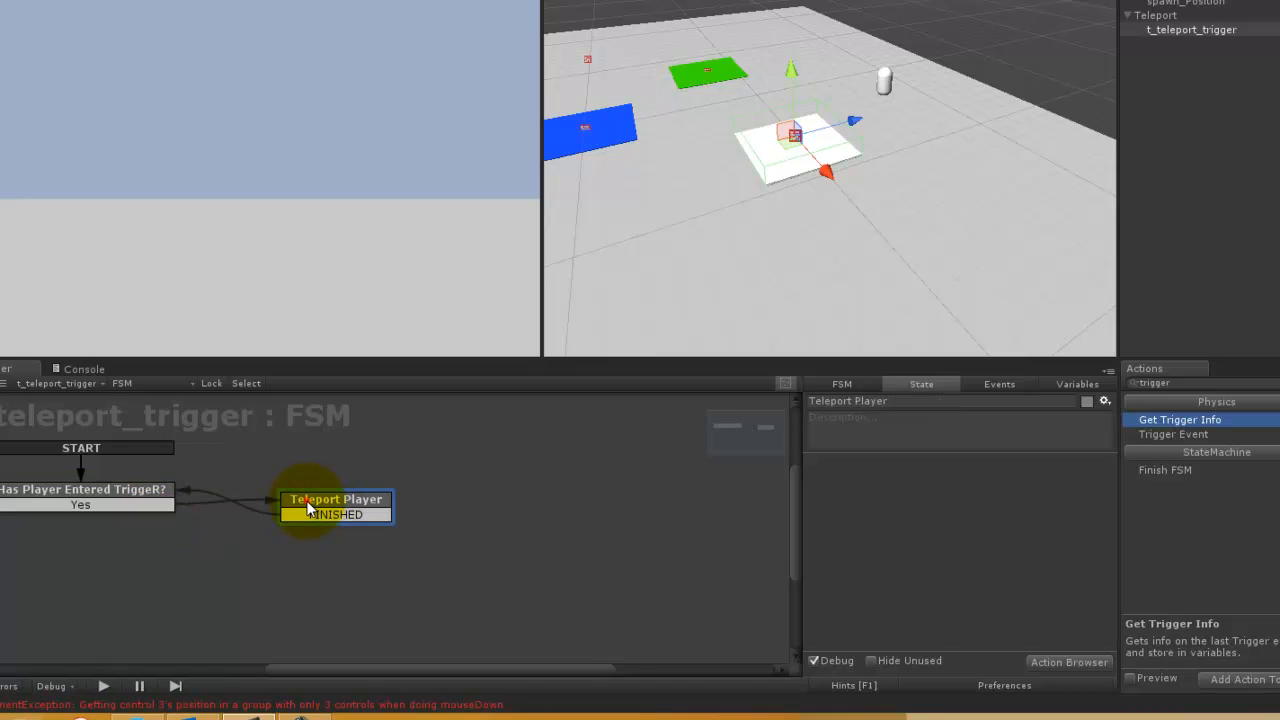
left_click_drag(335, 505, 328, 493)
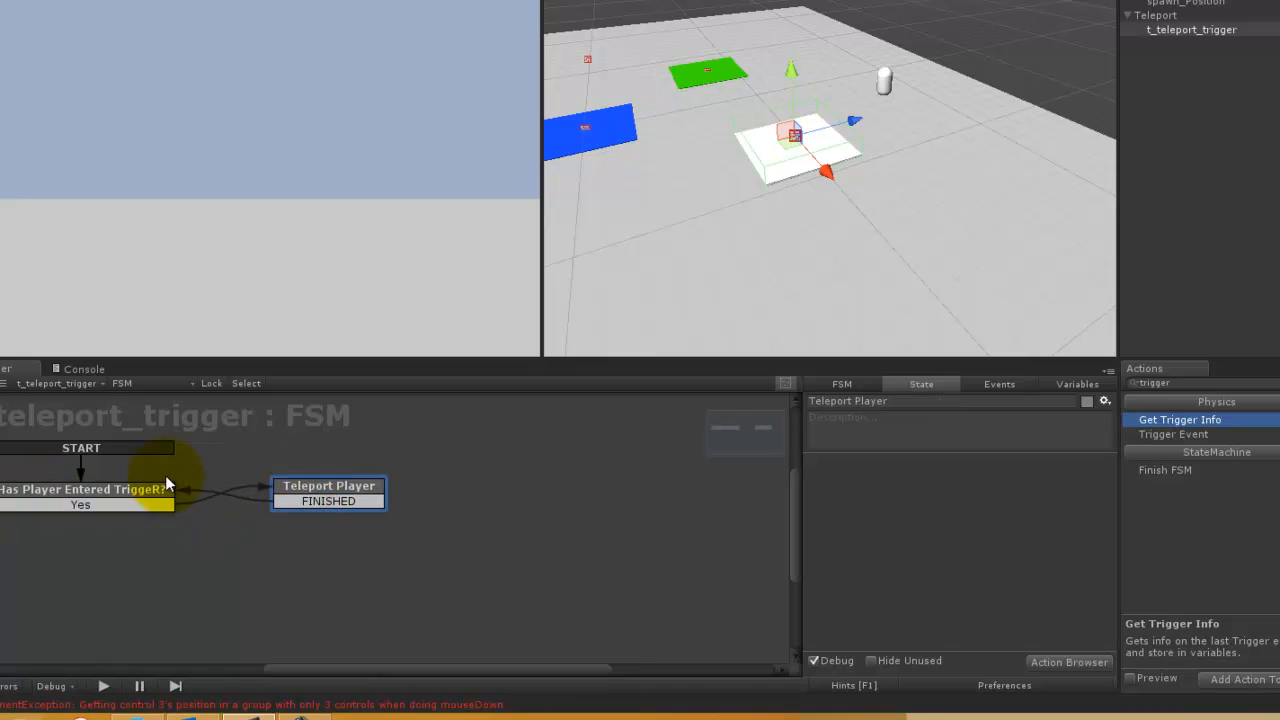
right_click(85, 489)
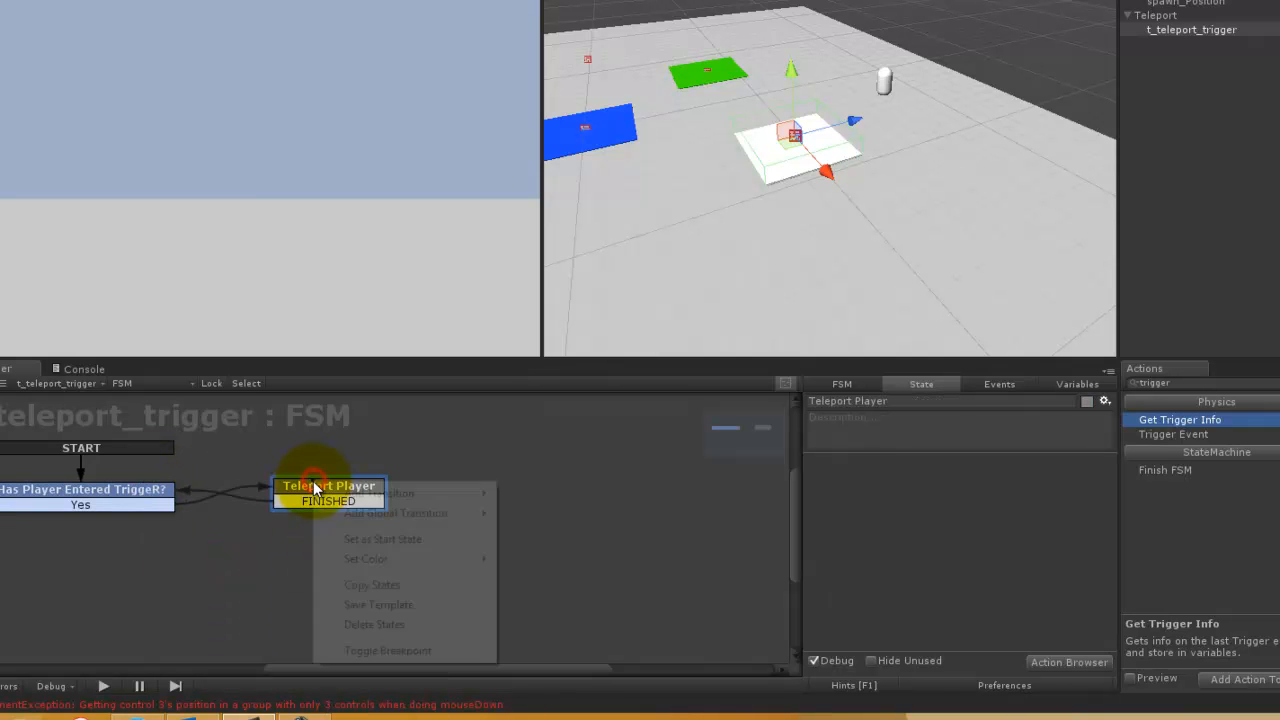
left_click(366, 559)
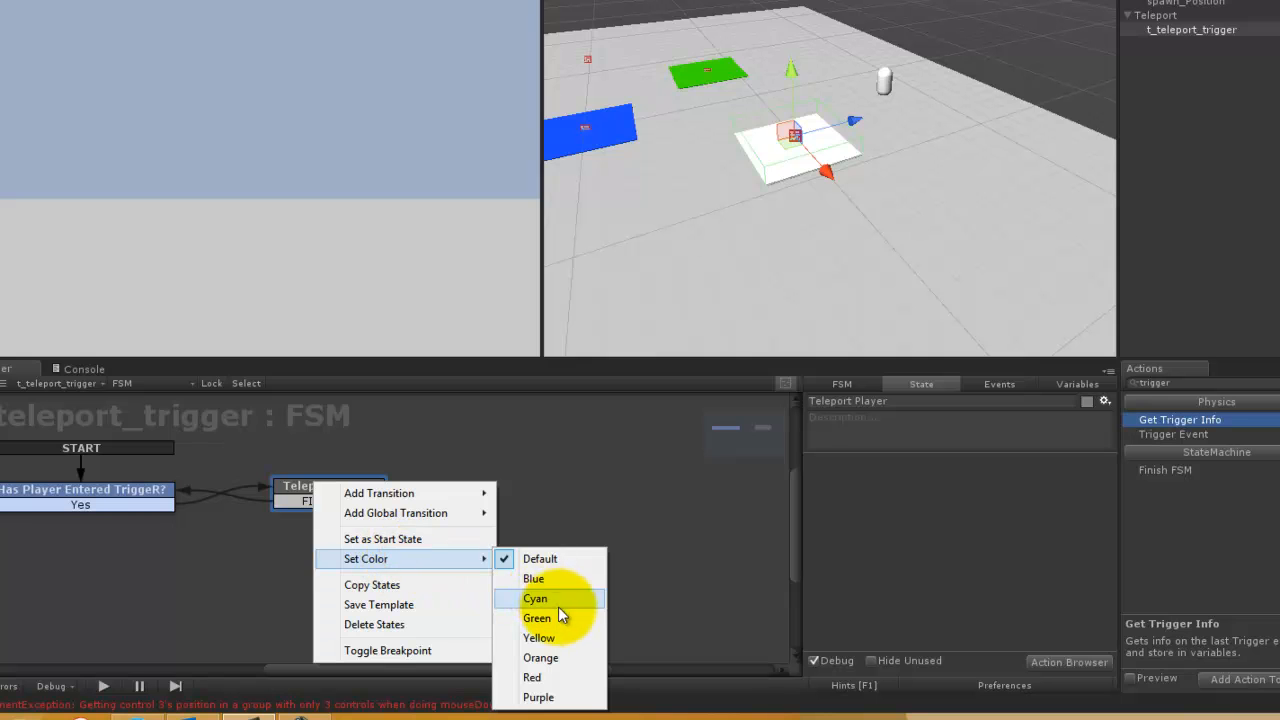
left_click(537, 618)
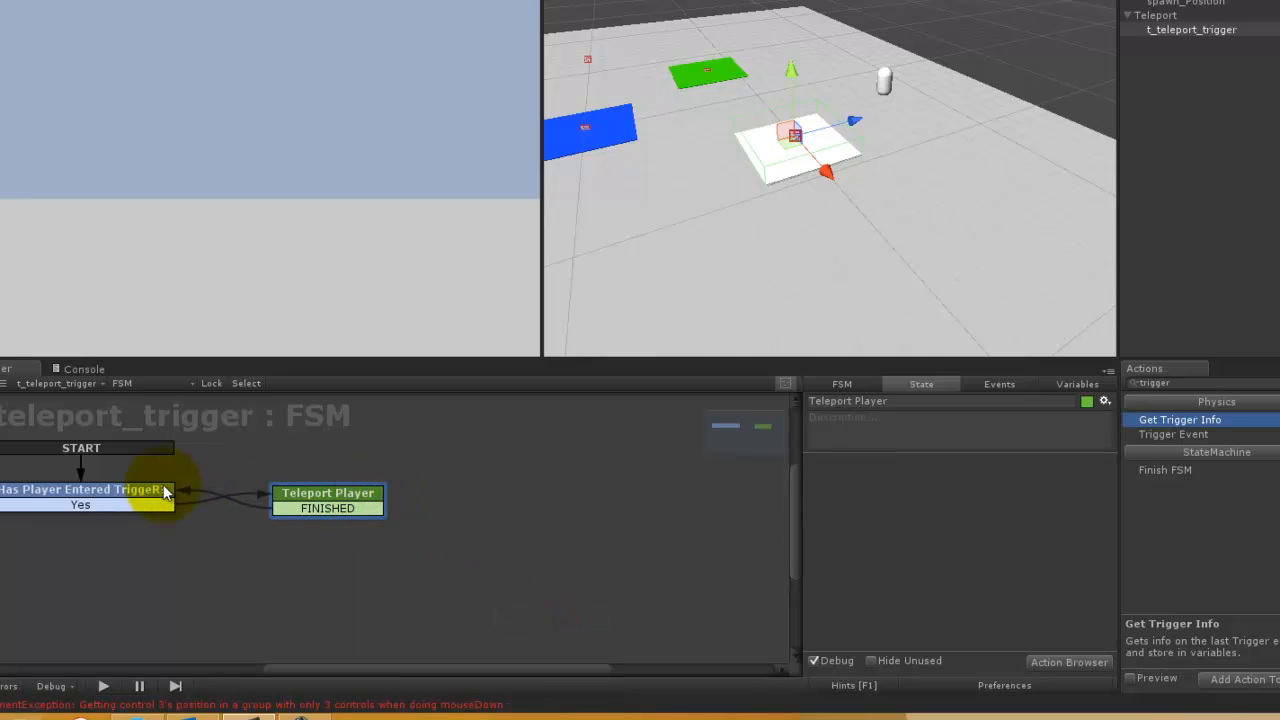
left_click(85, 489)
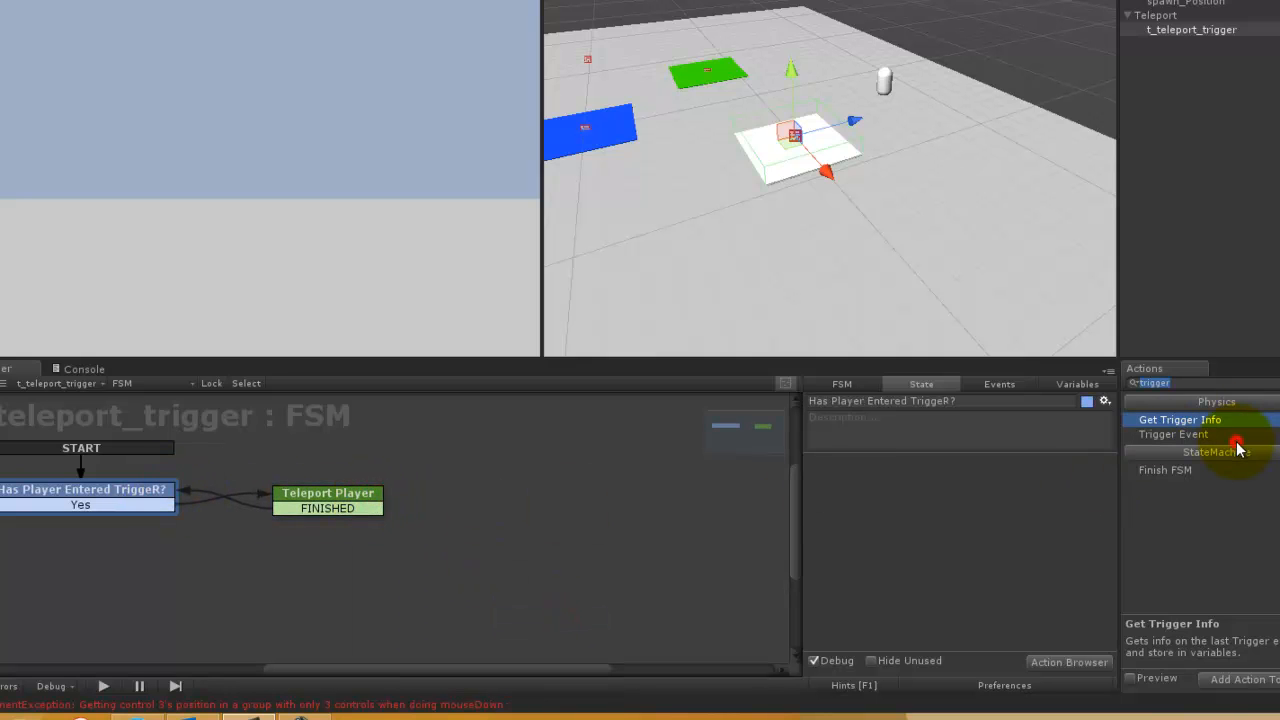
Add a Trigger Event action with Collide Tag Player that sends the Yes event.
left_click(1172, 434)
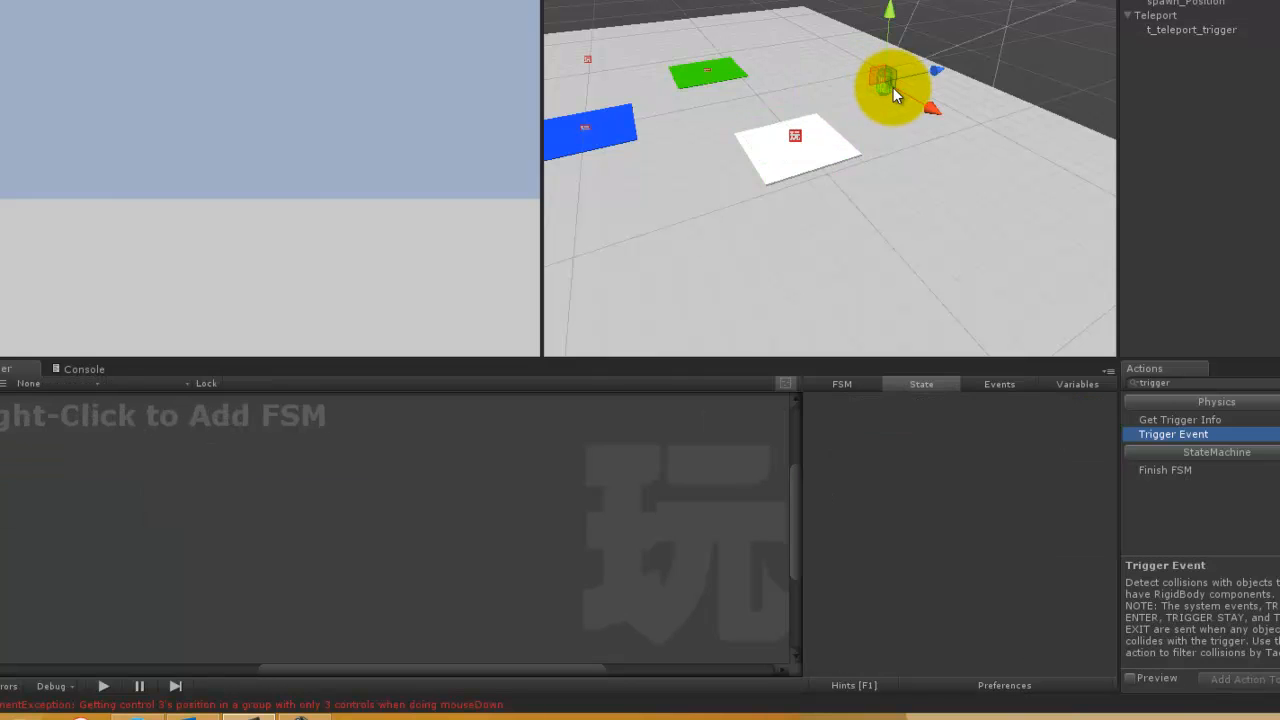
left_click_drag(890, 90, 790, 145)
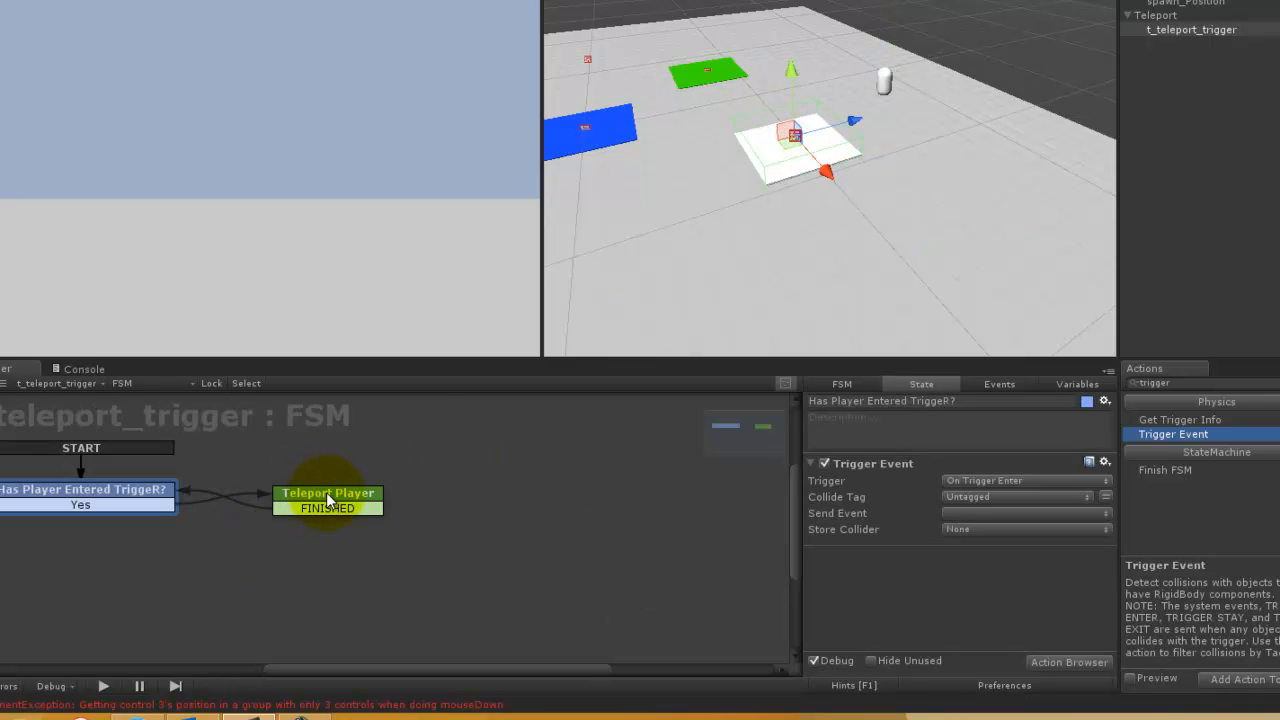
left_click(1020, 497)
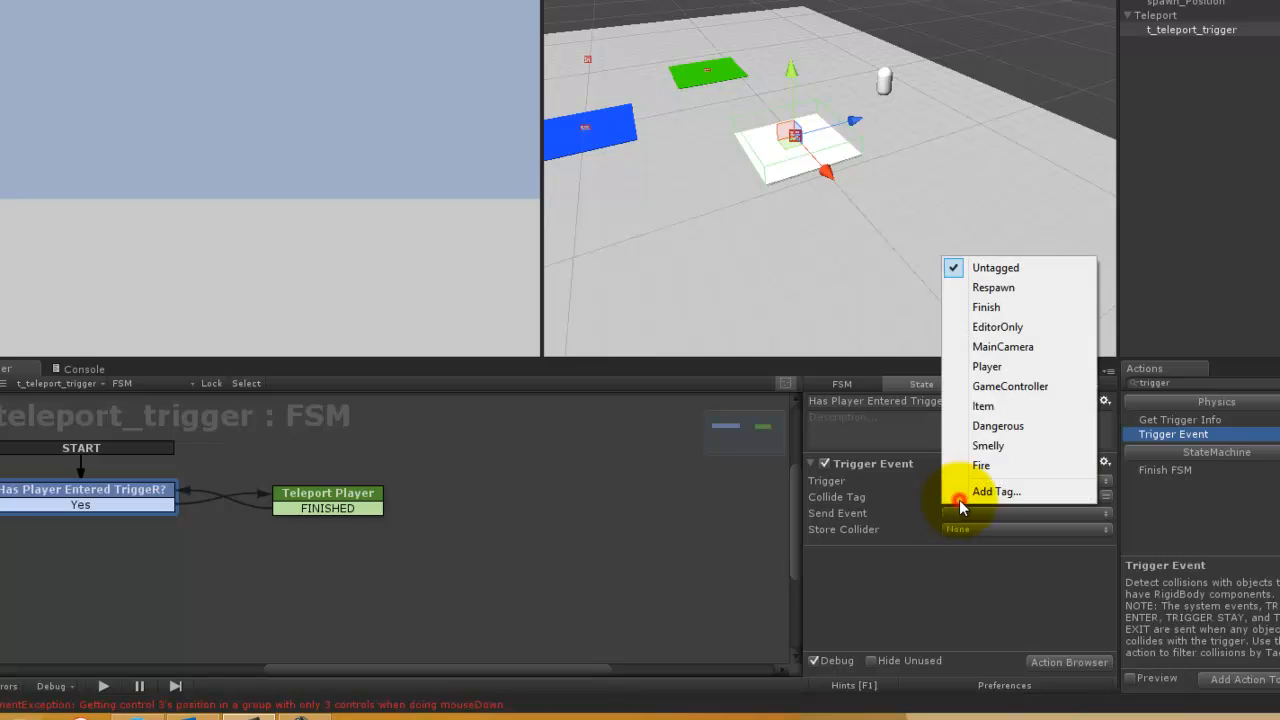
left_click(987, 366)
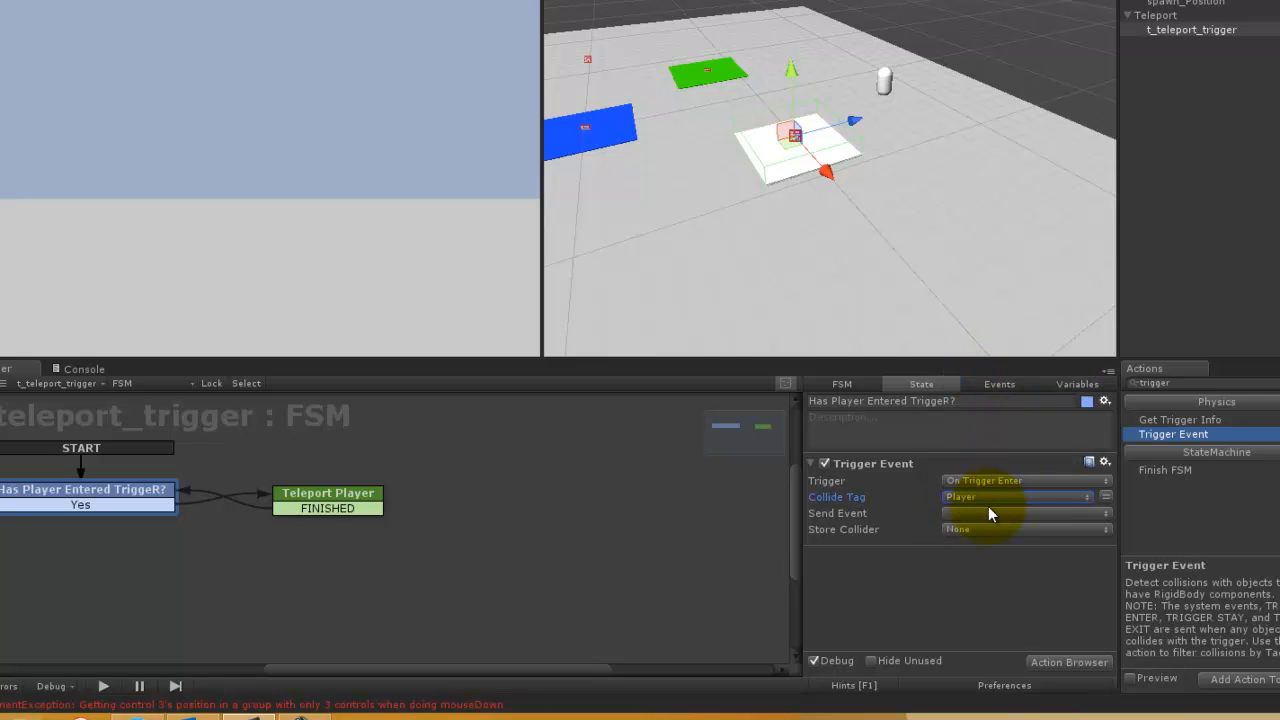
mouse_move(990, 516)
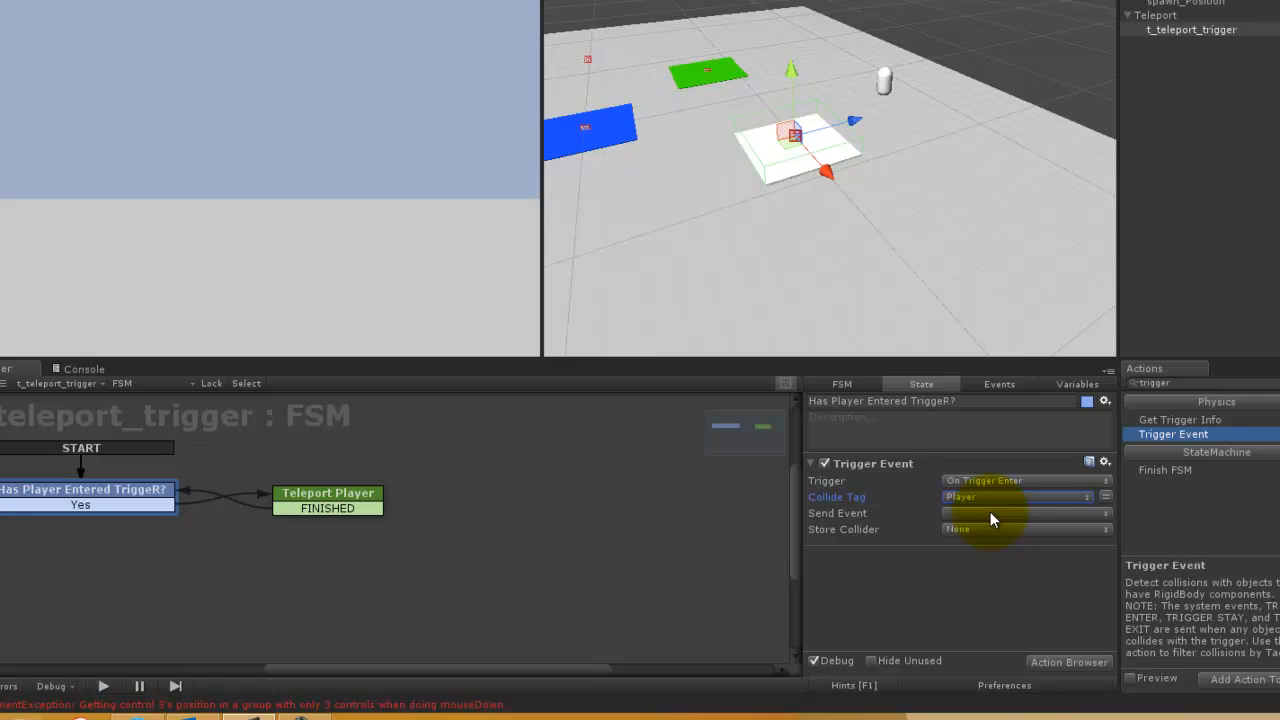
left_click(1020, 513)
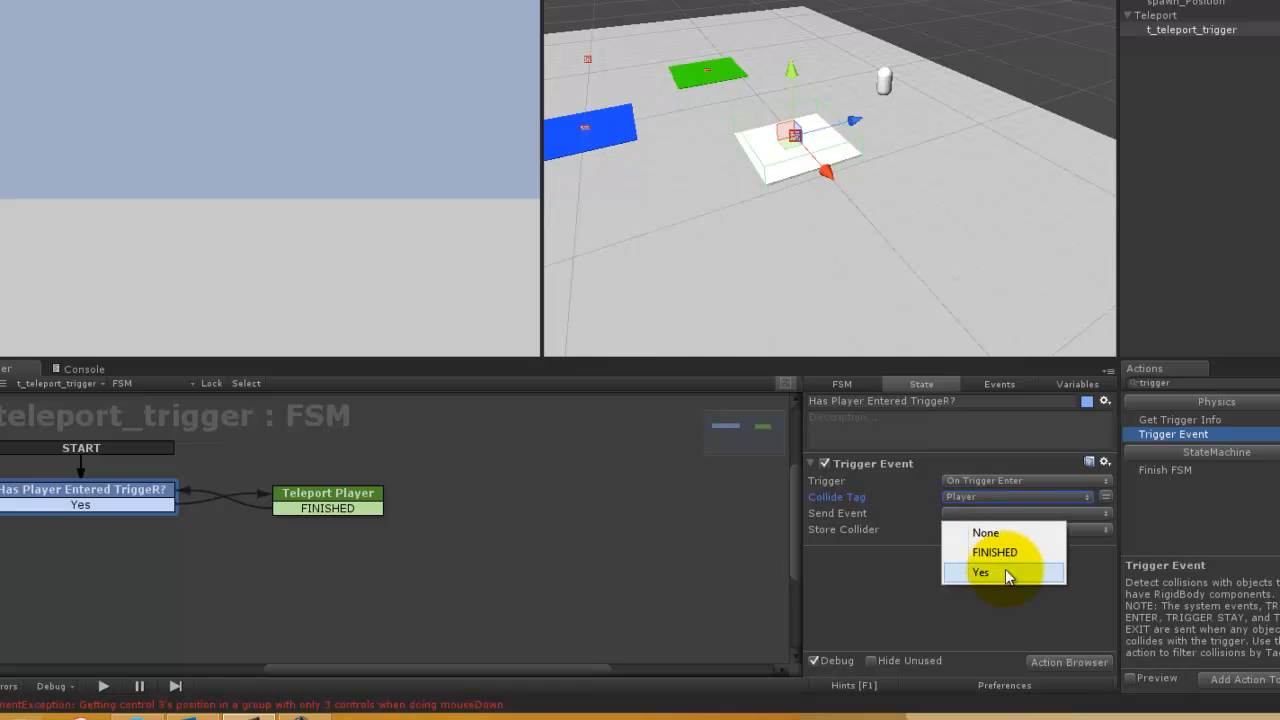
left_click(981, 571)
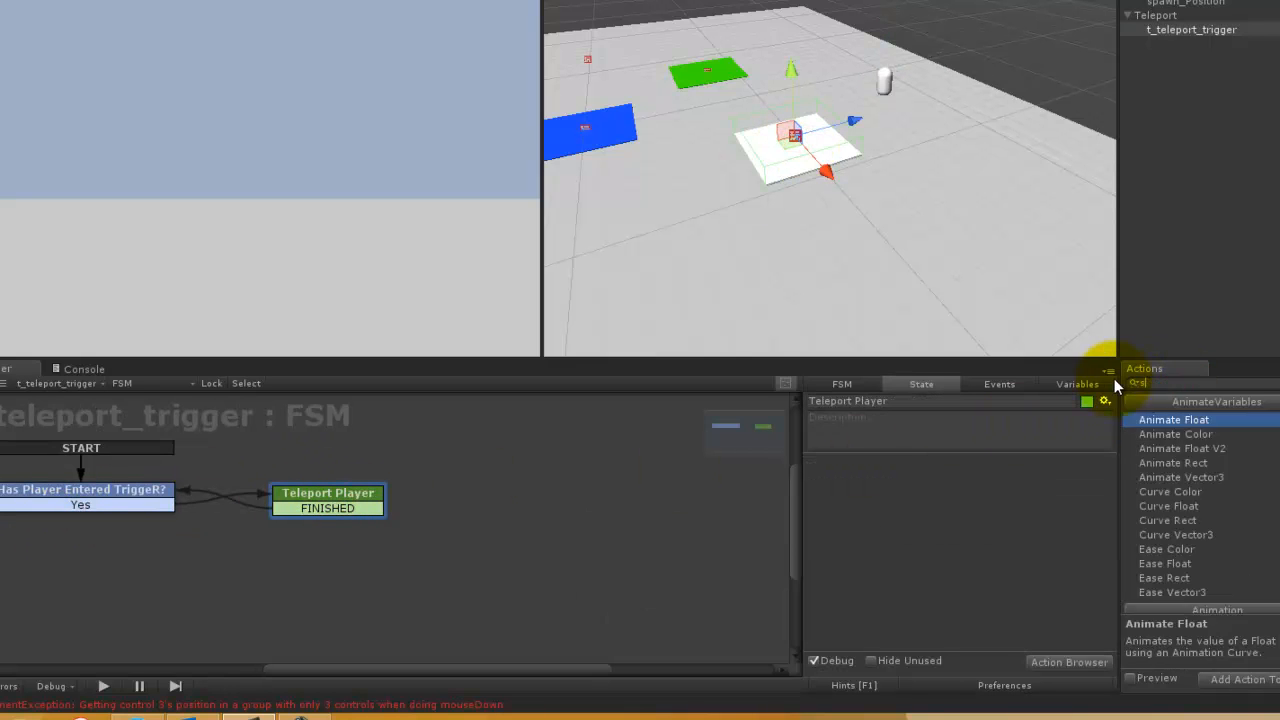
Add Set Position to Teleport Player, targeting First Person Character with Z = 20.
type("set position")
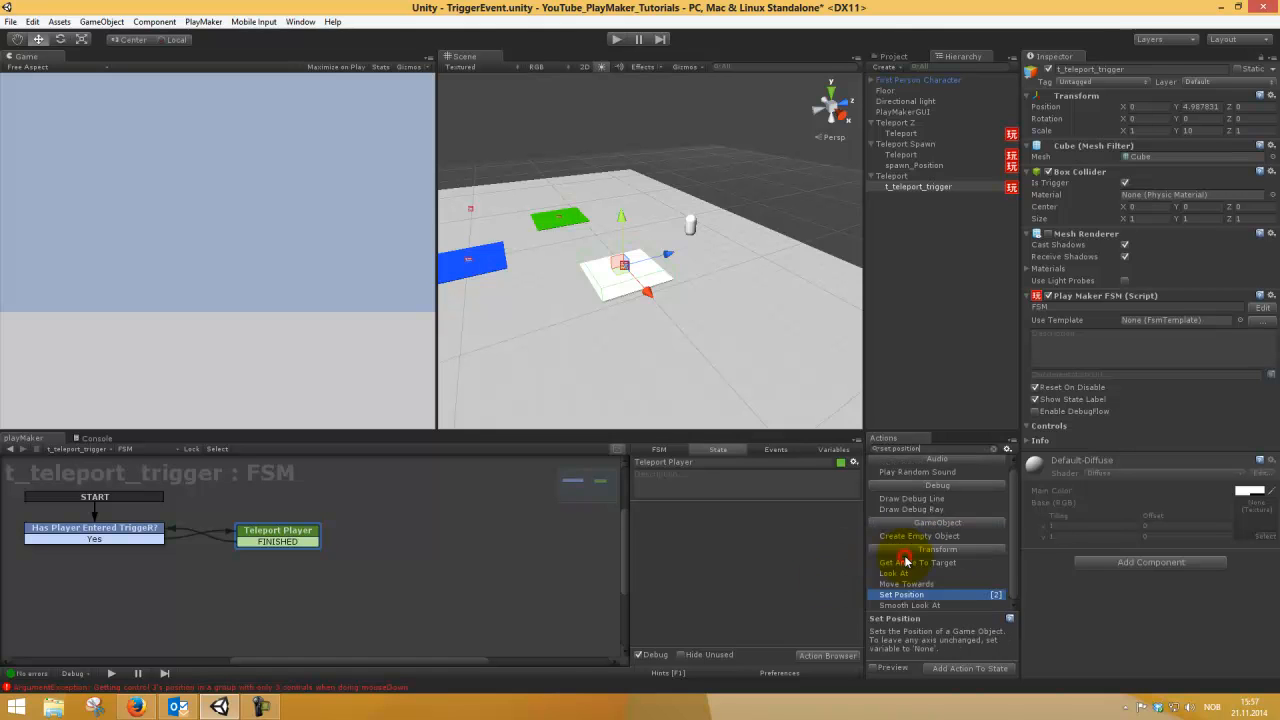
left_click(901, 594)
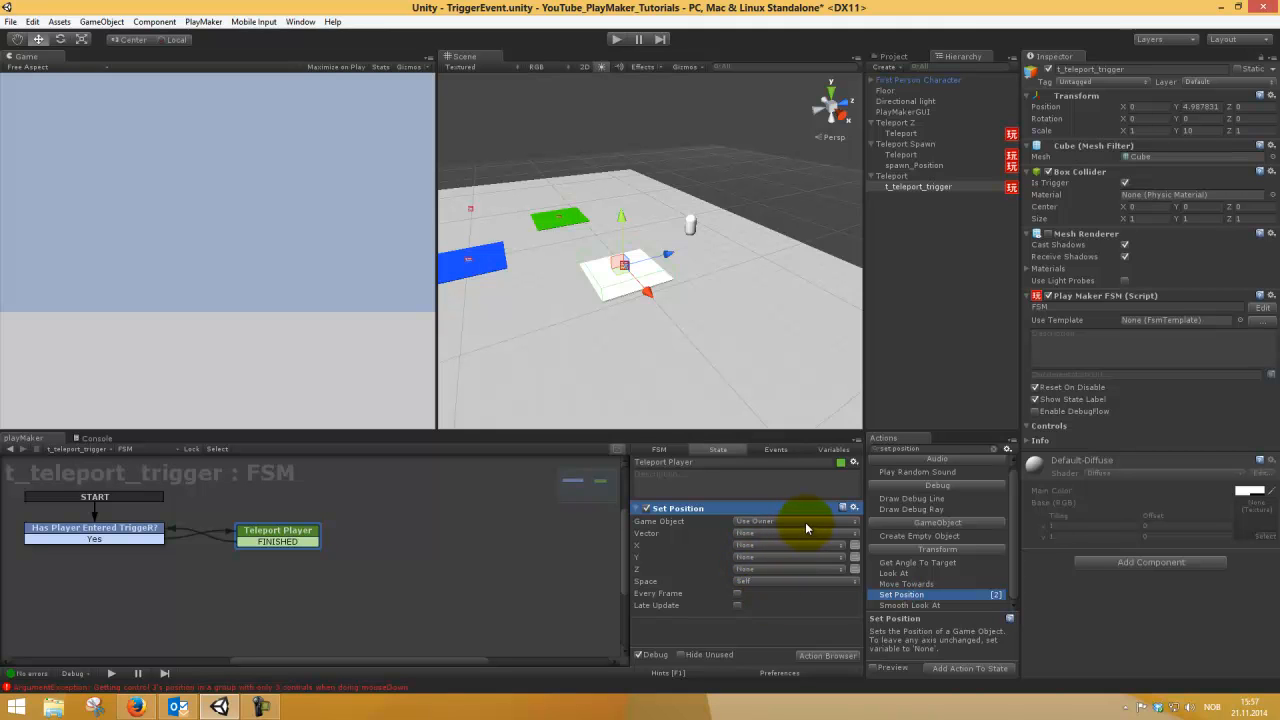
left_click(792, 521)
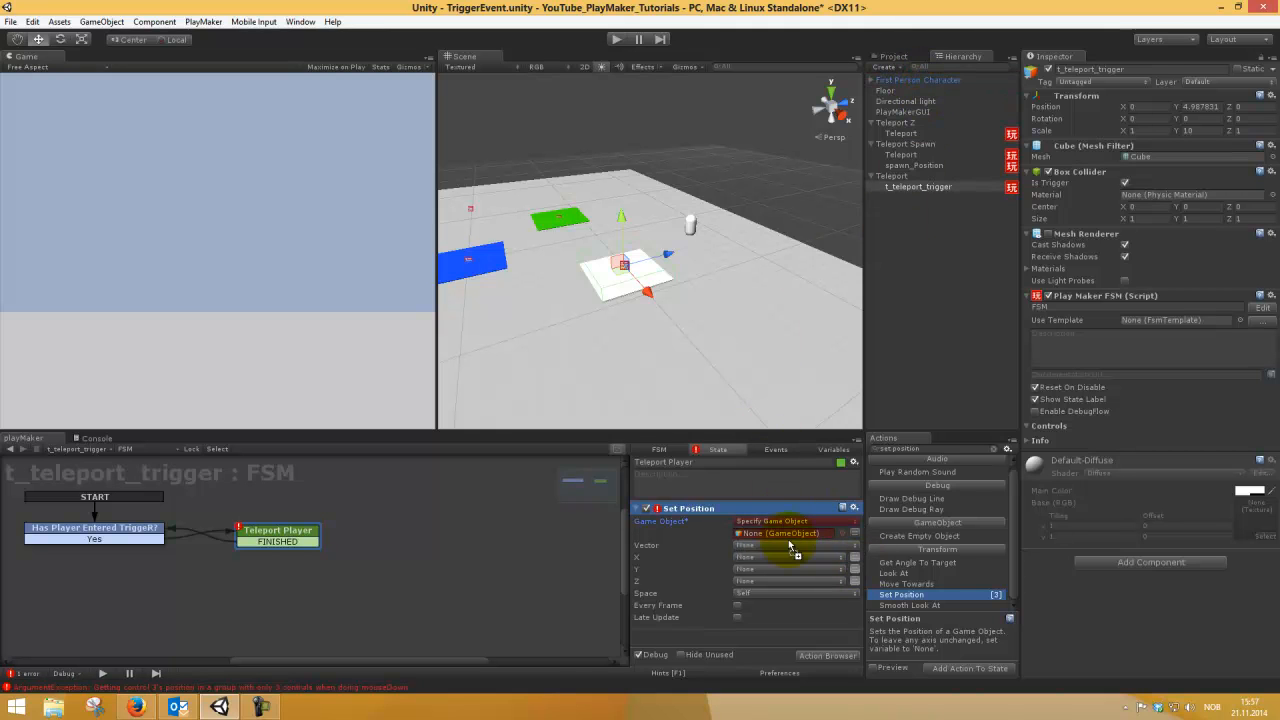
left_click(790, 520)
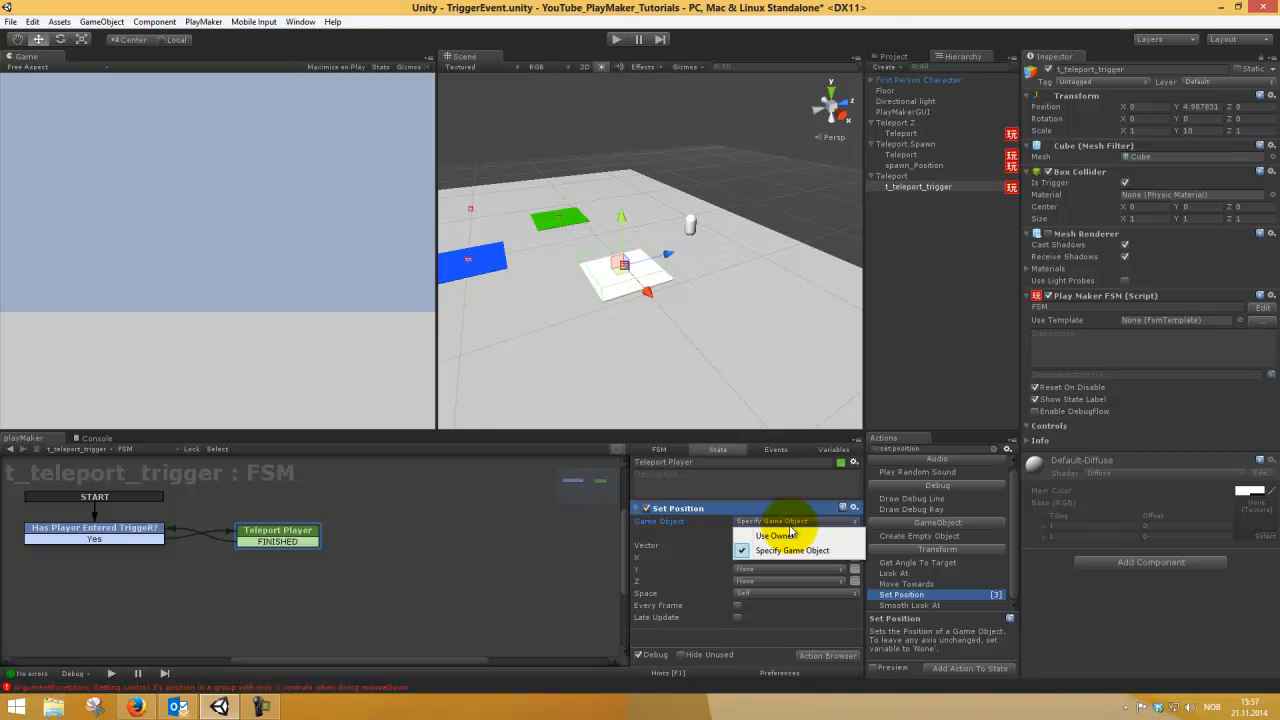
left_click(777, 535)
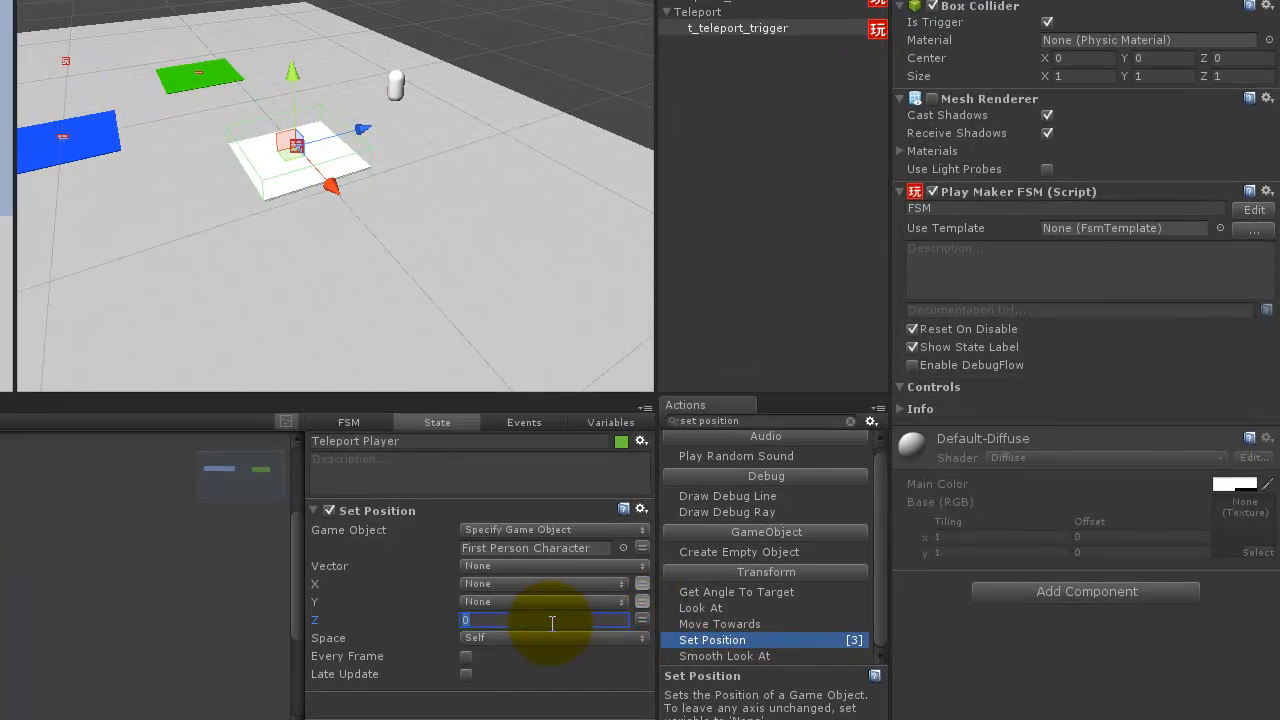
type("20")
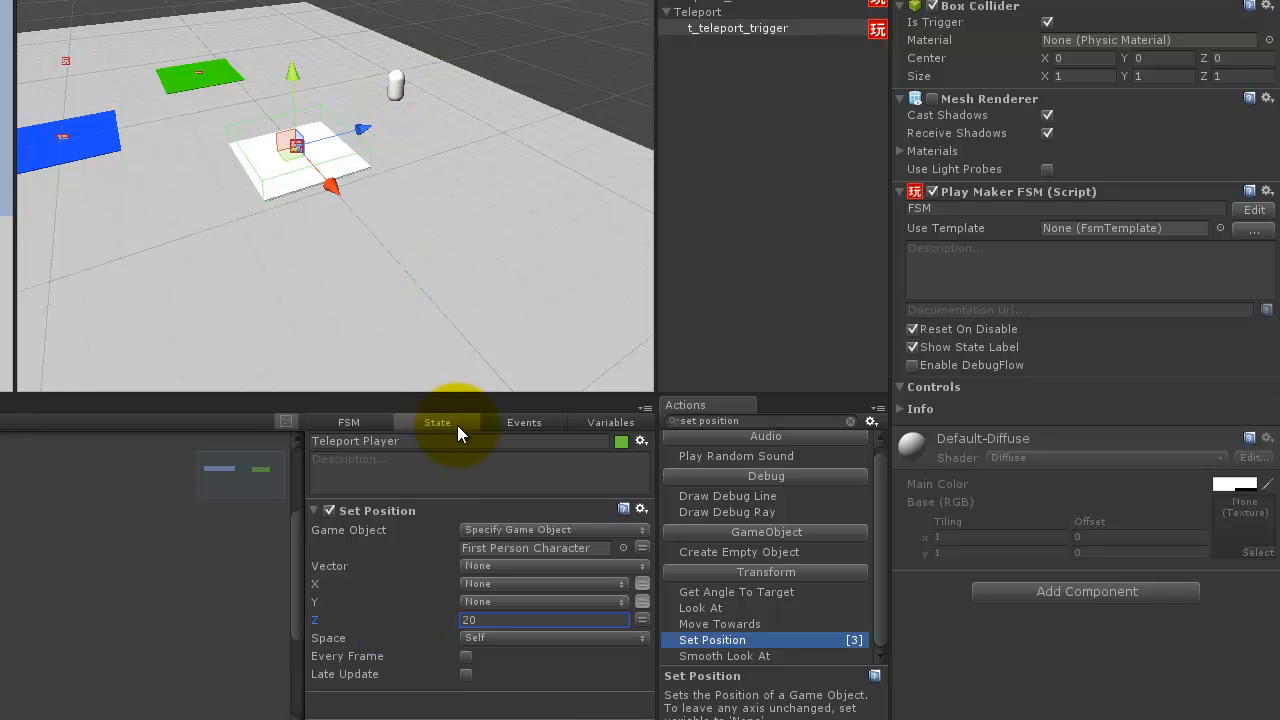
mouse_move(397, 85)
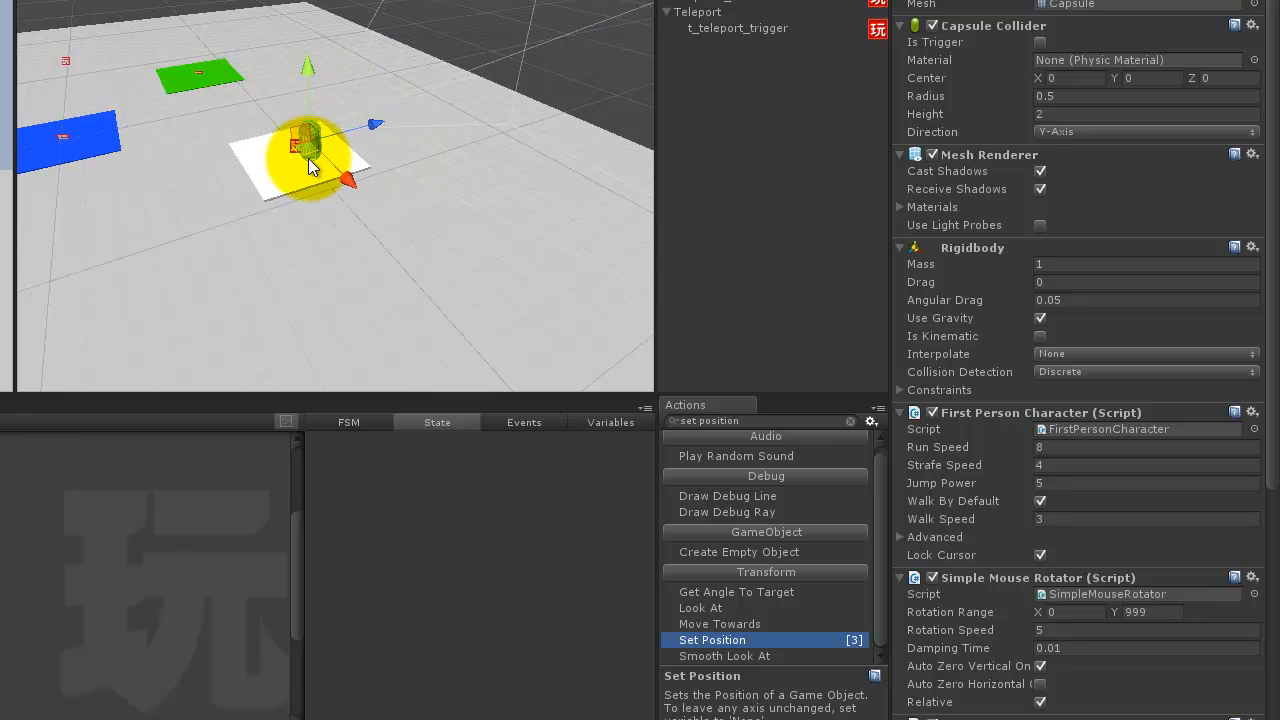
left_click_drag(310, 145, 450, 105)
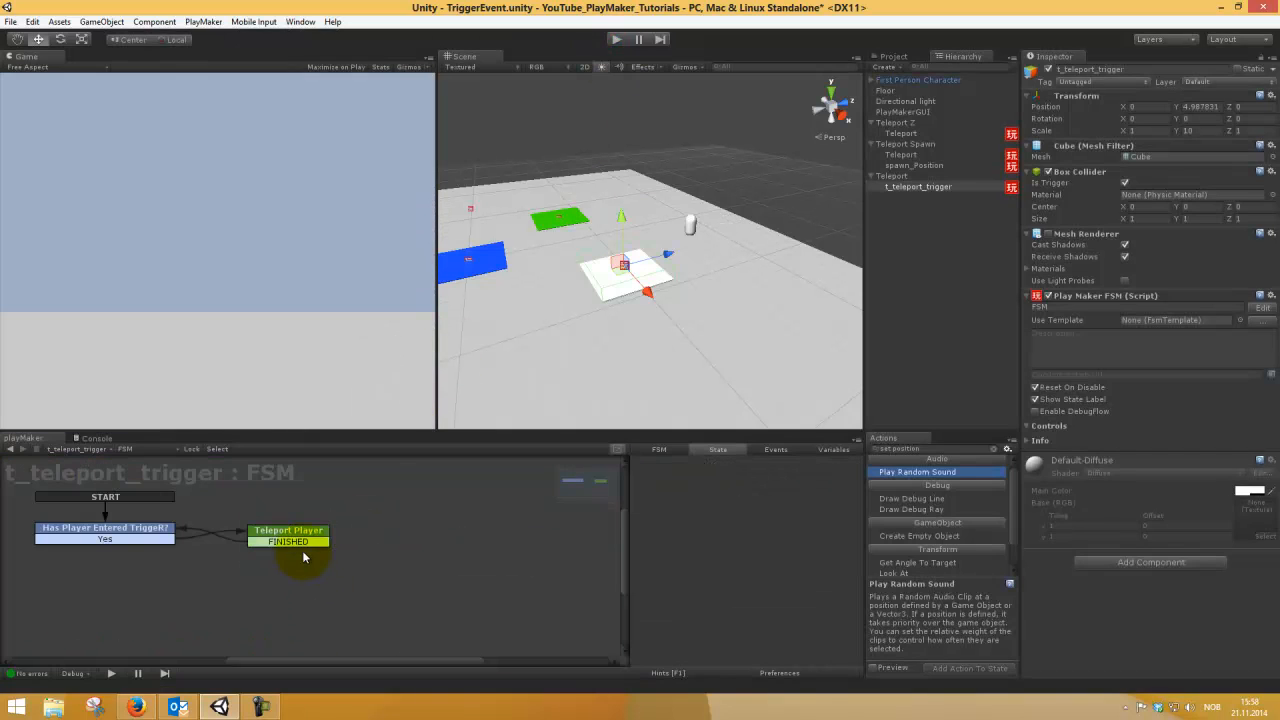
left_click(288, 530)
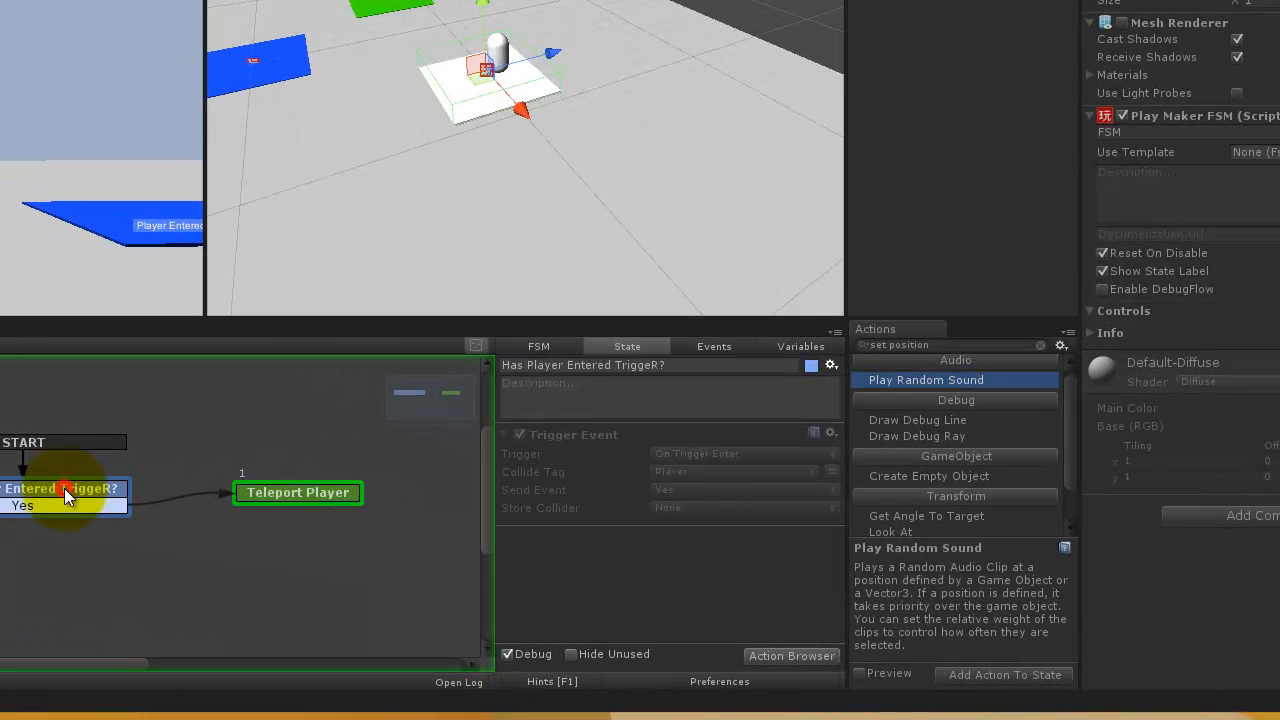
mouse_move(717, 507)
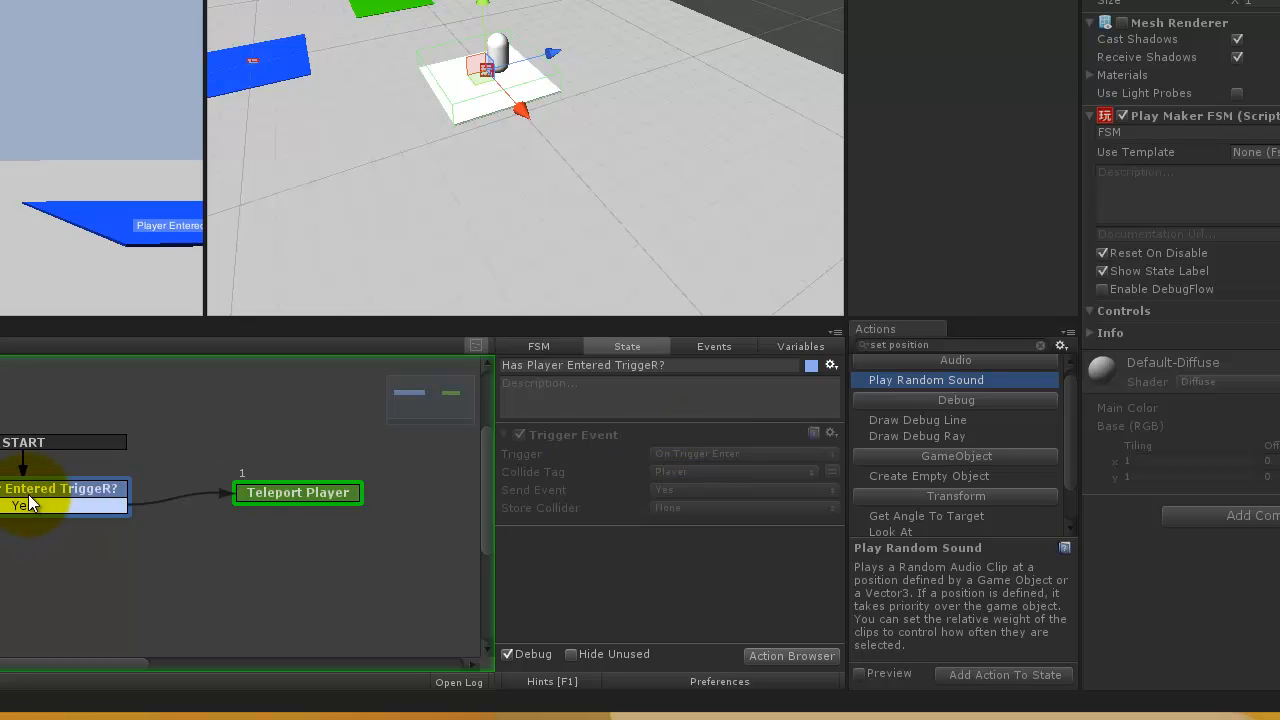
left_click(298, 492)
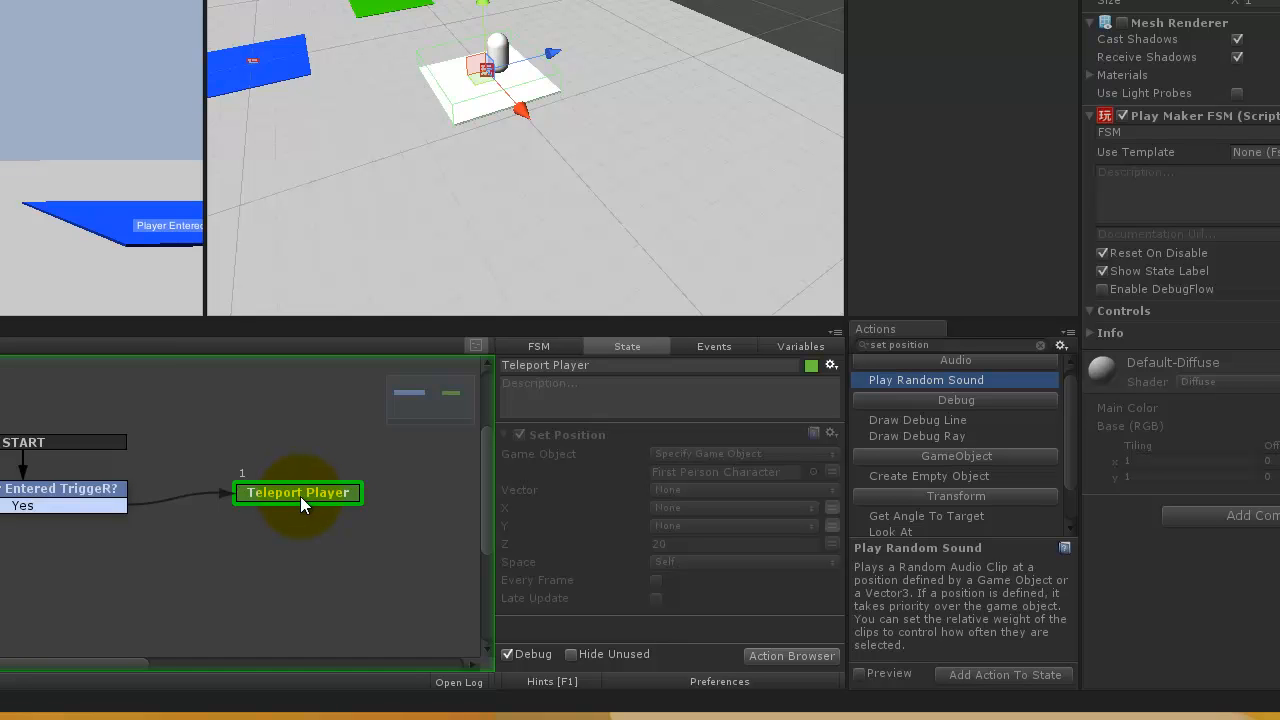
mouse_move(371, 530)
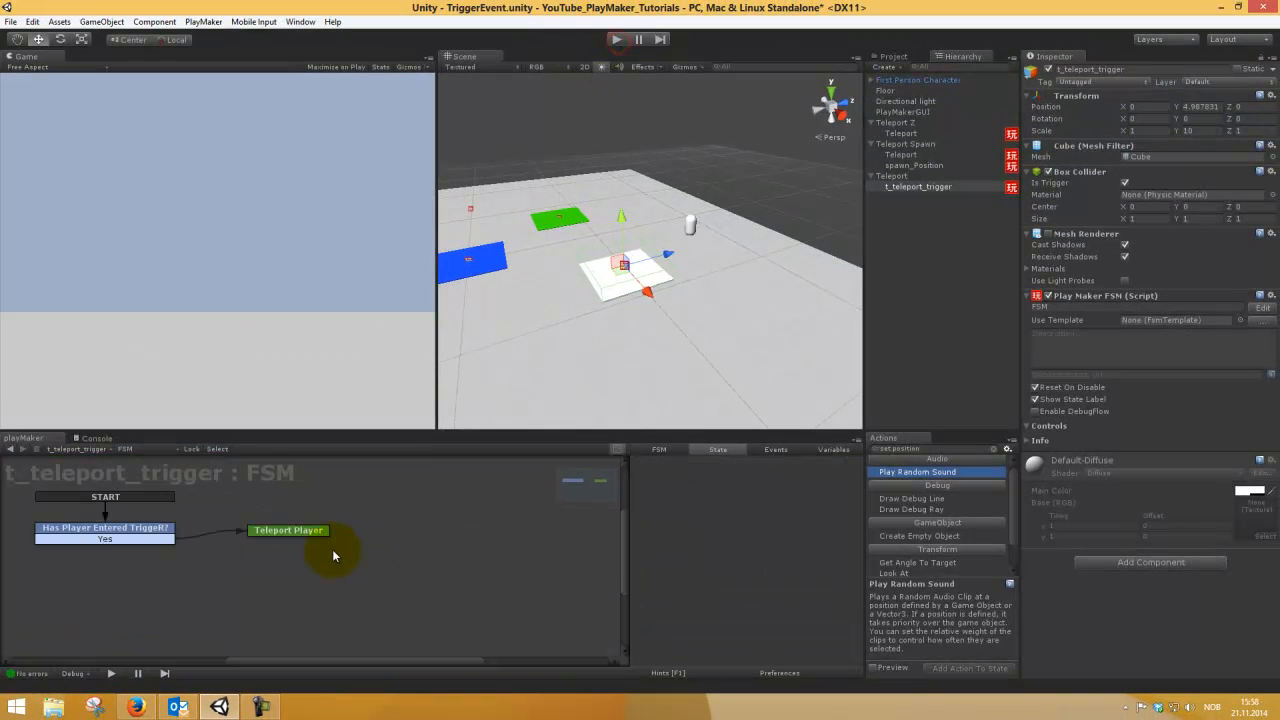
left_click(288, 529)
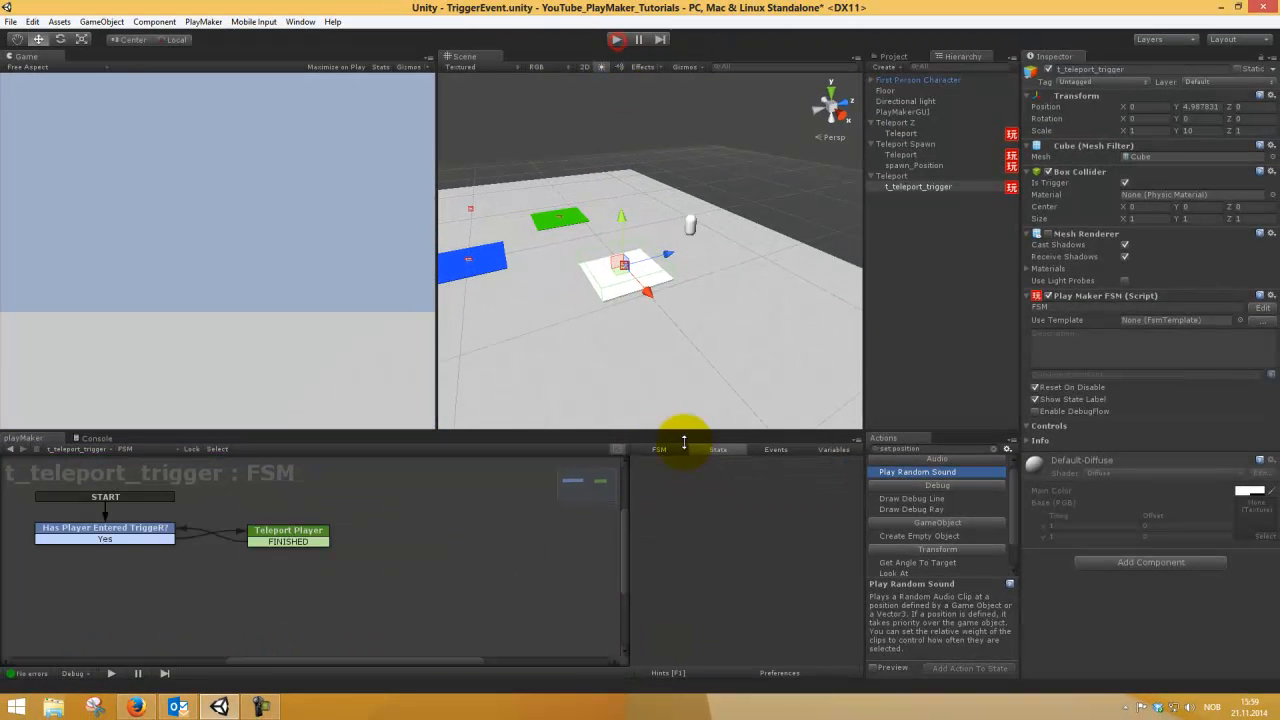
Check the character's tag, then change the Trigger Event's Collide Tag to Item.
left_click(917, 79)
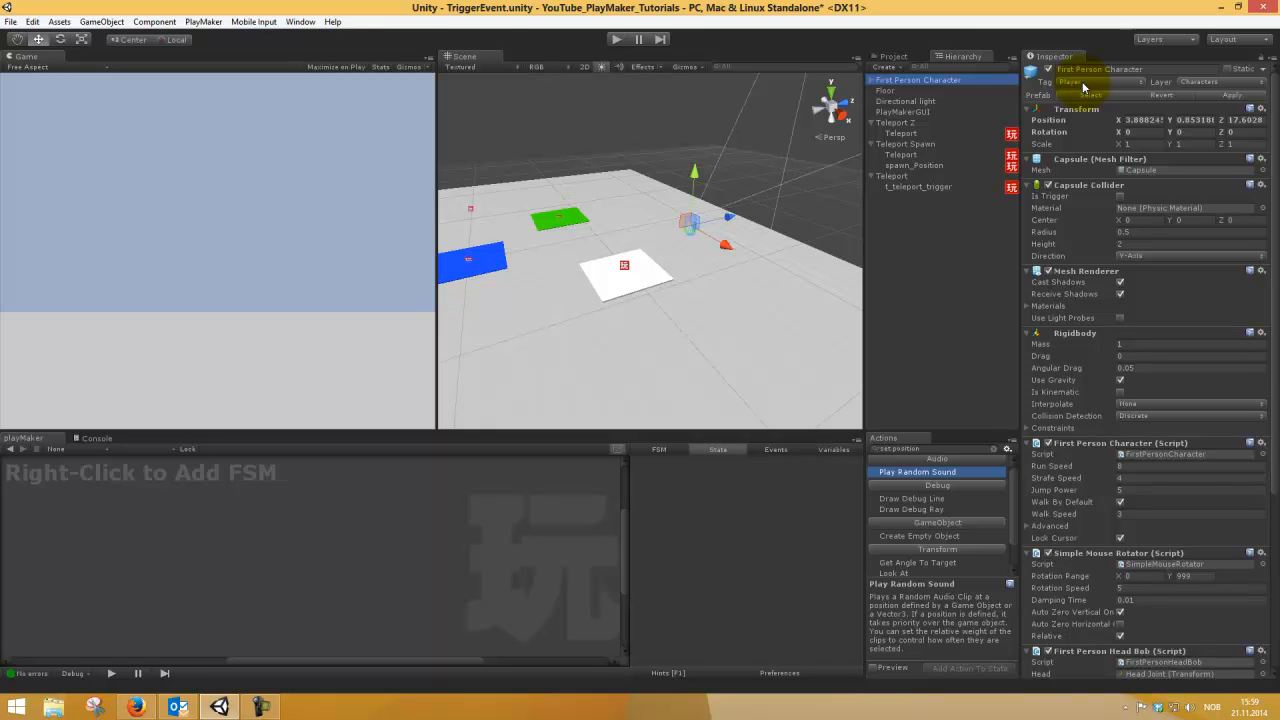
mouse_move(1018, 82)
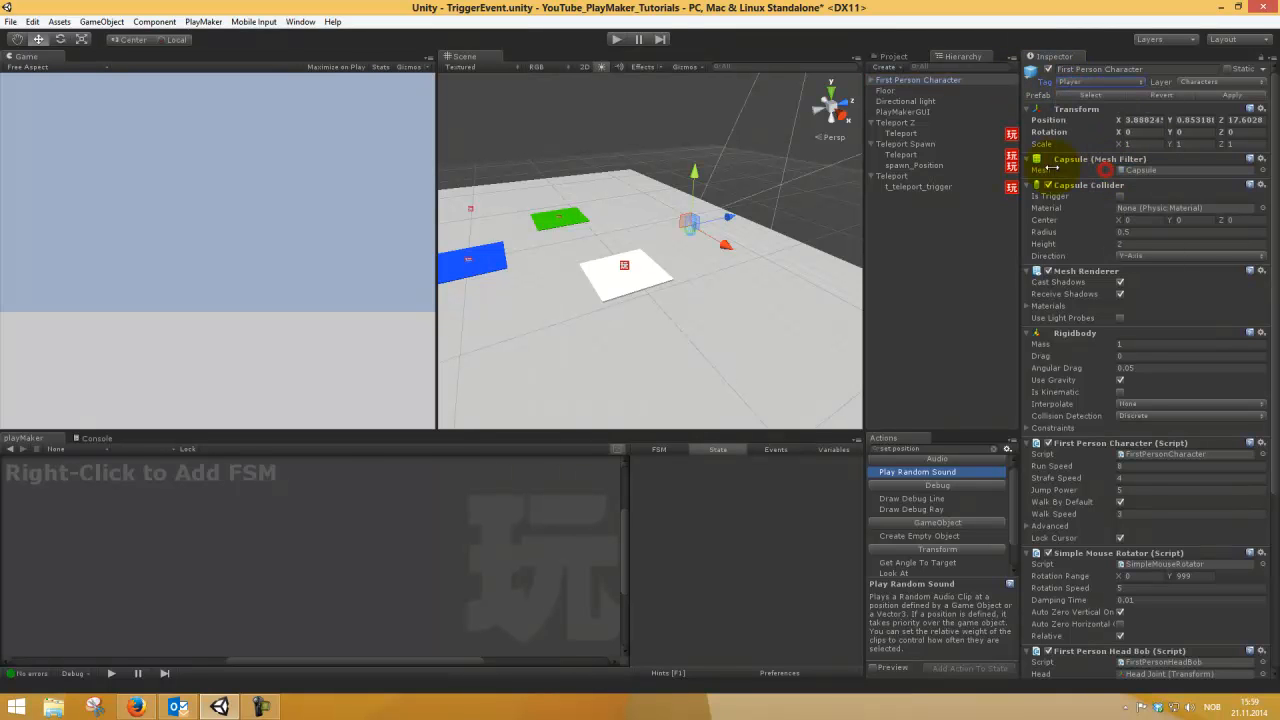
left_click(917, 186)
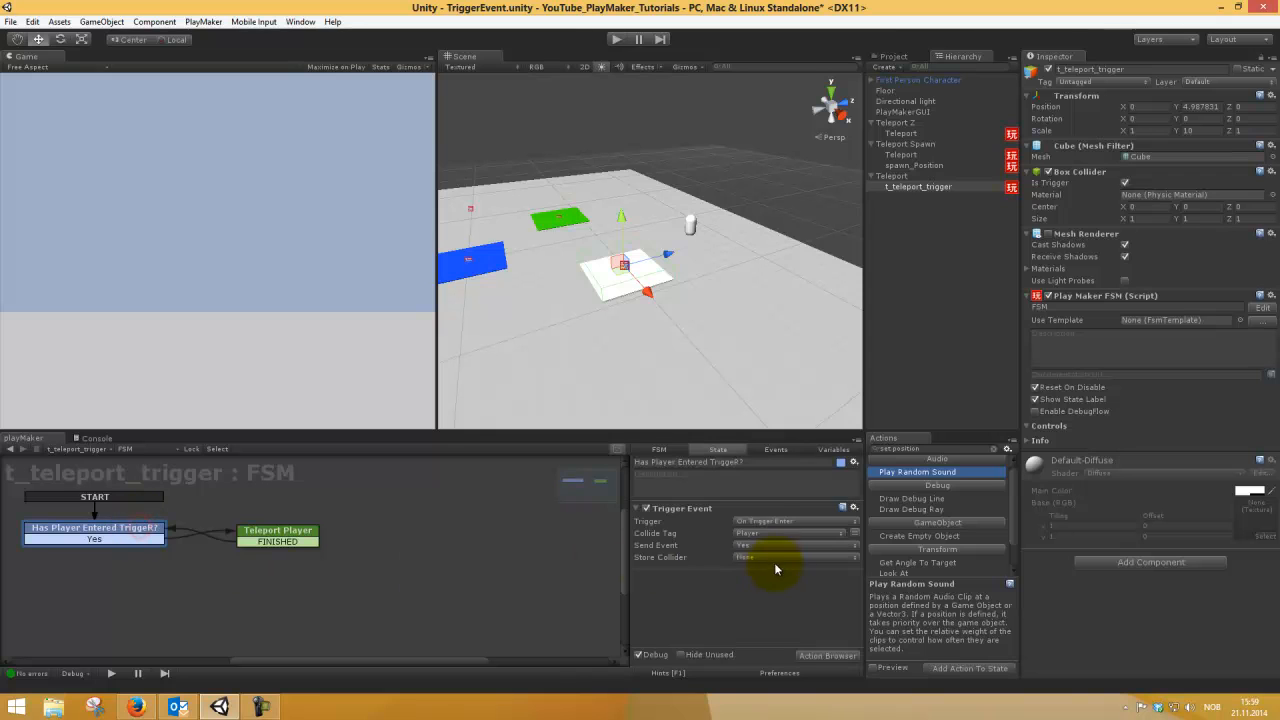
left_click(790, 532)
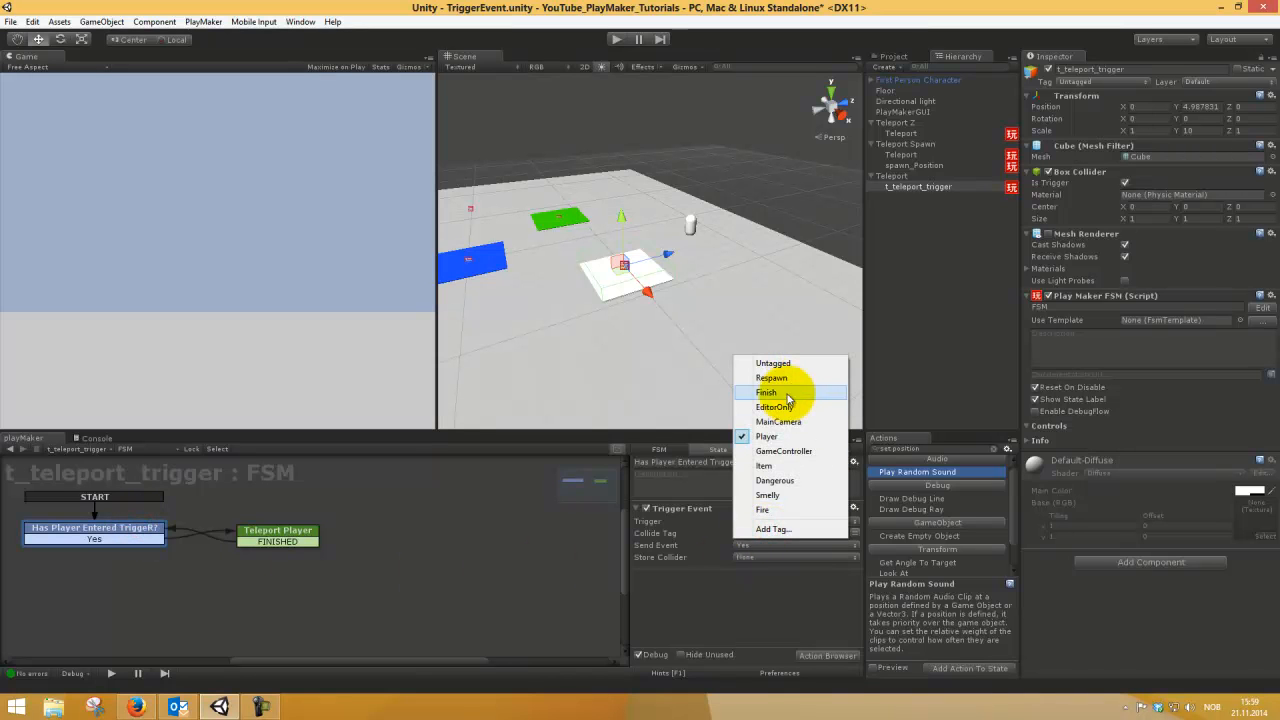
left_click(766, 392)
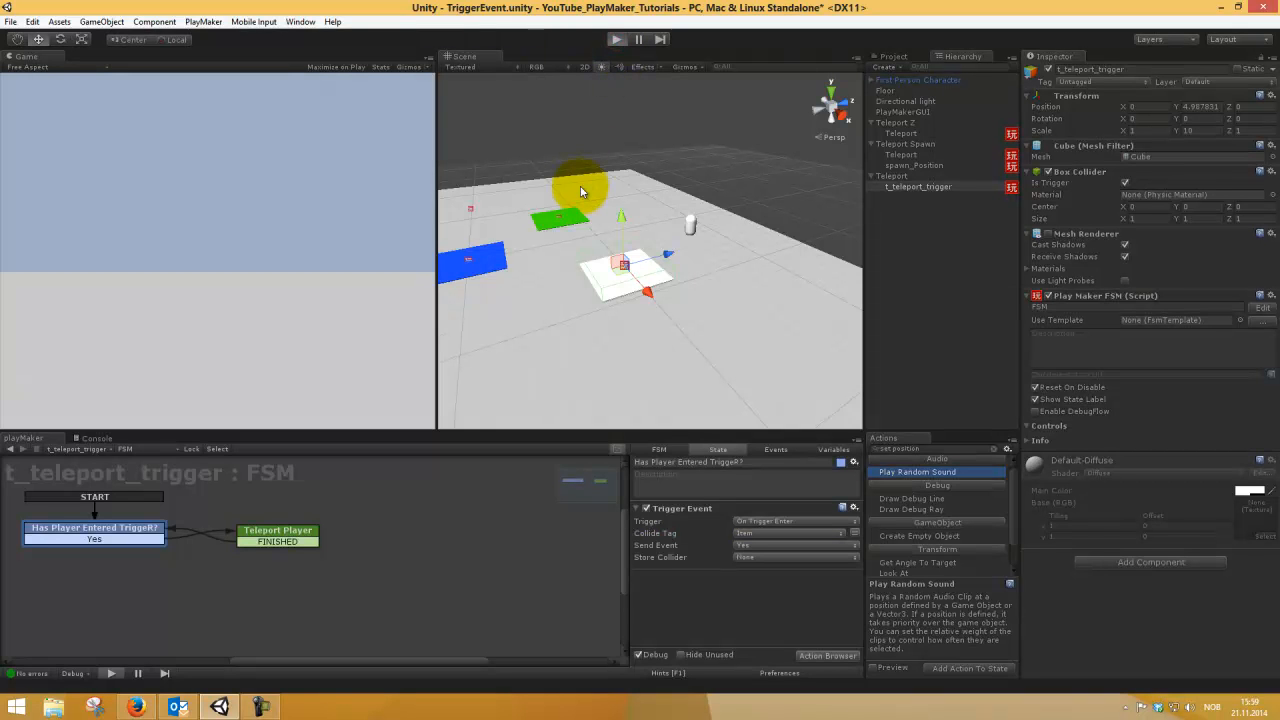
Test-run the scene, stop it, and add a new Cube object.
left_click(616, 38)
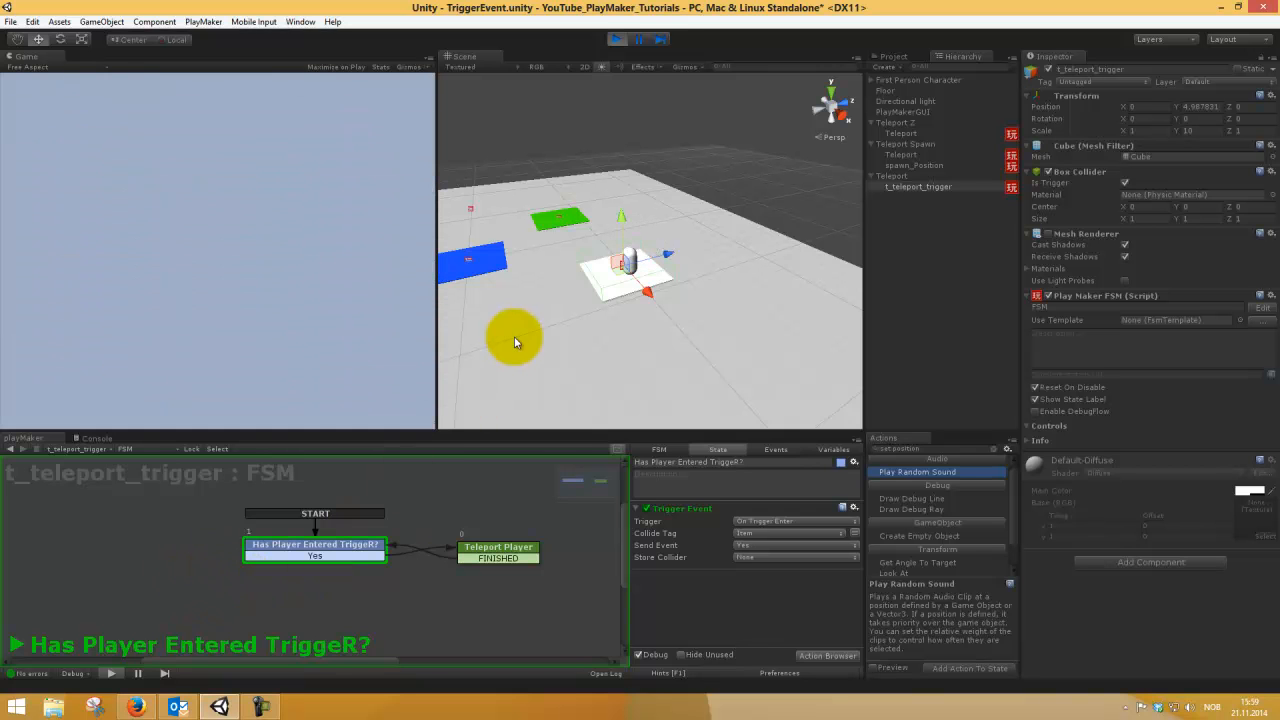
left_click(616, 38)
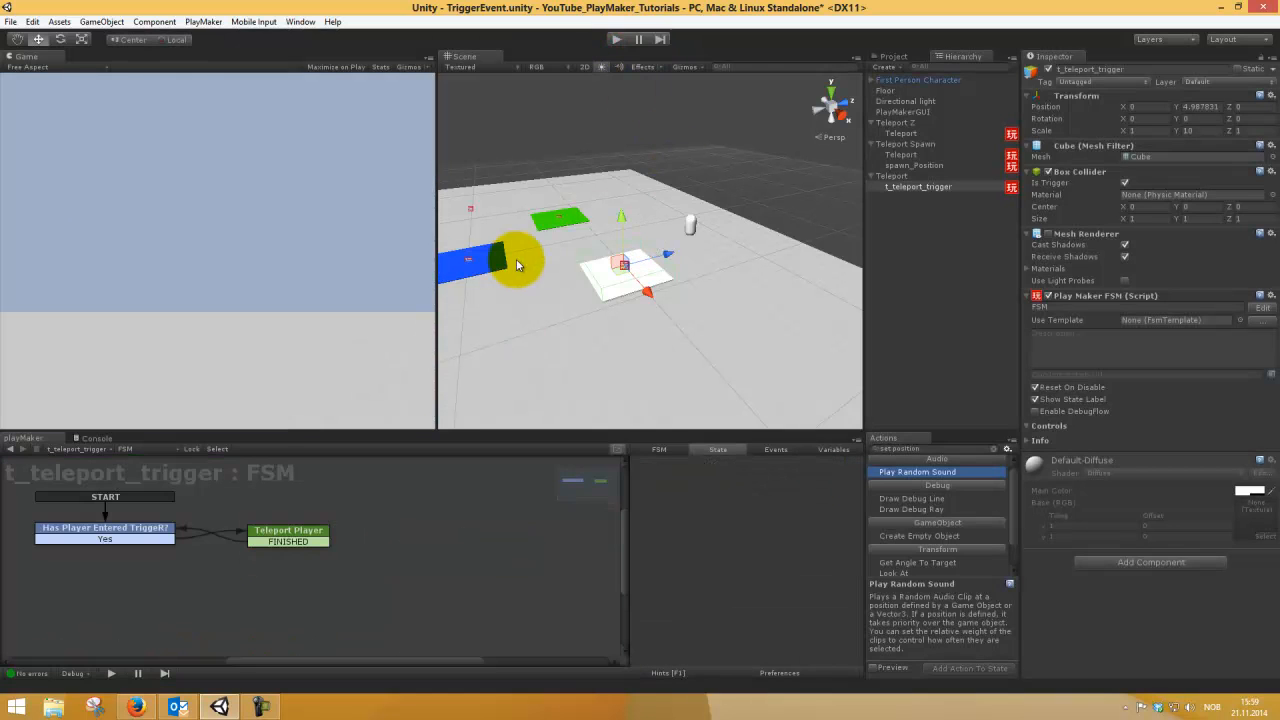
left_click(101, 21)
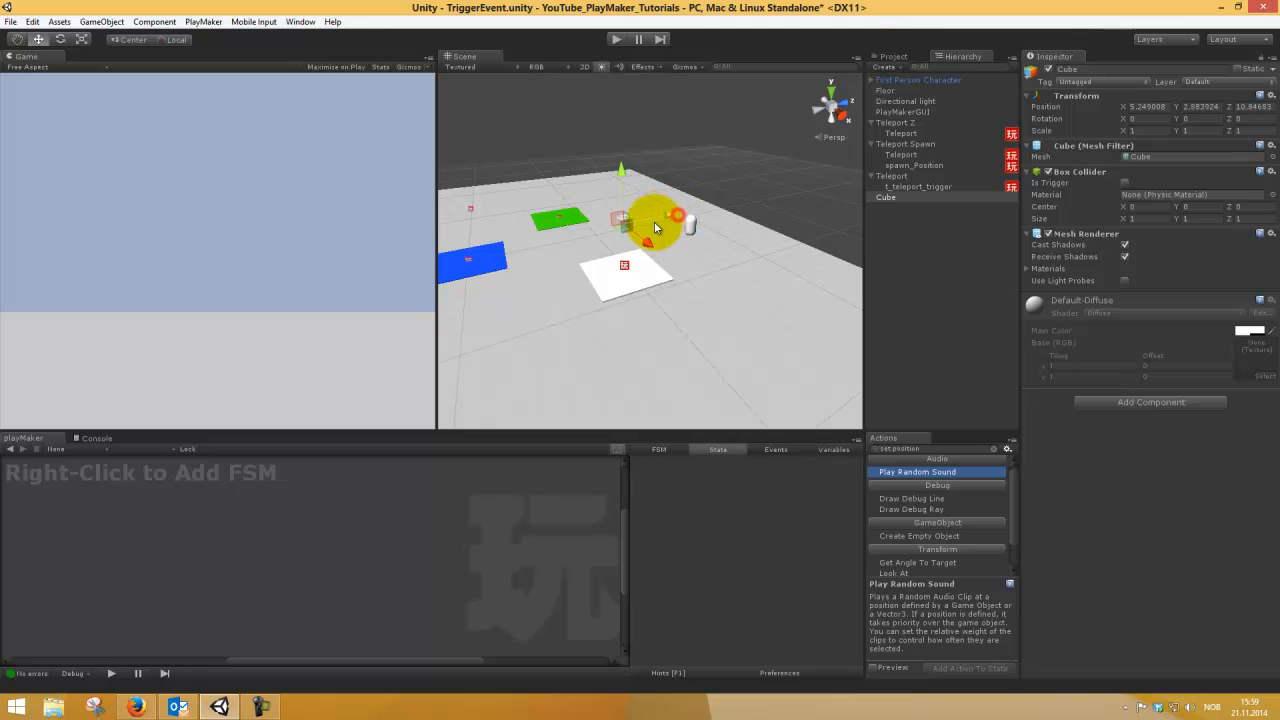
Give the new Cube a Rigidbody and test-run the scene to watch it fall.
type("rigid")
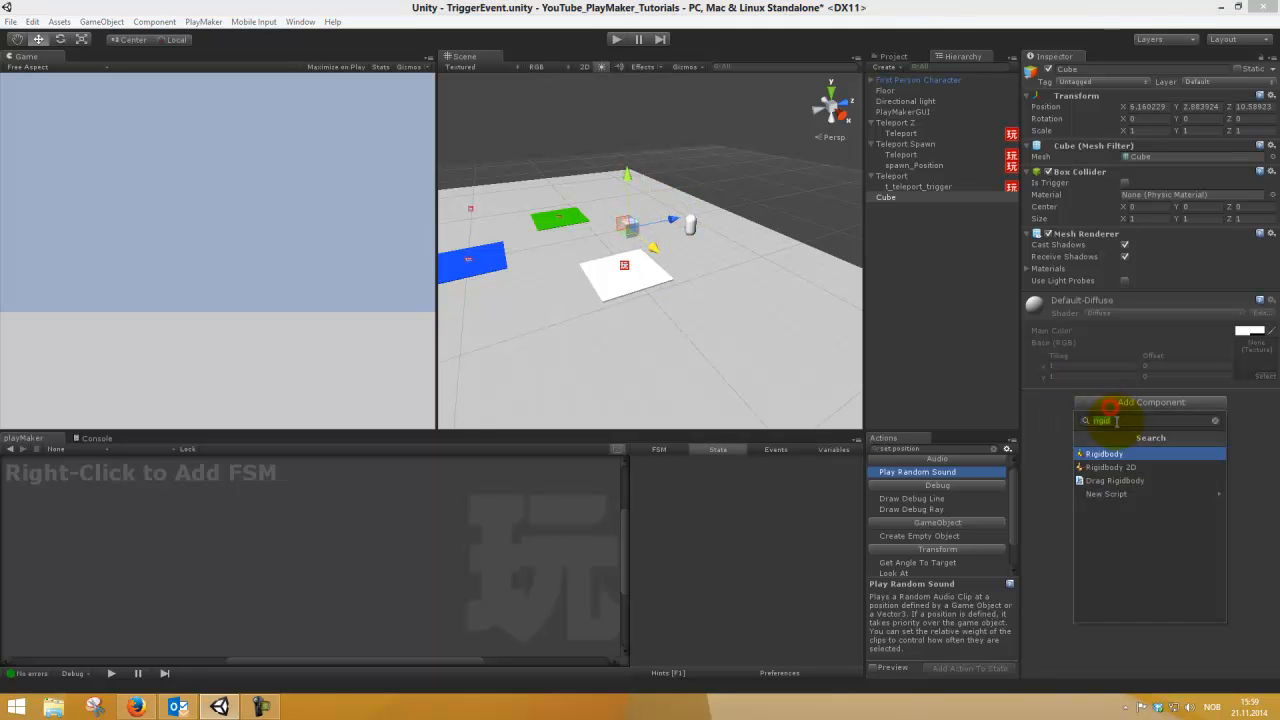
left_click(1103, 453)
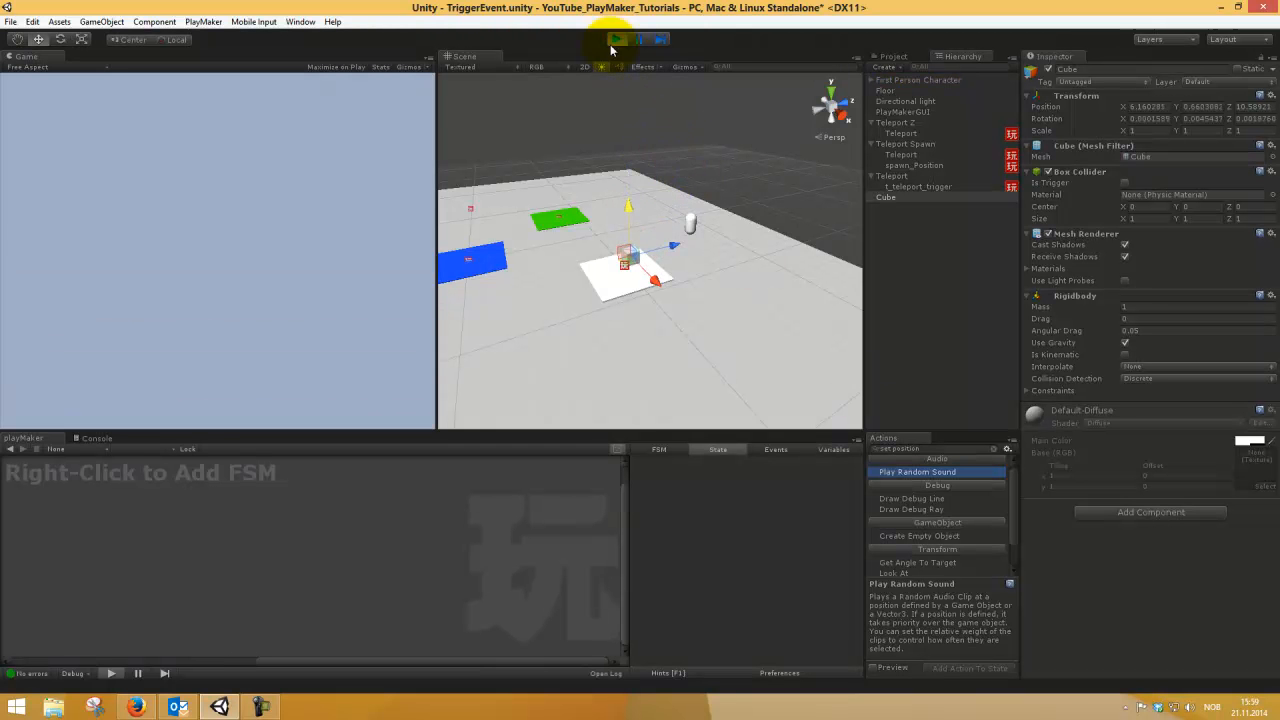
left_click(616, 38)
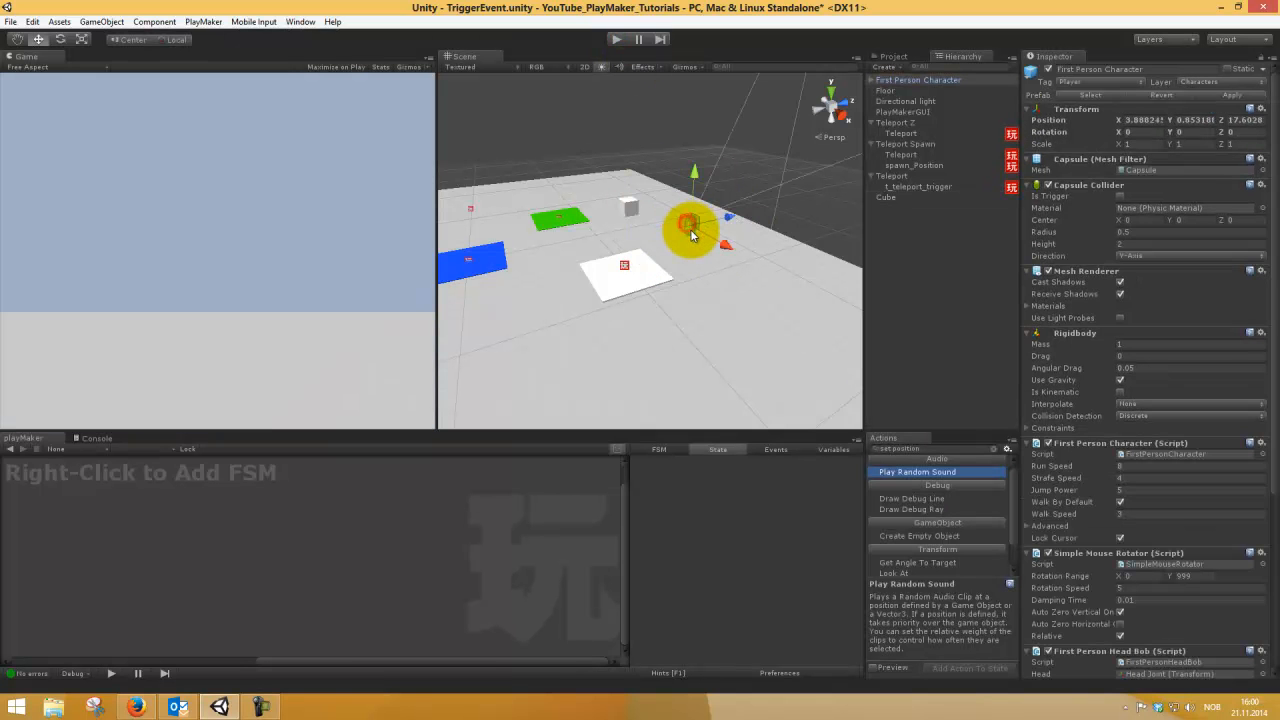
left_click(616, 39)
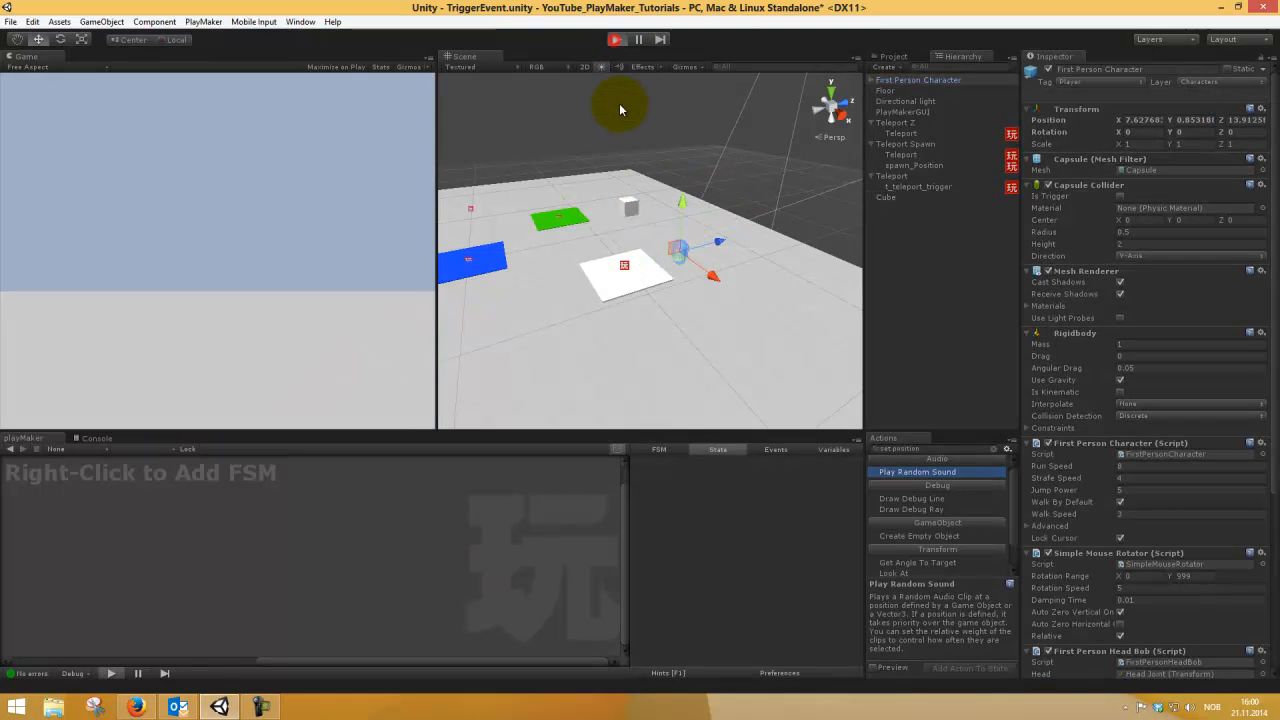
left_click(616, 39)
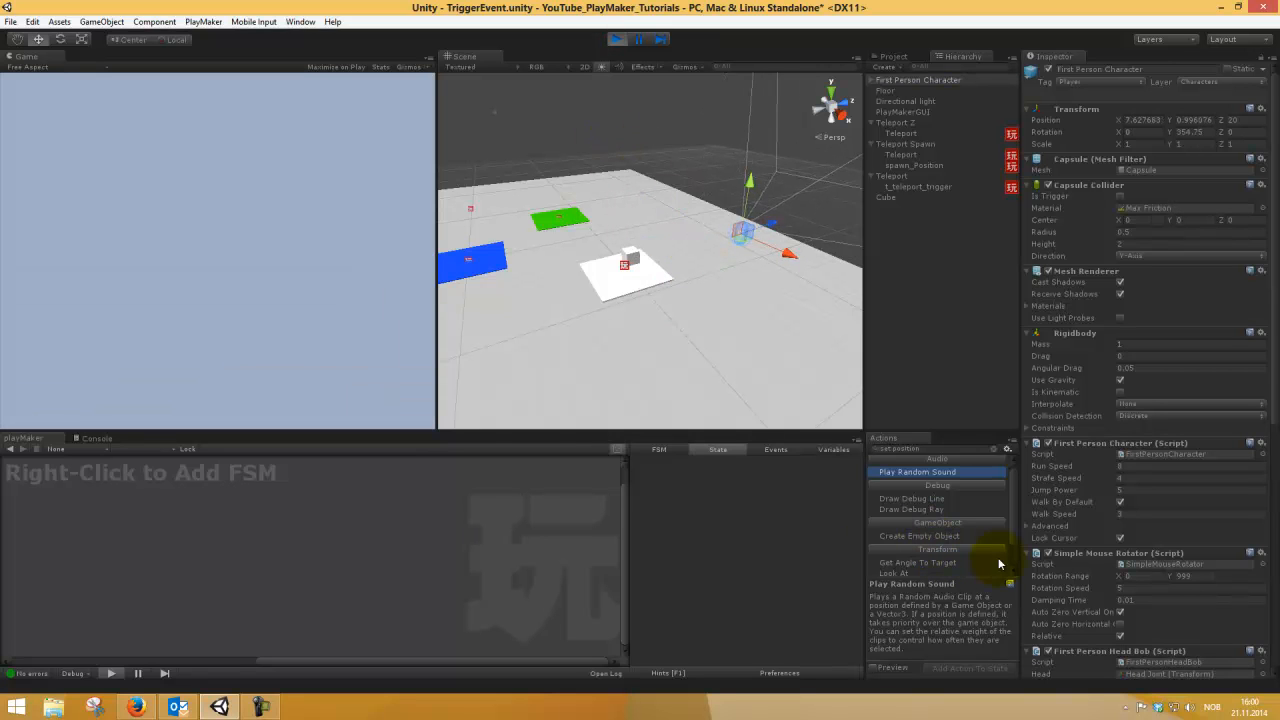
left_click(616, 38)
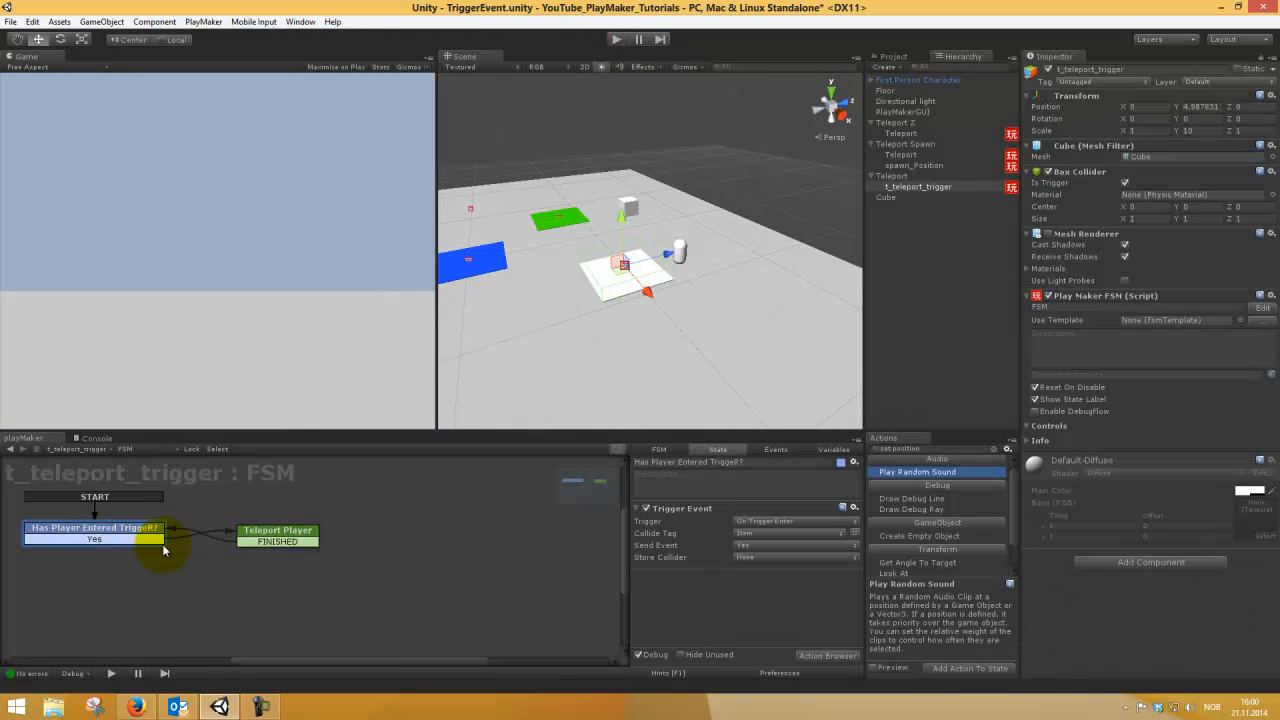
Switch the trigger state's Collide Tag back to Player and review the Teleport Player state.
left_click(277, 530)
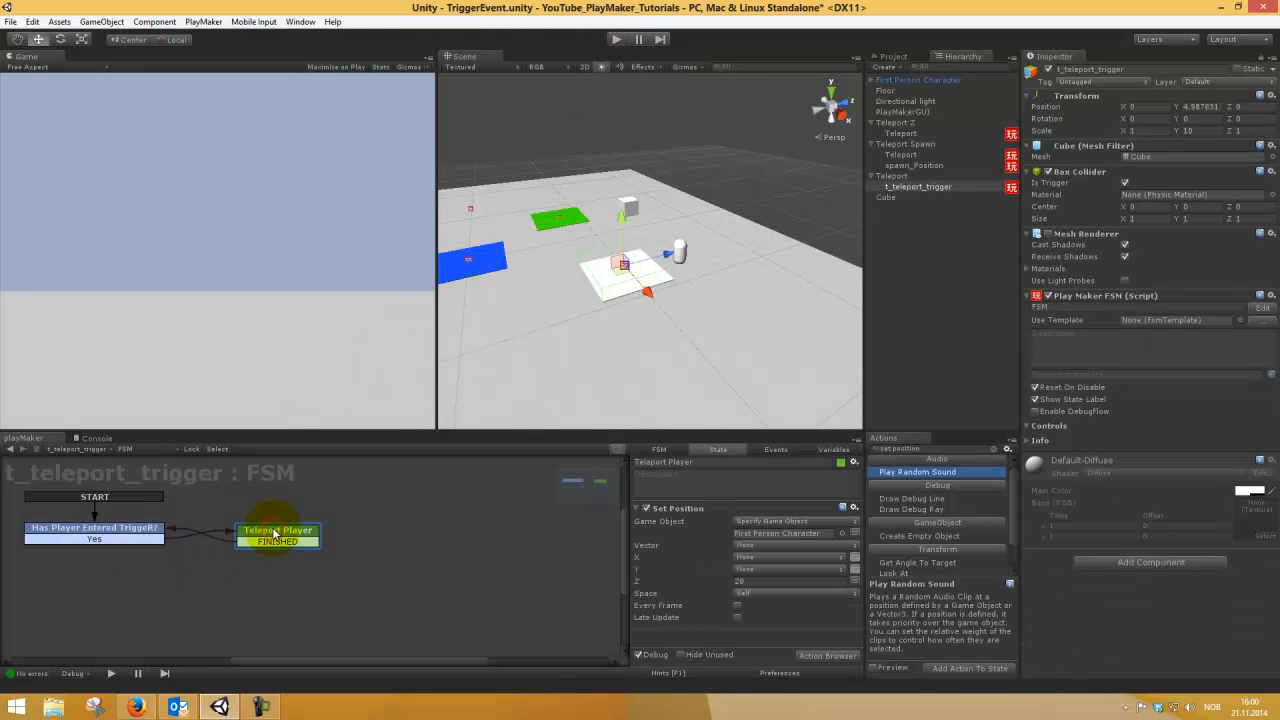
left_click(94, 527)
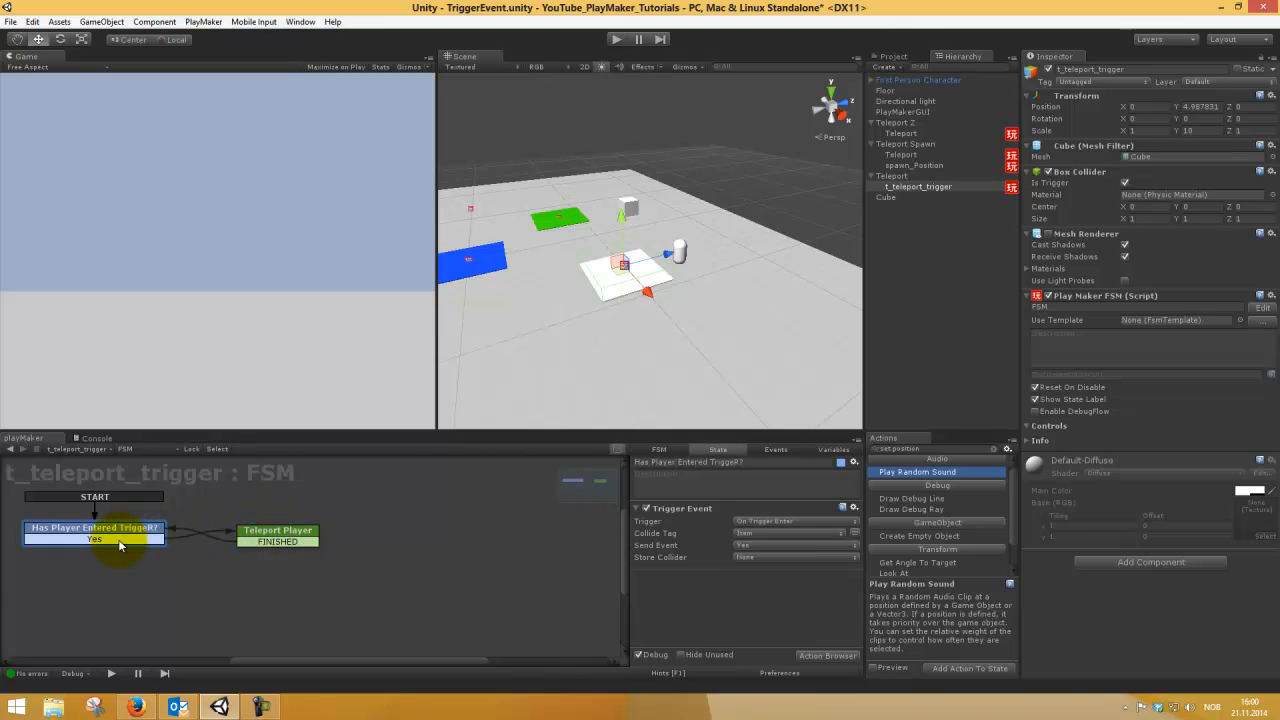
left_click(790, 532)
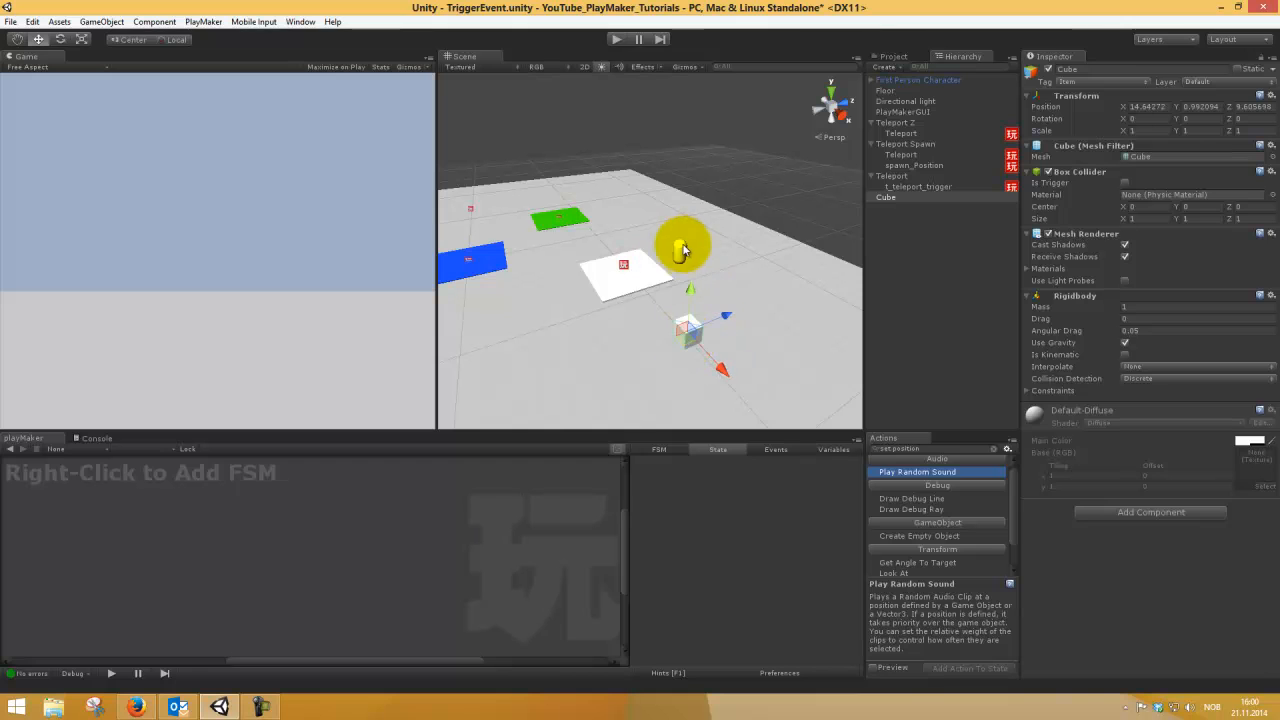
left_click(917, 79)
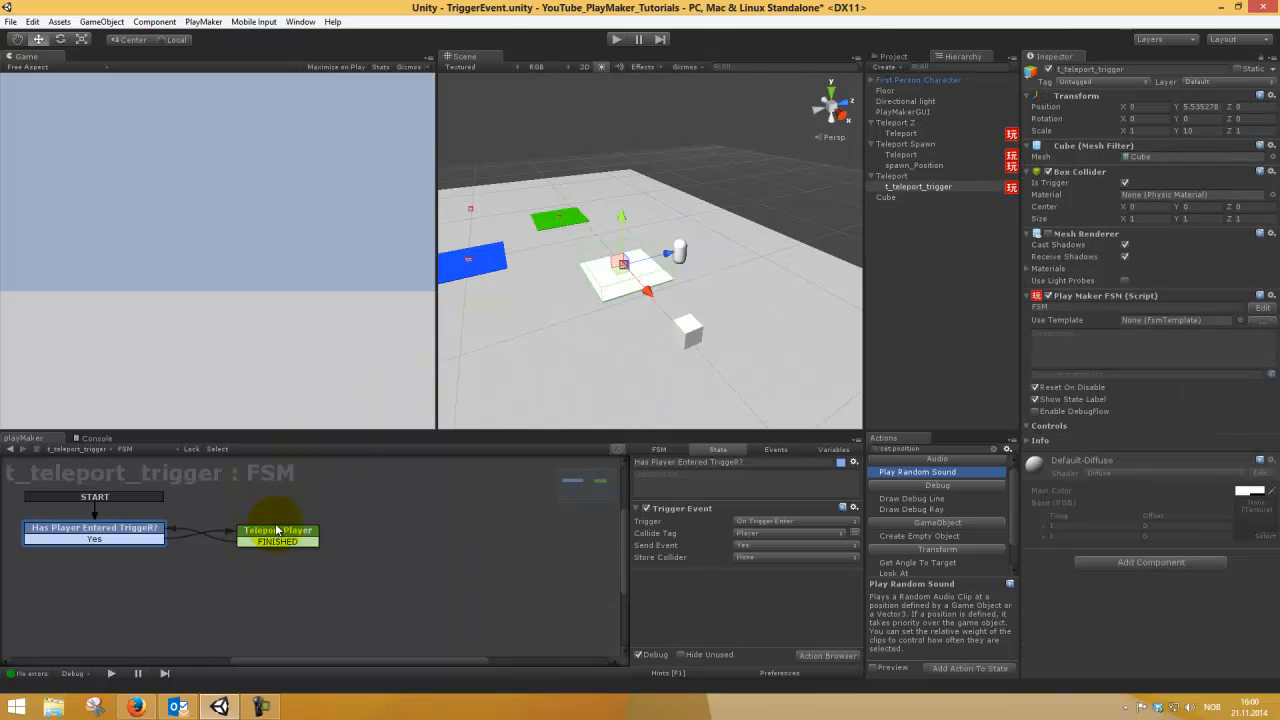
left_click(277, 530)
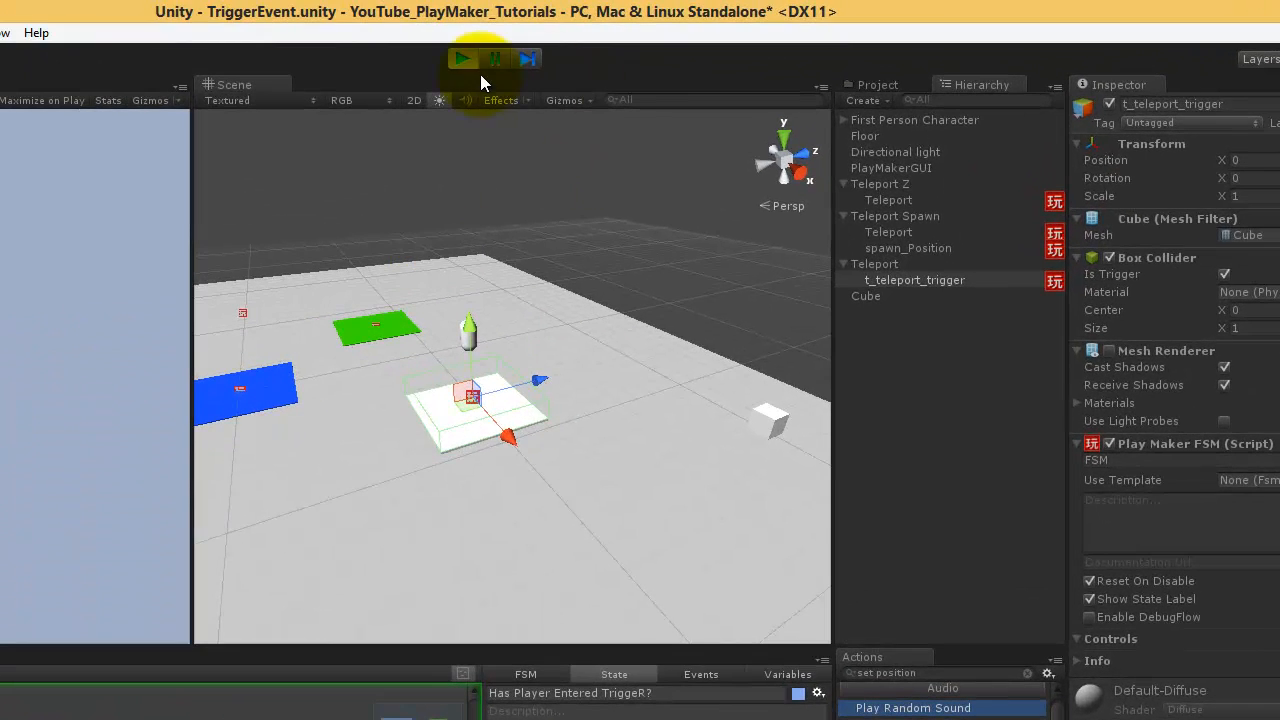
Play the scene and inspect t_teleport_trigger's FSM states during the test.
left_click(462, 58)
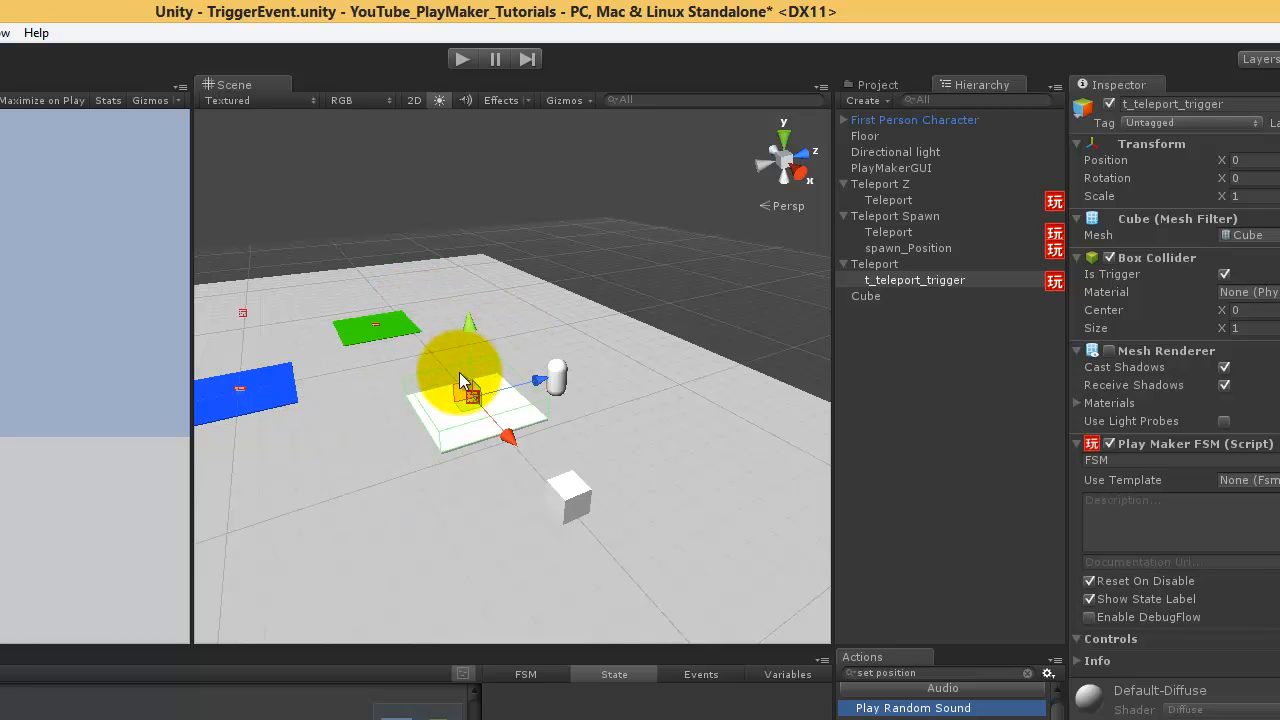
left_click(866, 296)
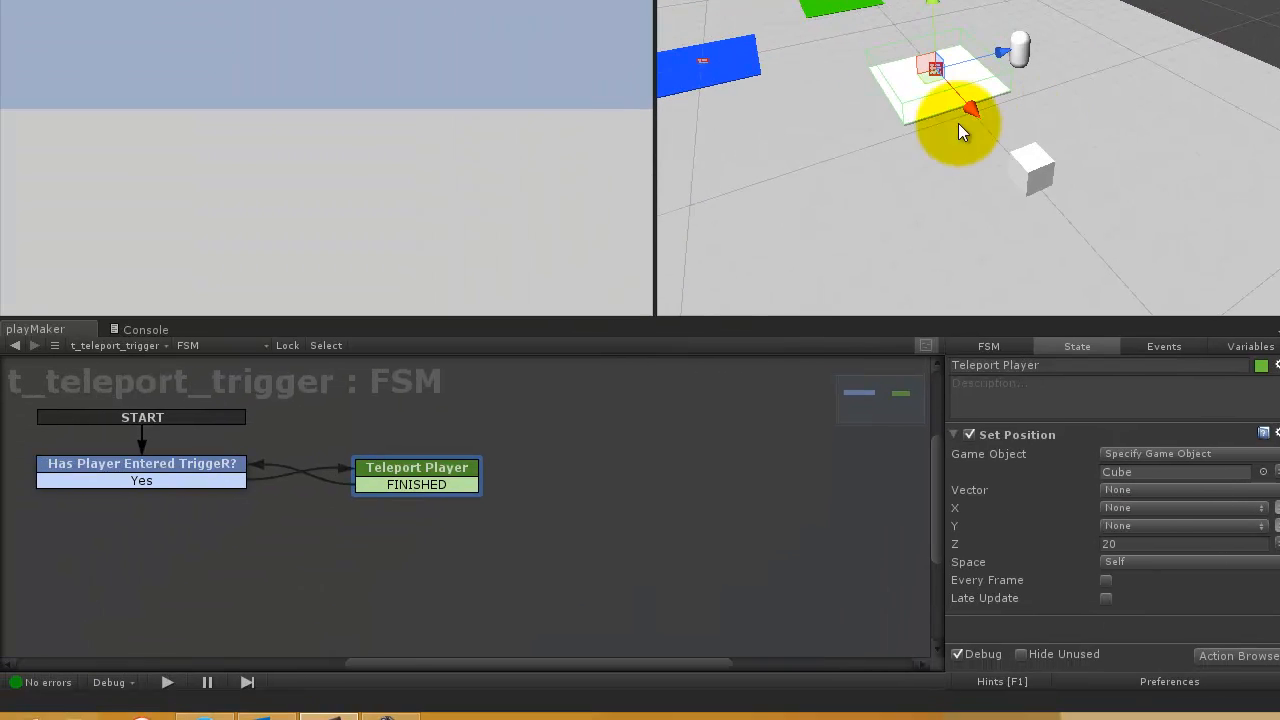
left_click(141, 463)
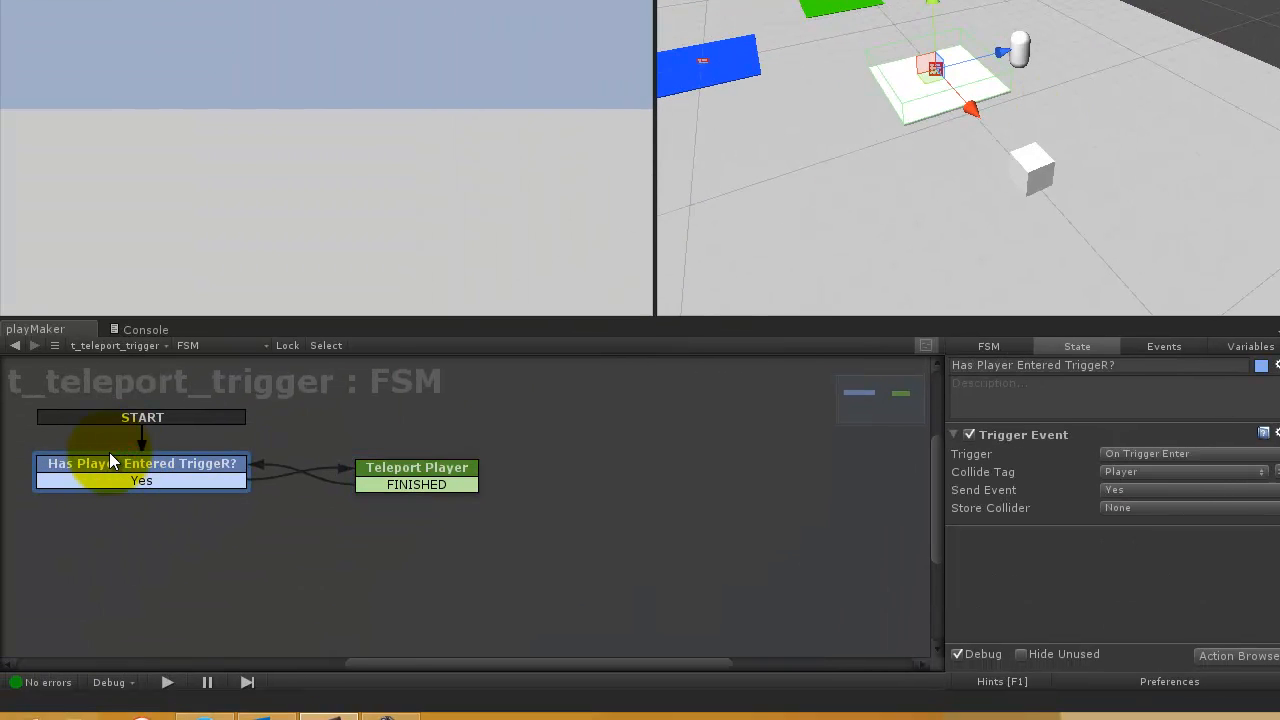
left_click(416, 467)
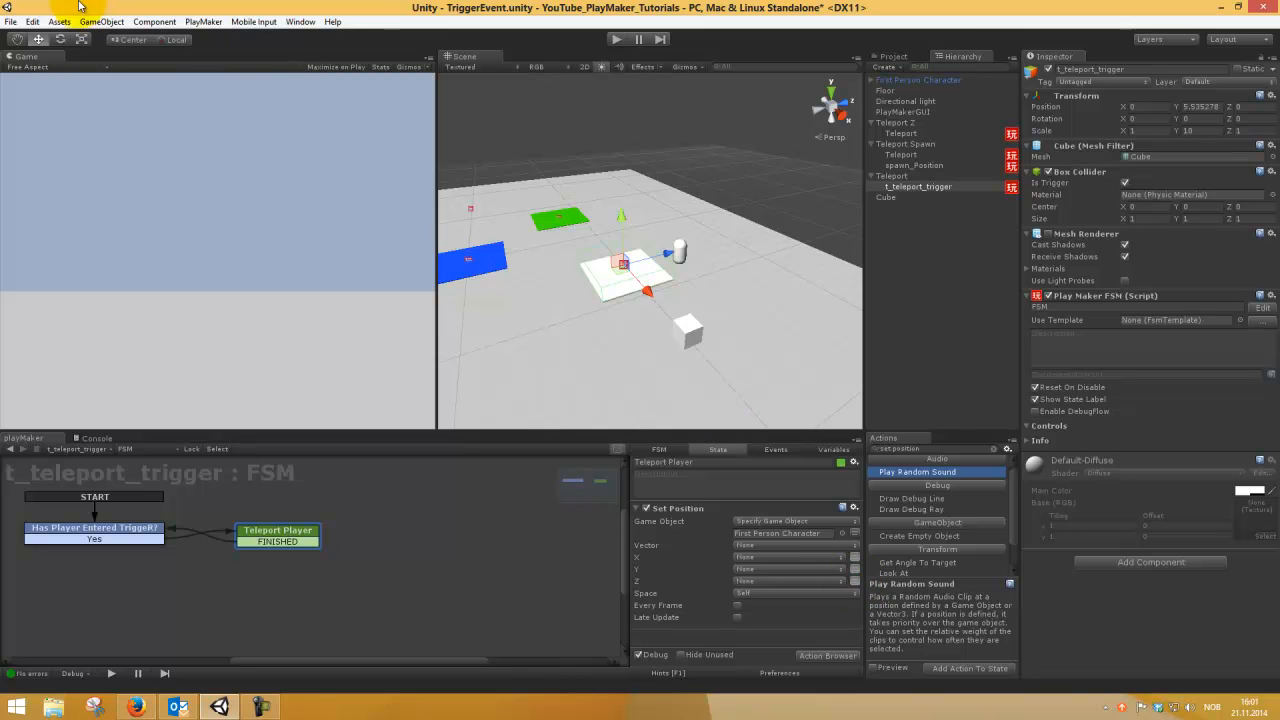
Create an empty object, drag it onto the floor, and rename it go_teleportPosition.
left_click(101, 21)
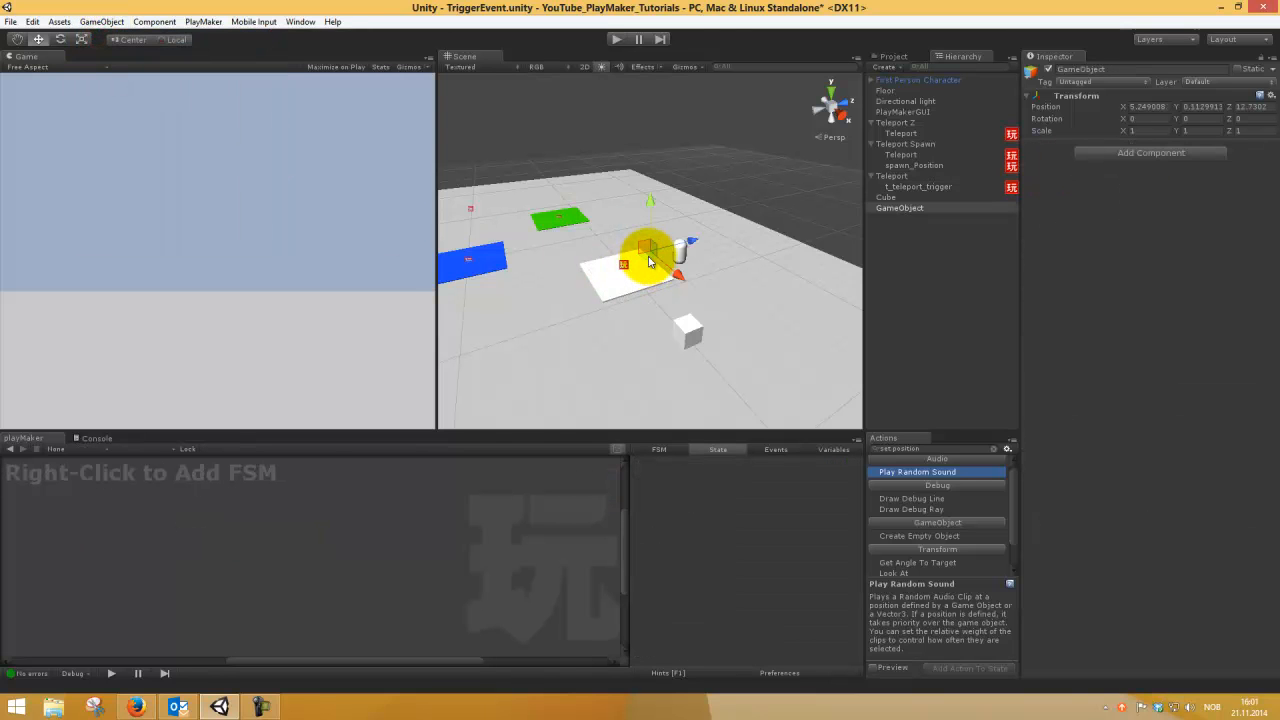
left_click_drag(648, 247, 560, 318)
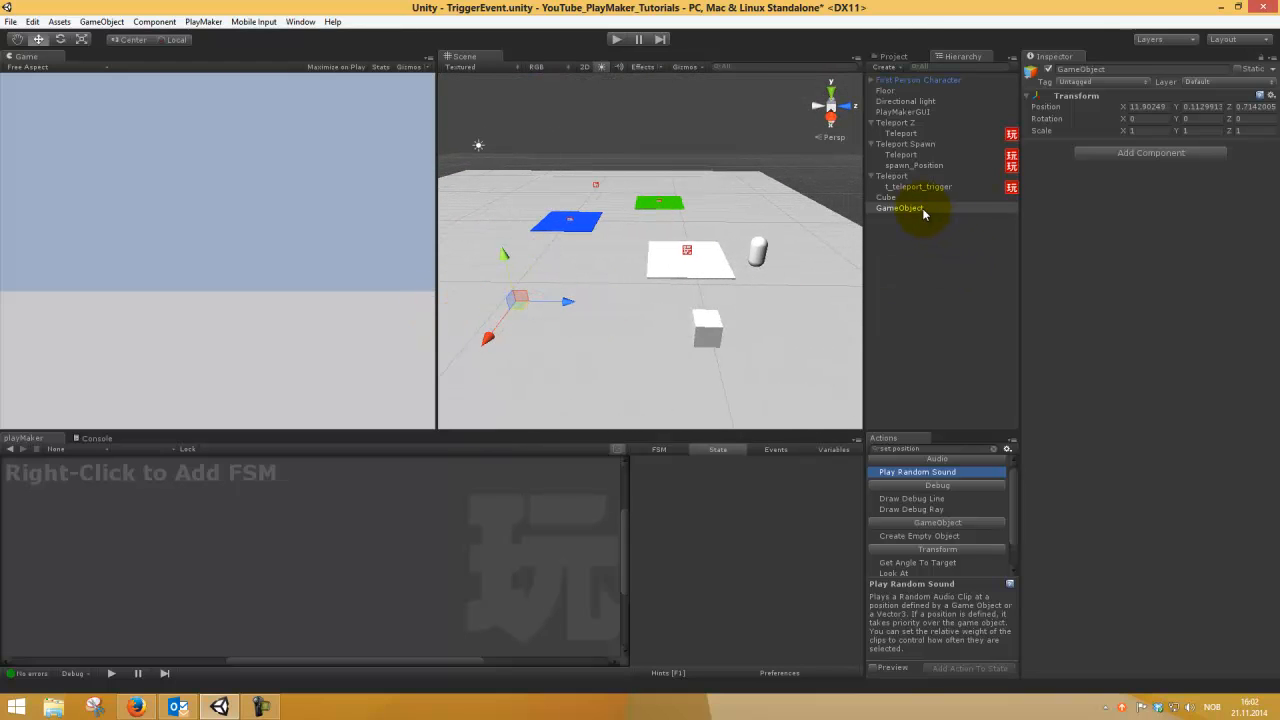
double_click(898, 208)
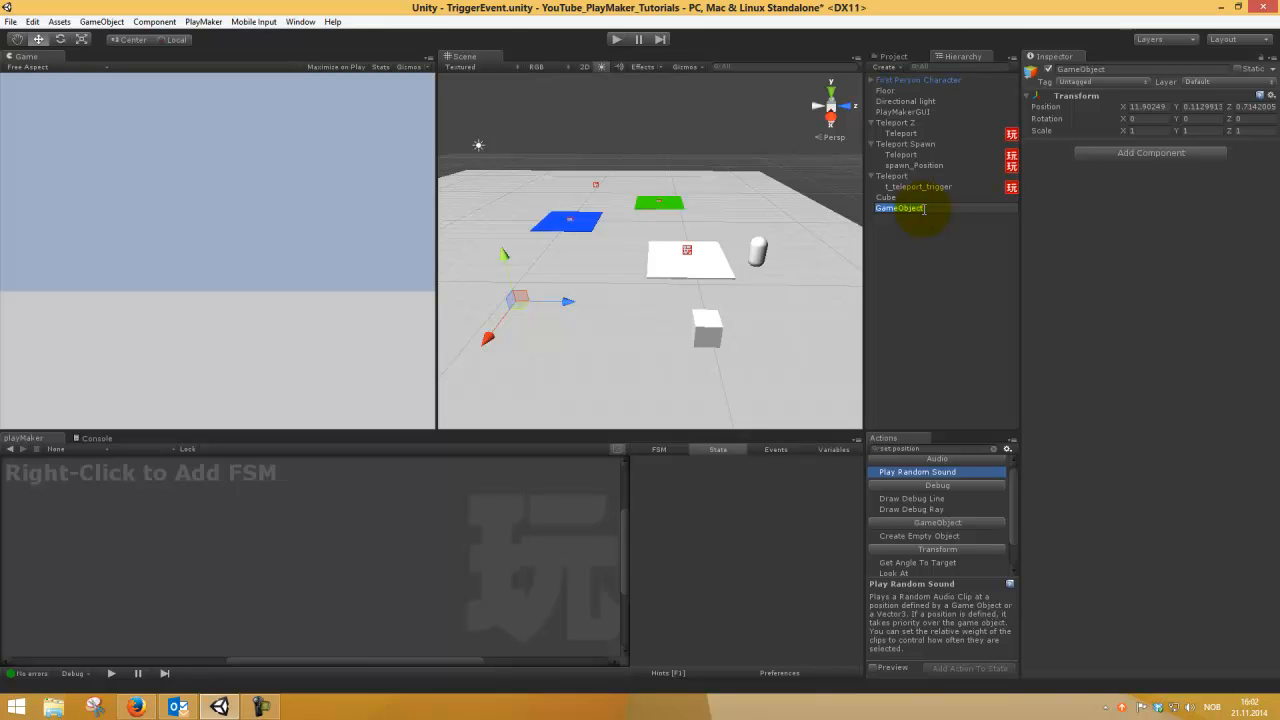
type("go_tele")
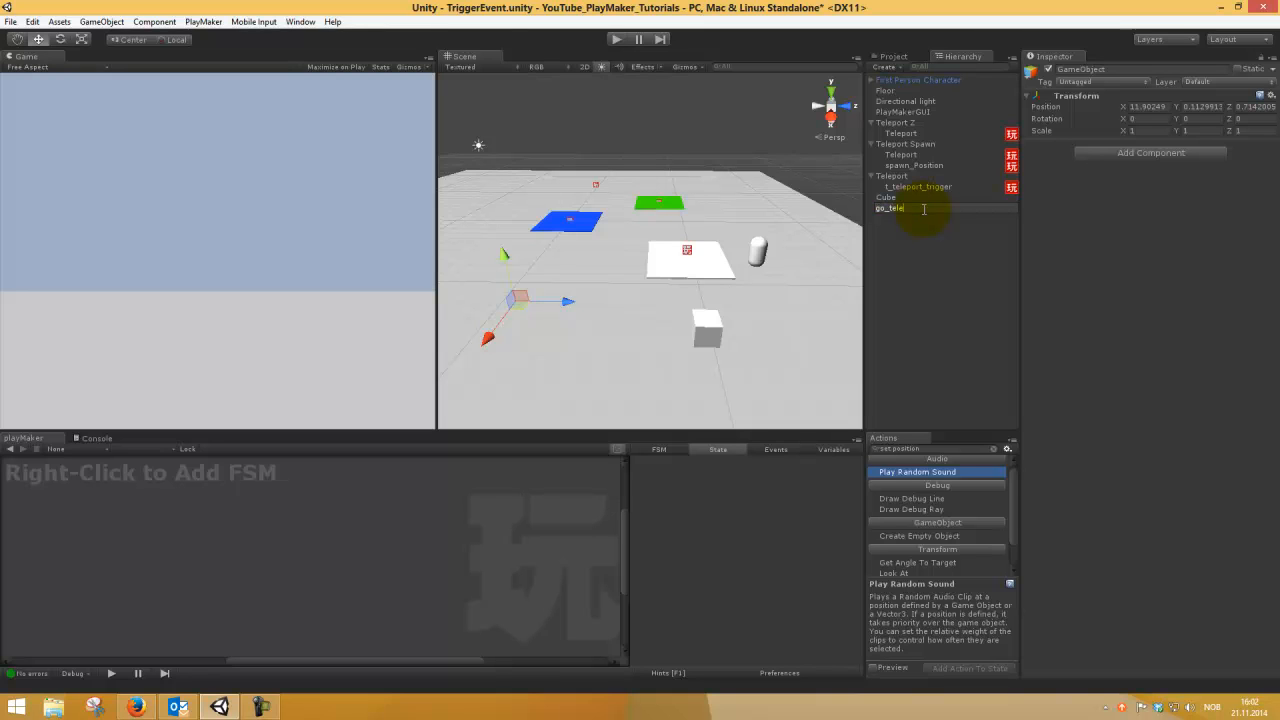
type("portPosition")
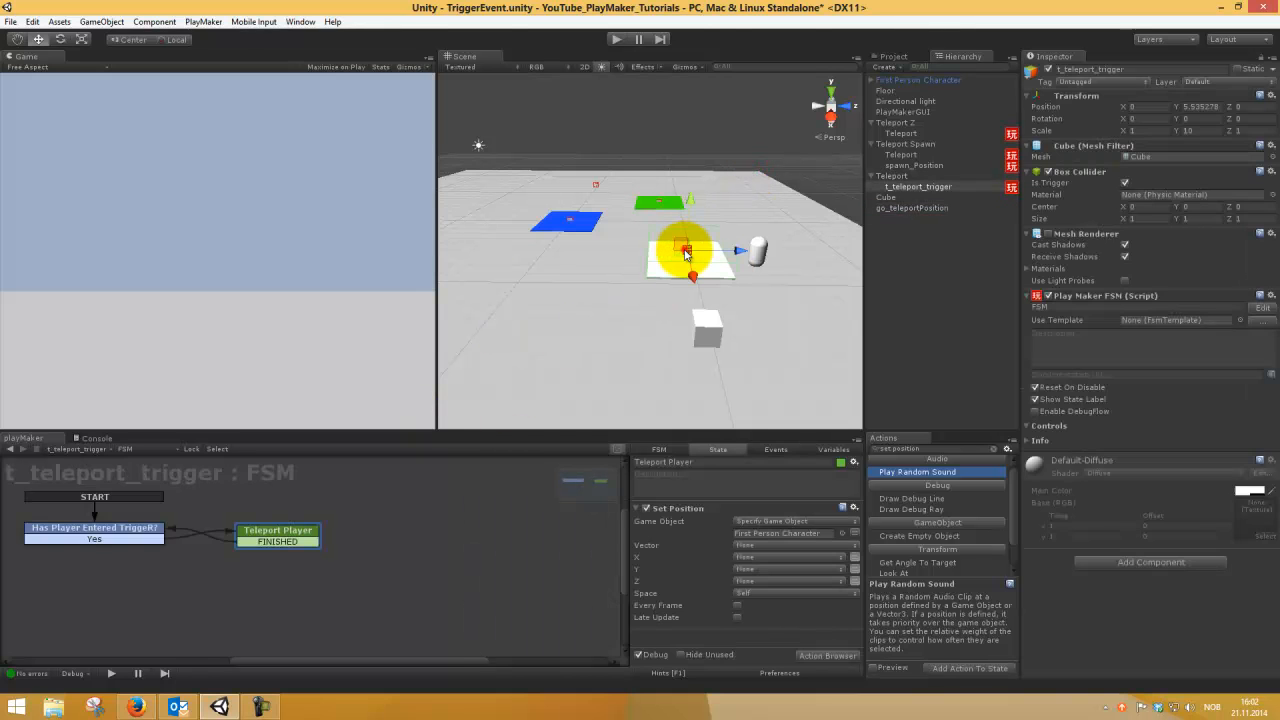
mouse_move(717, 610)
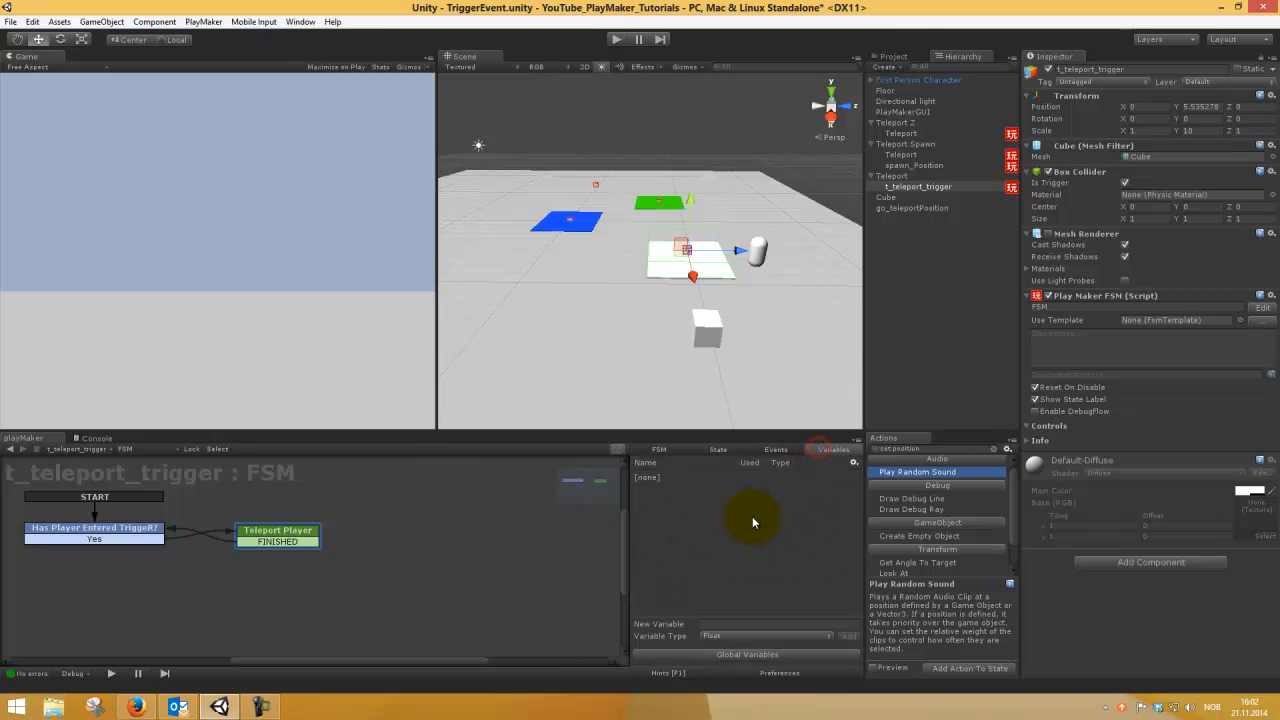
mouse_move(747, 654)
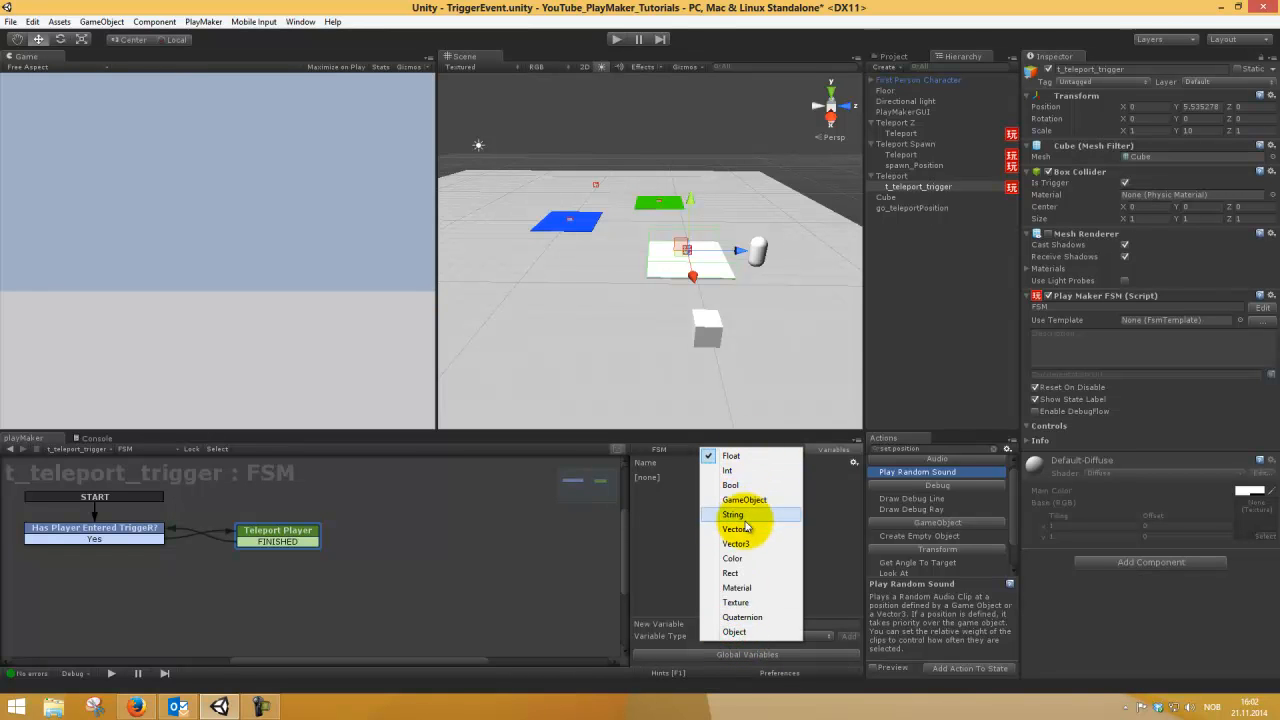
Choose Vector3 as the variable type and enter spawn_position_test as the new variable.
left_click(736, 543)
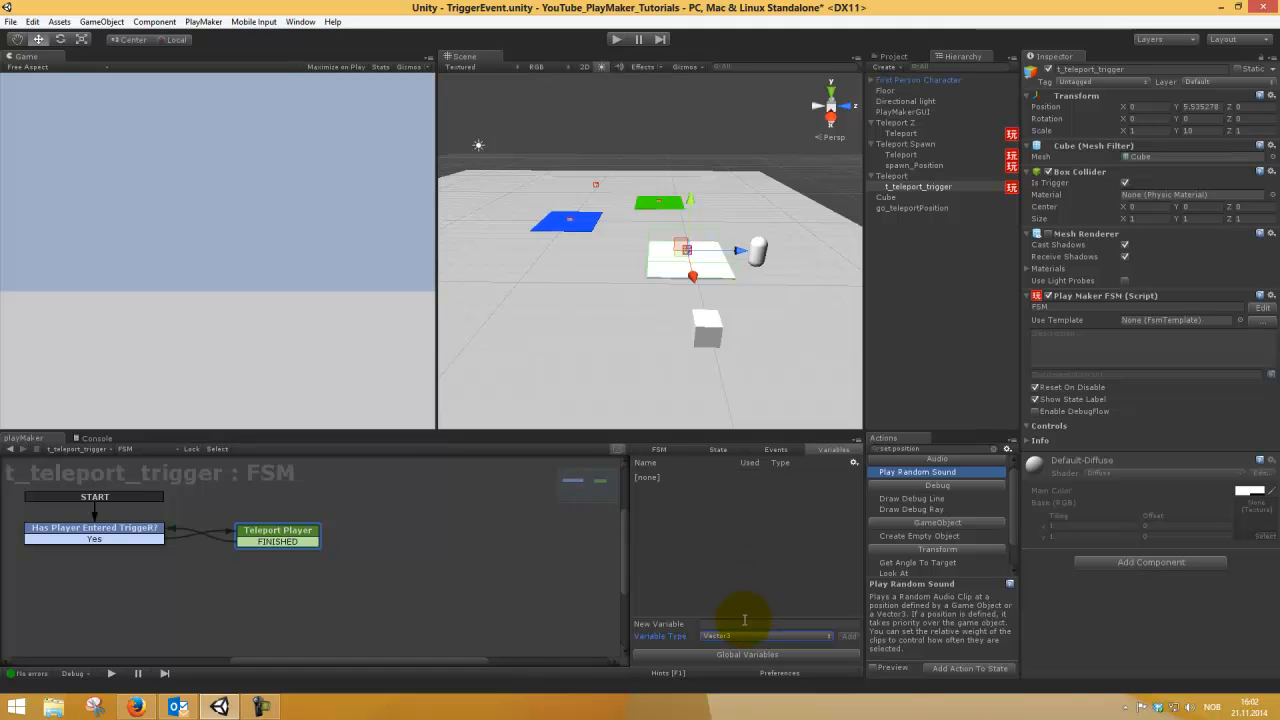
mouse_move(734, 654)
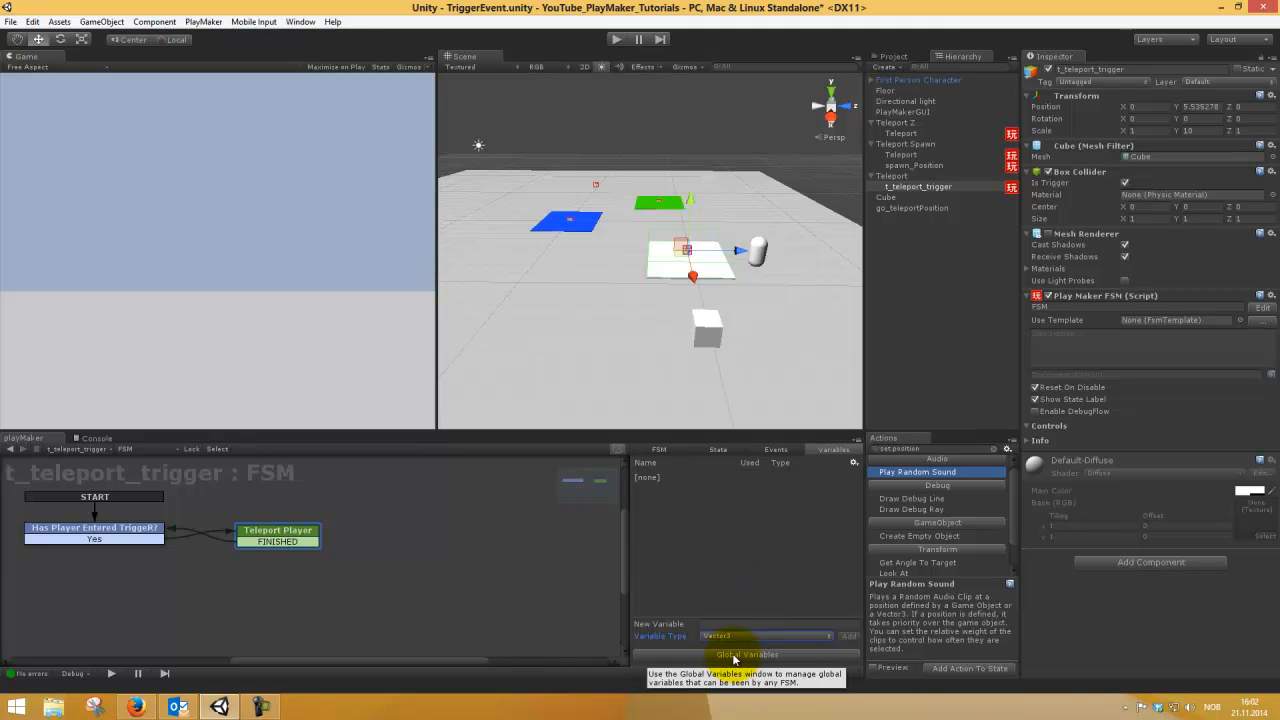
mouse_move(740, 620)
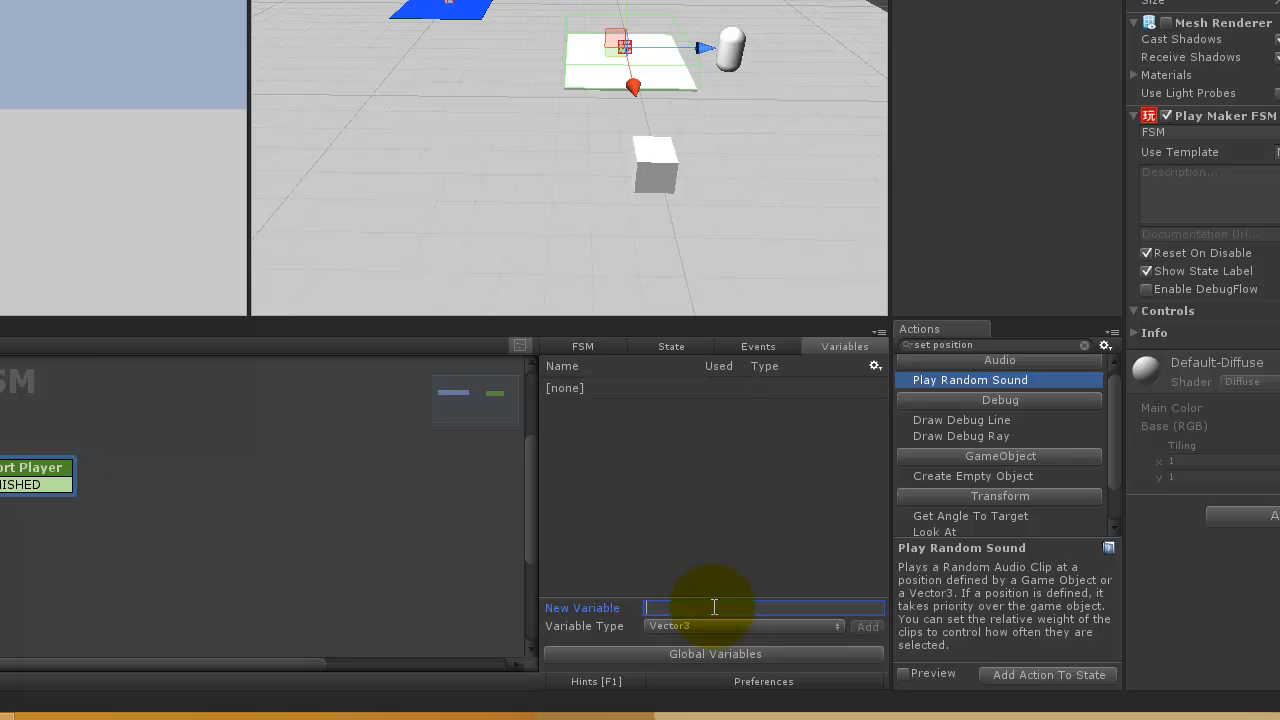
type("spawn_position_test")
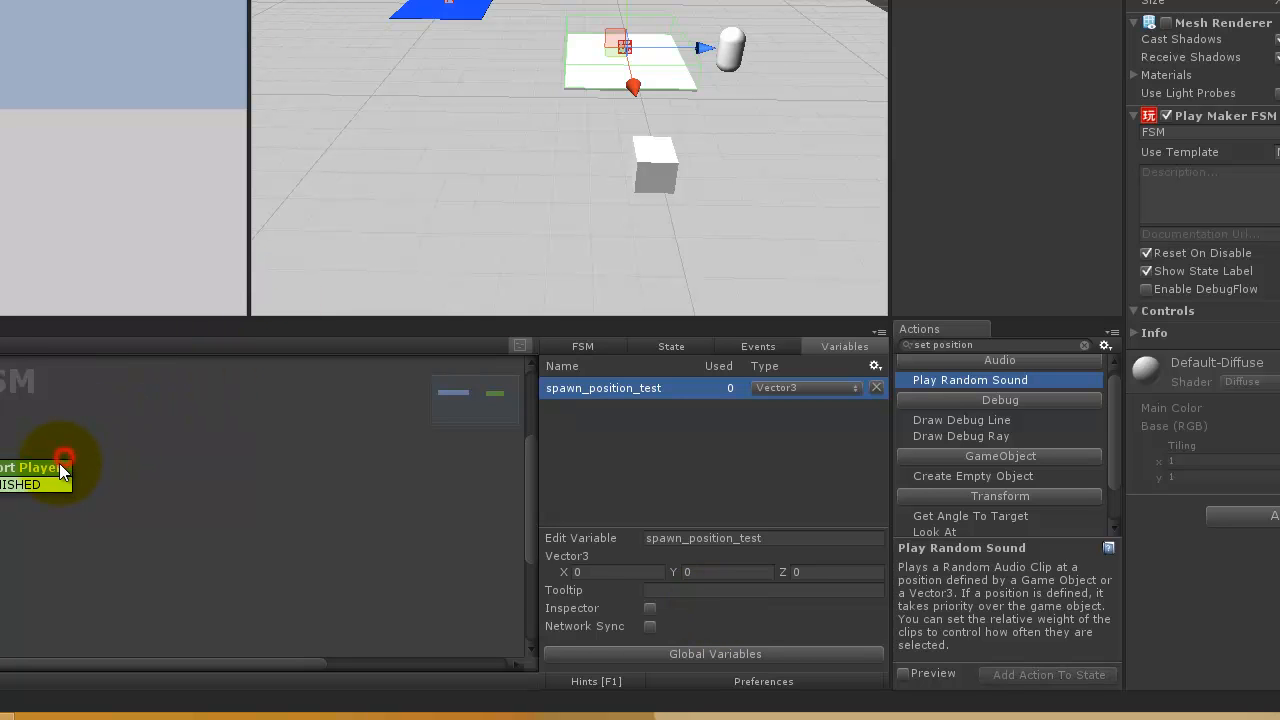
Point the Teleport Player state's Set Position vector at spawn_position_test.
left_click(670, 346)
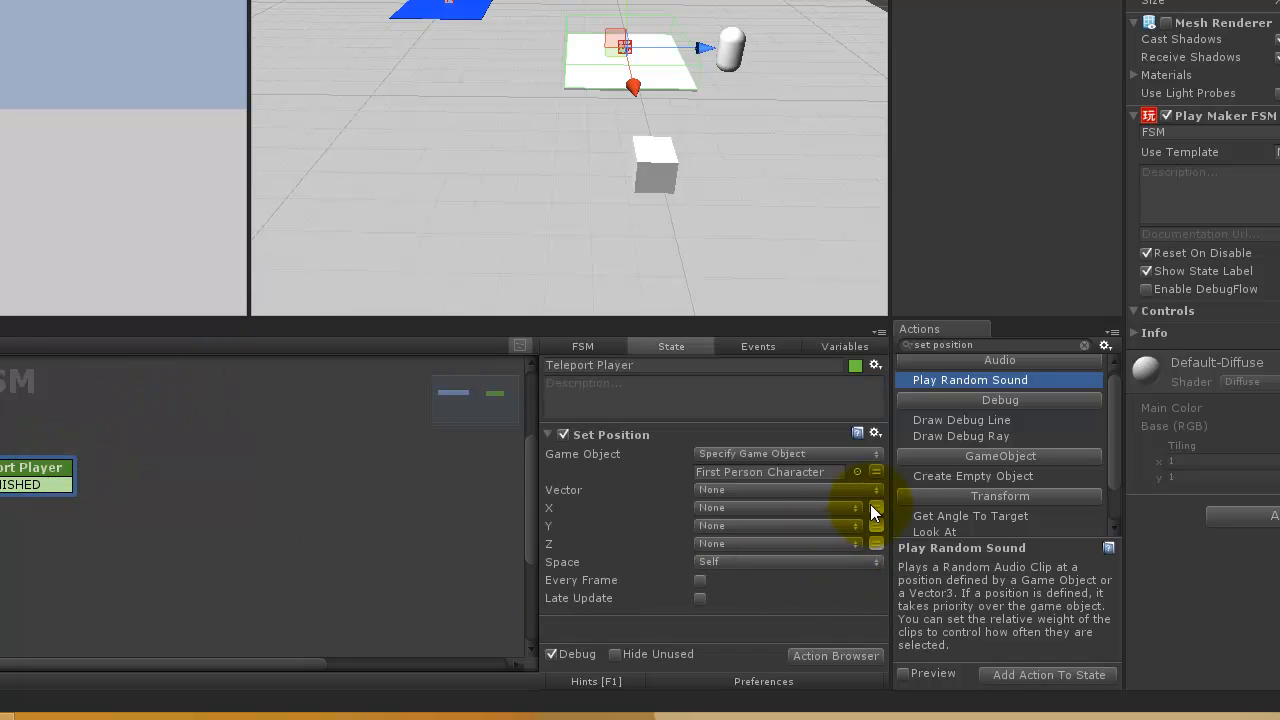
left_click(785, 490)
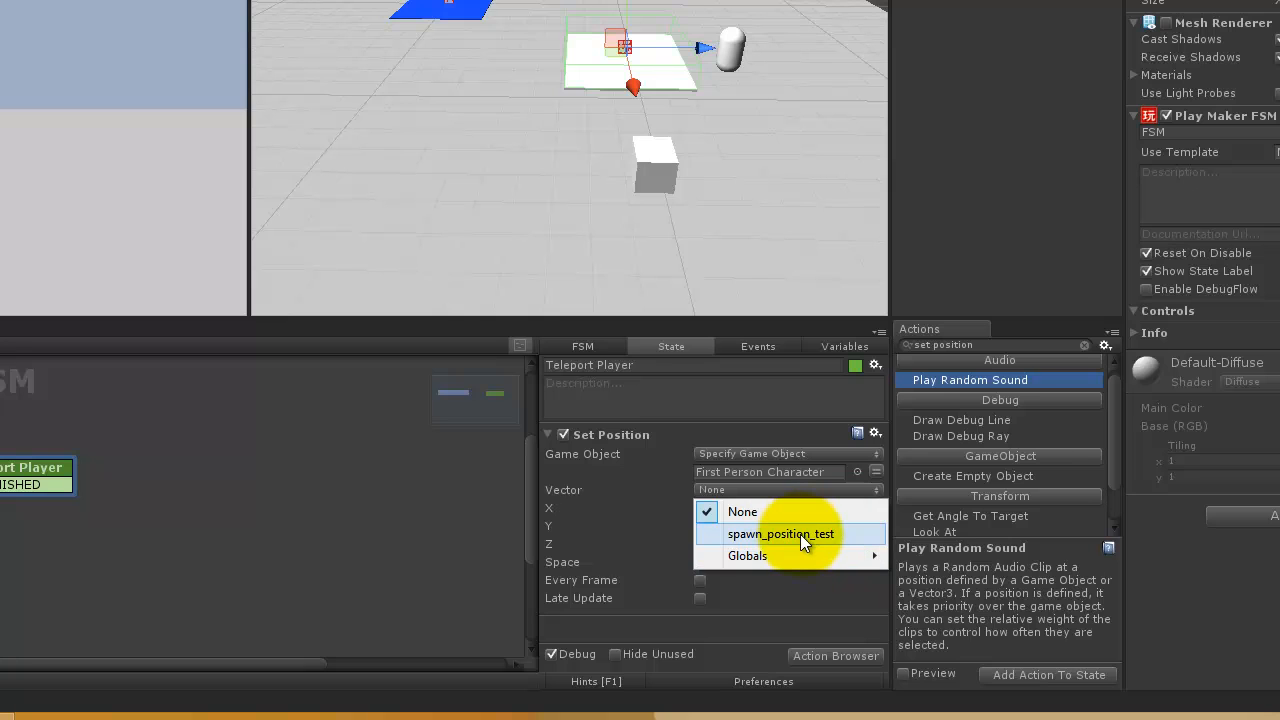
left_click(780, 533)
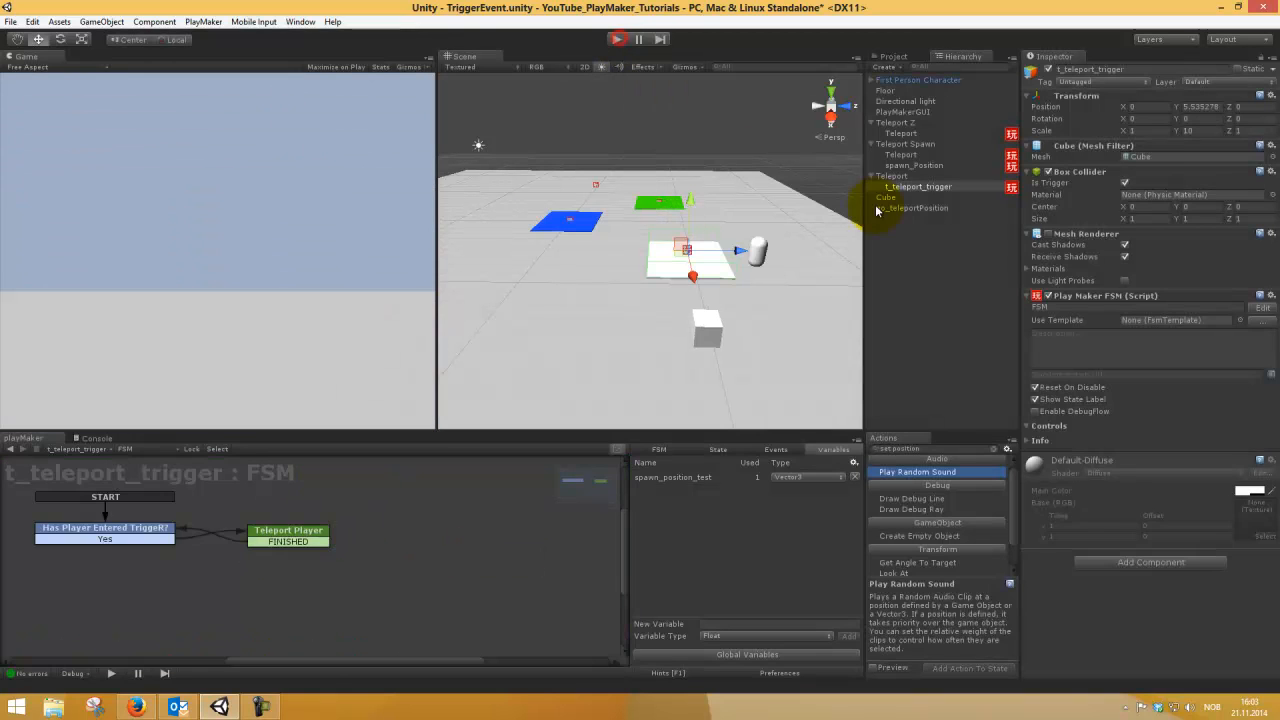
Review the trigger's Teleport Player action, then select go_teleportPosition to give it an FSM.
left_click(910, 208)
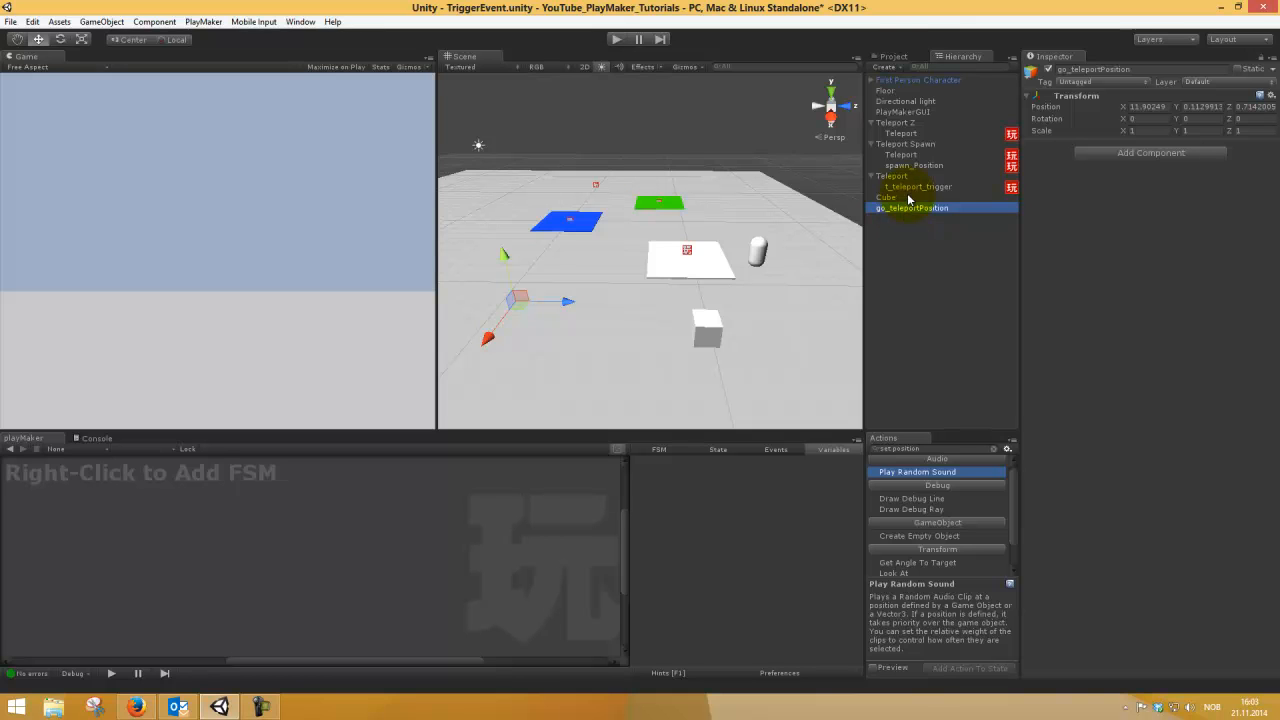
left_click(918, 187)
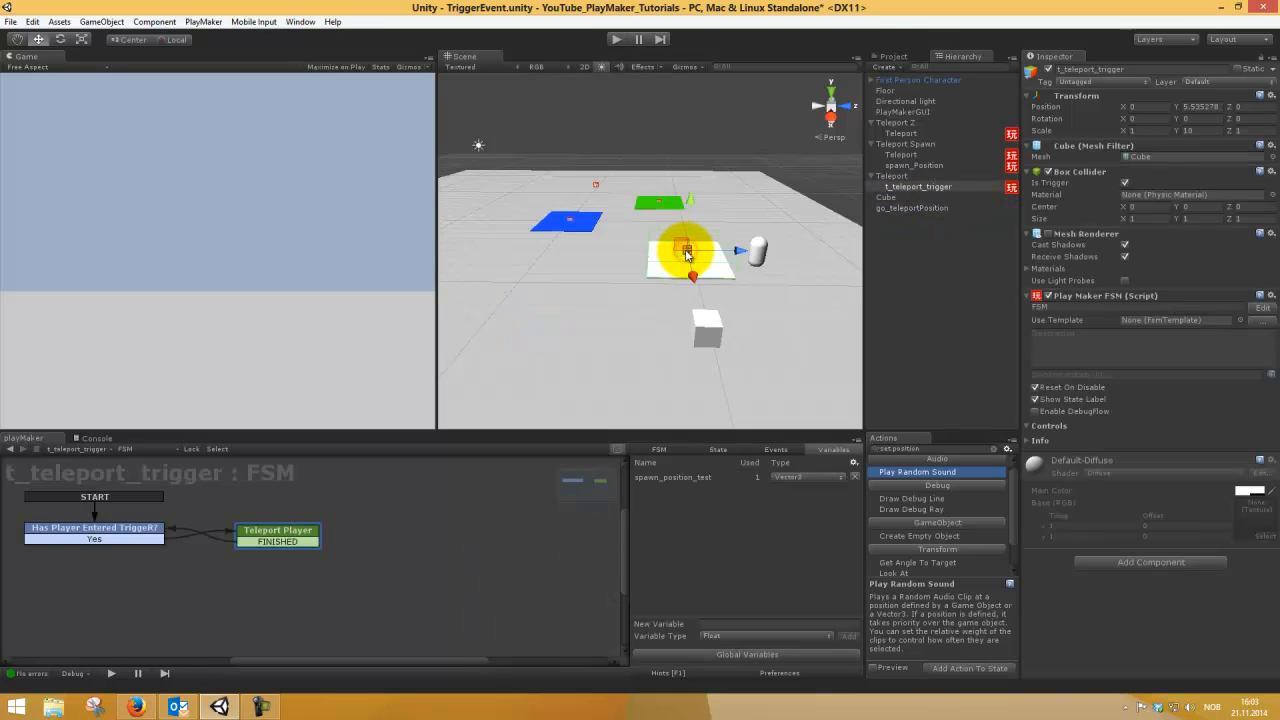
left_click(277, 530)
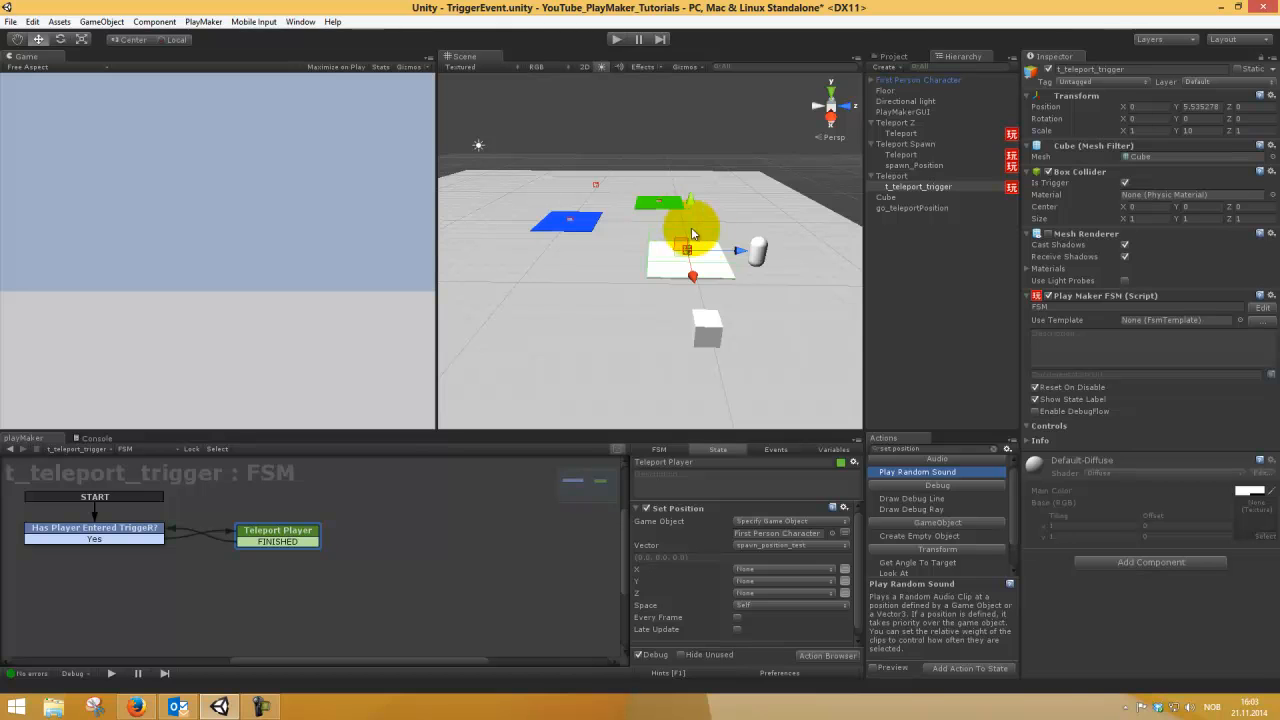
left_click(916, 79)
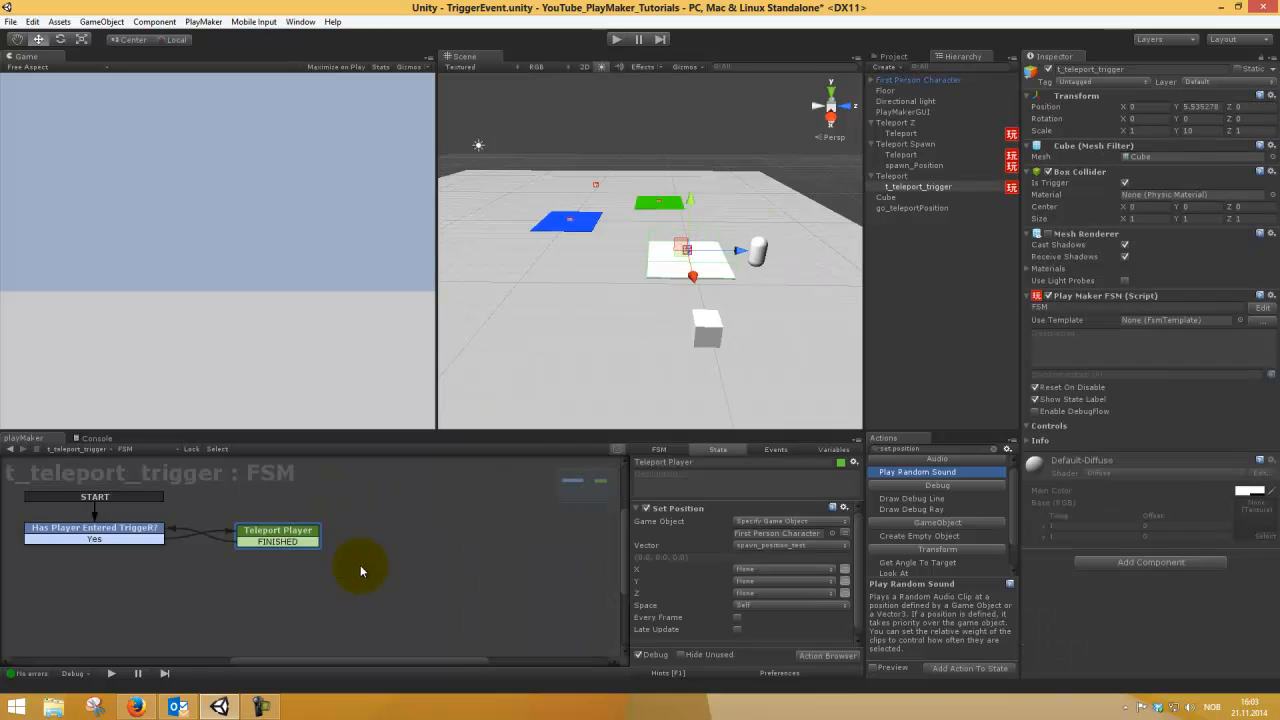
mouse_move(476, 565)
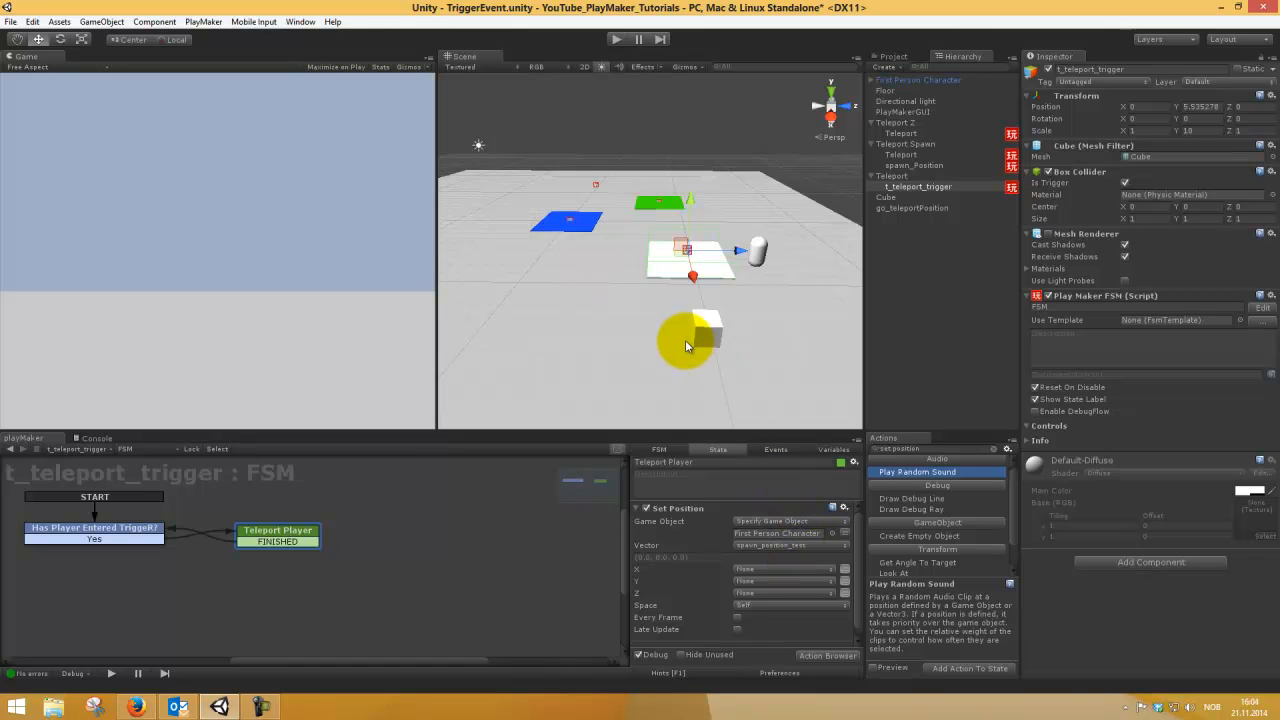
left_click(911, 208)
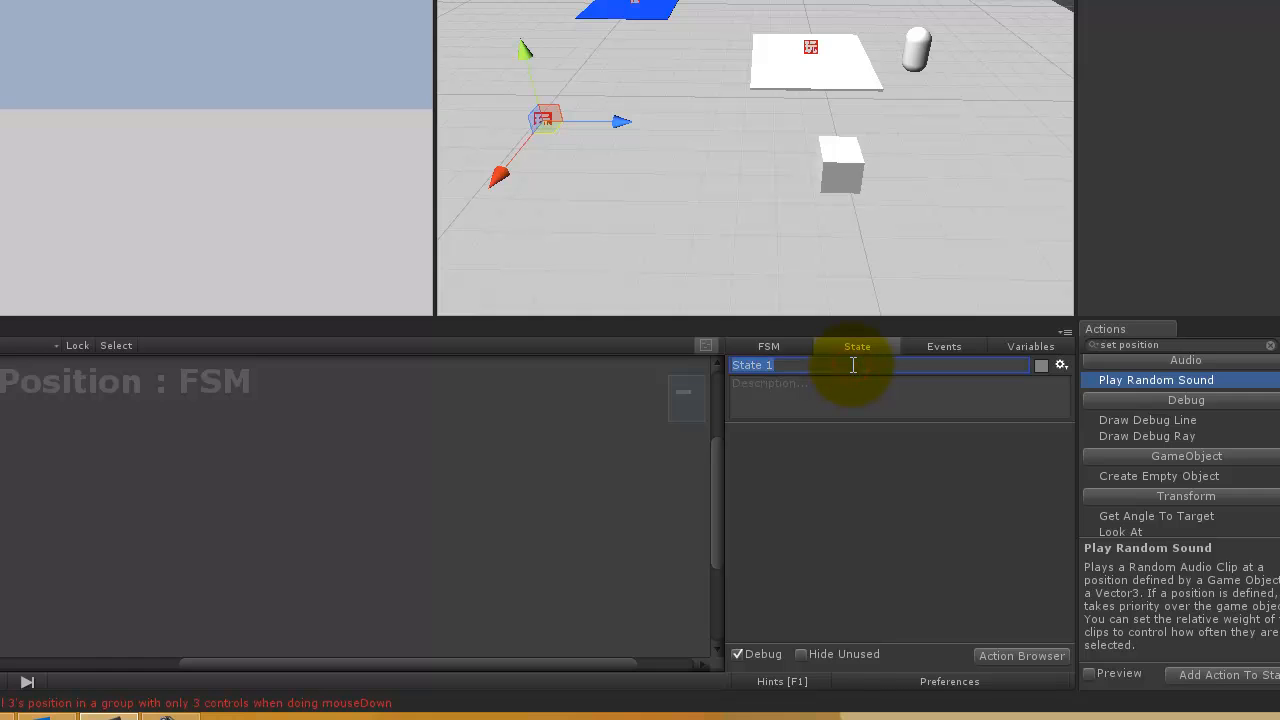
Name the state 'Get Position', add the Get Position action, and open its Vector choices.
type("Get Position")
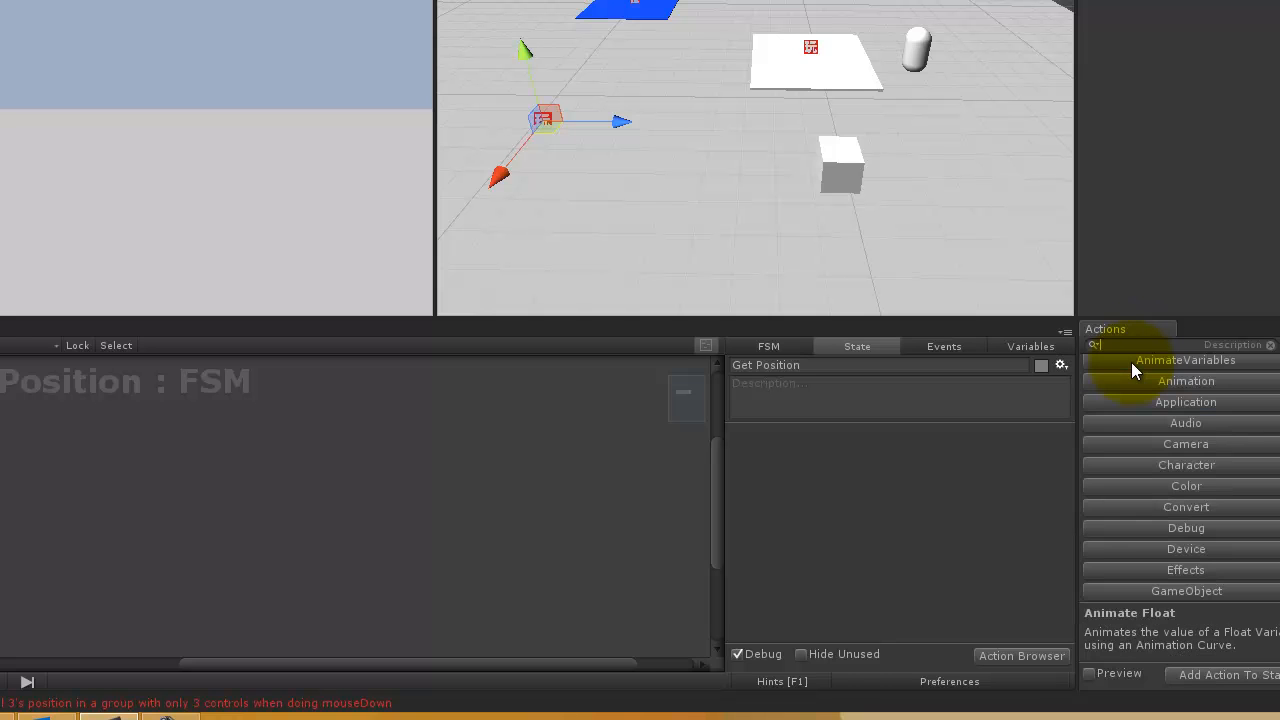
type("get position")
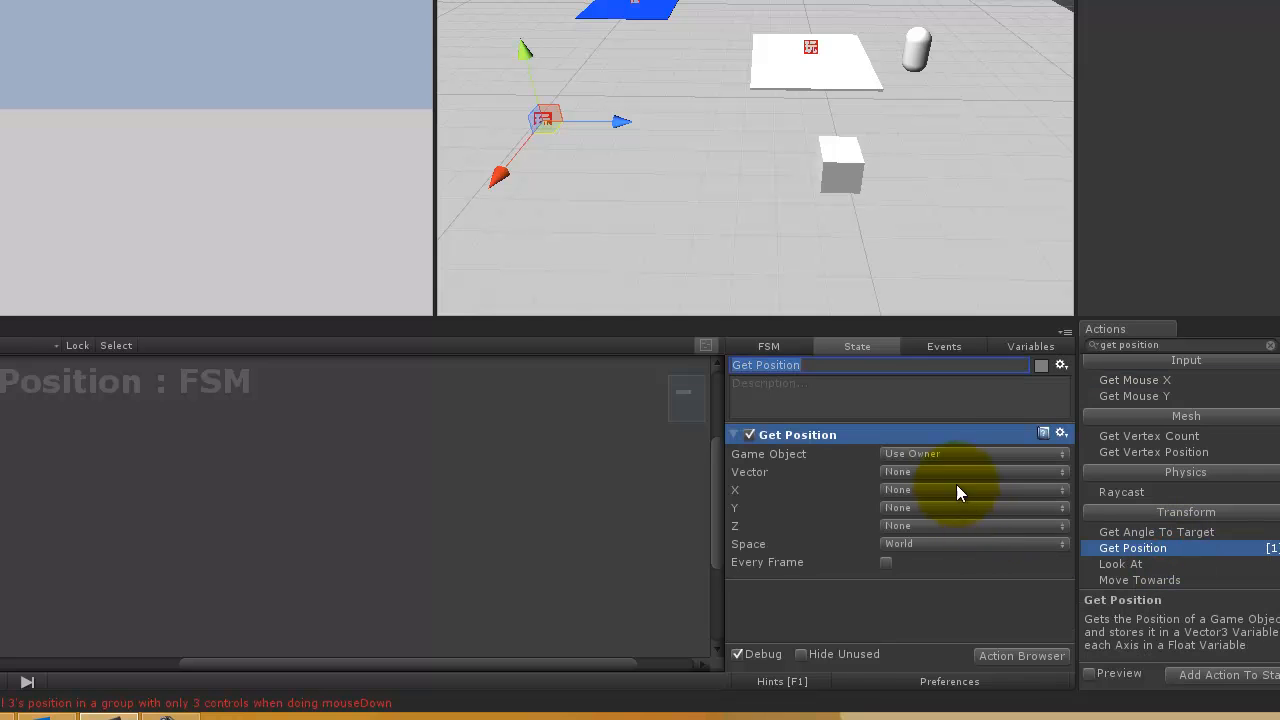
left_click(970, 490)
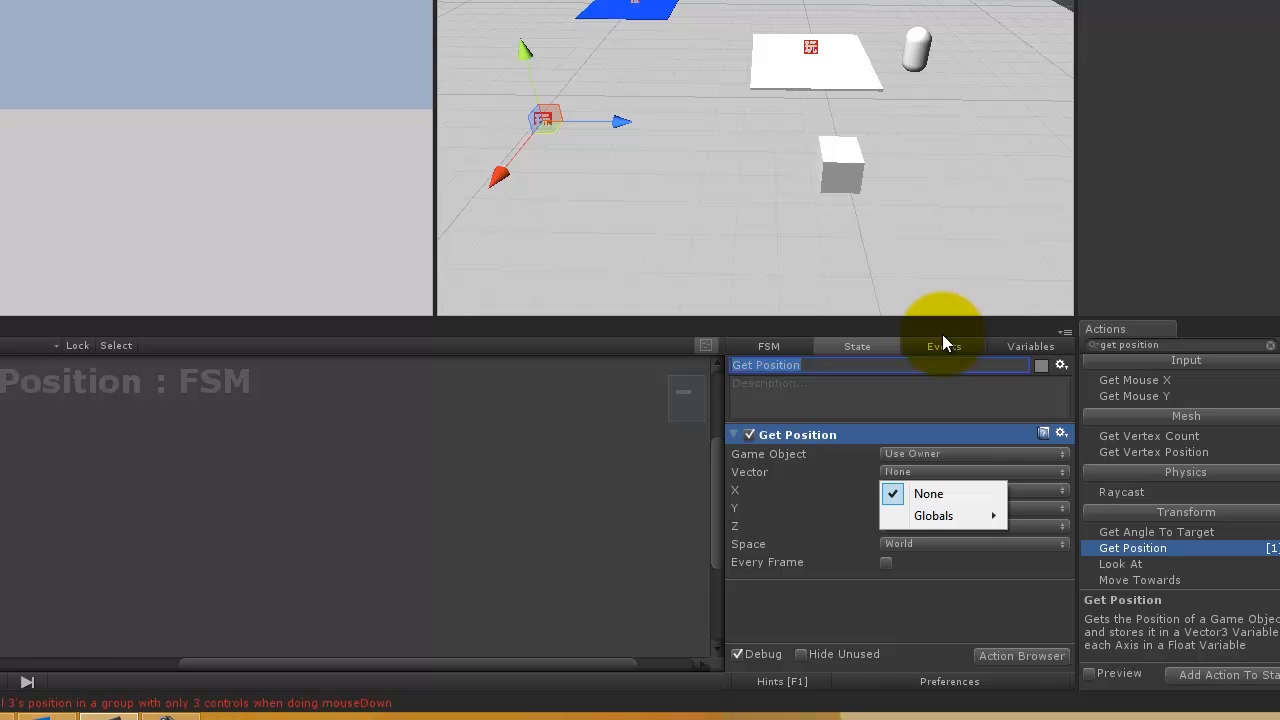
mouse_move(946, 358)
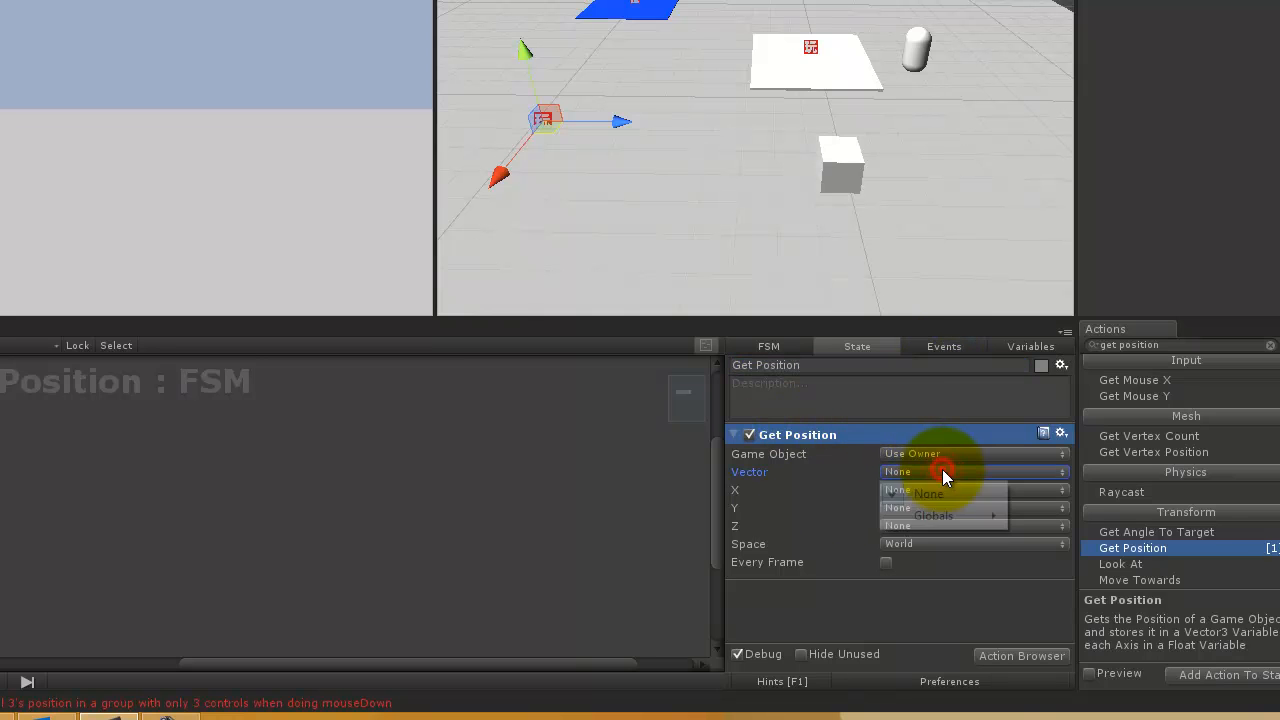
left_click(970, 471)
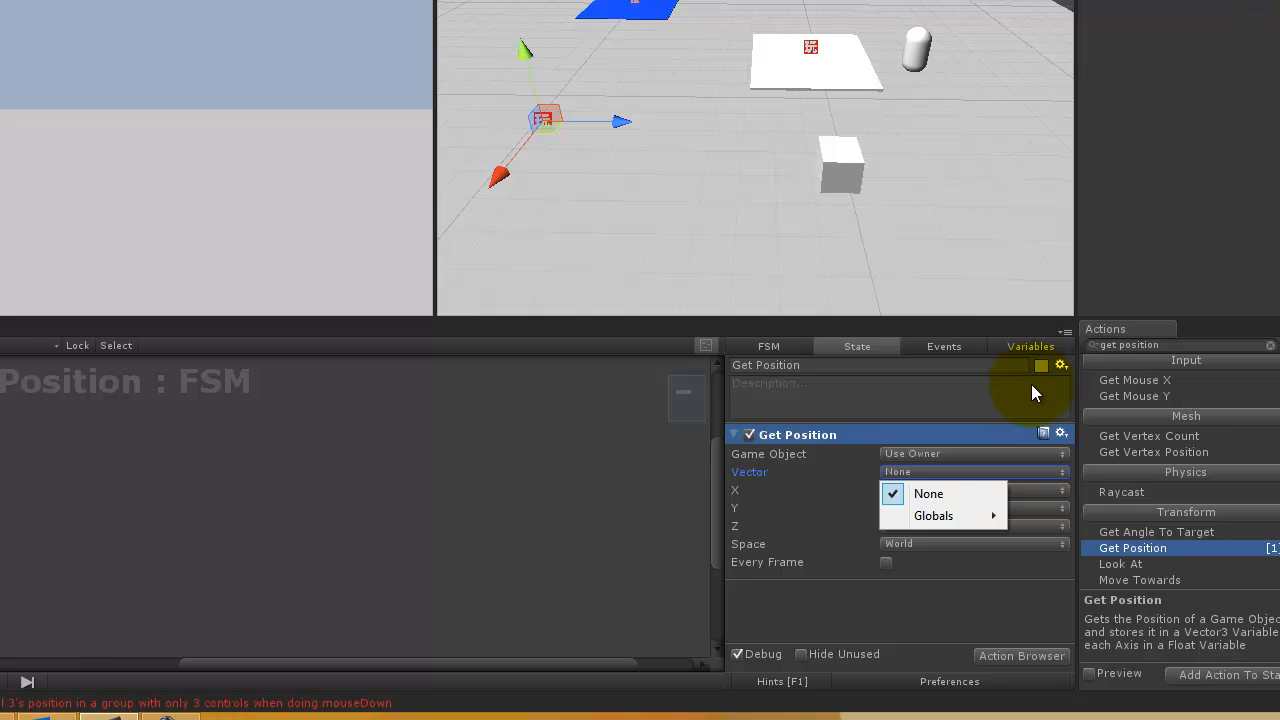
mouse_move(820, 52)
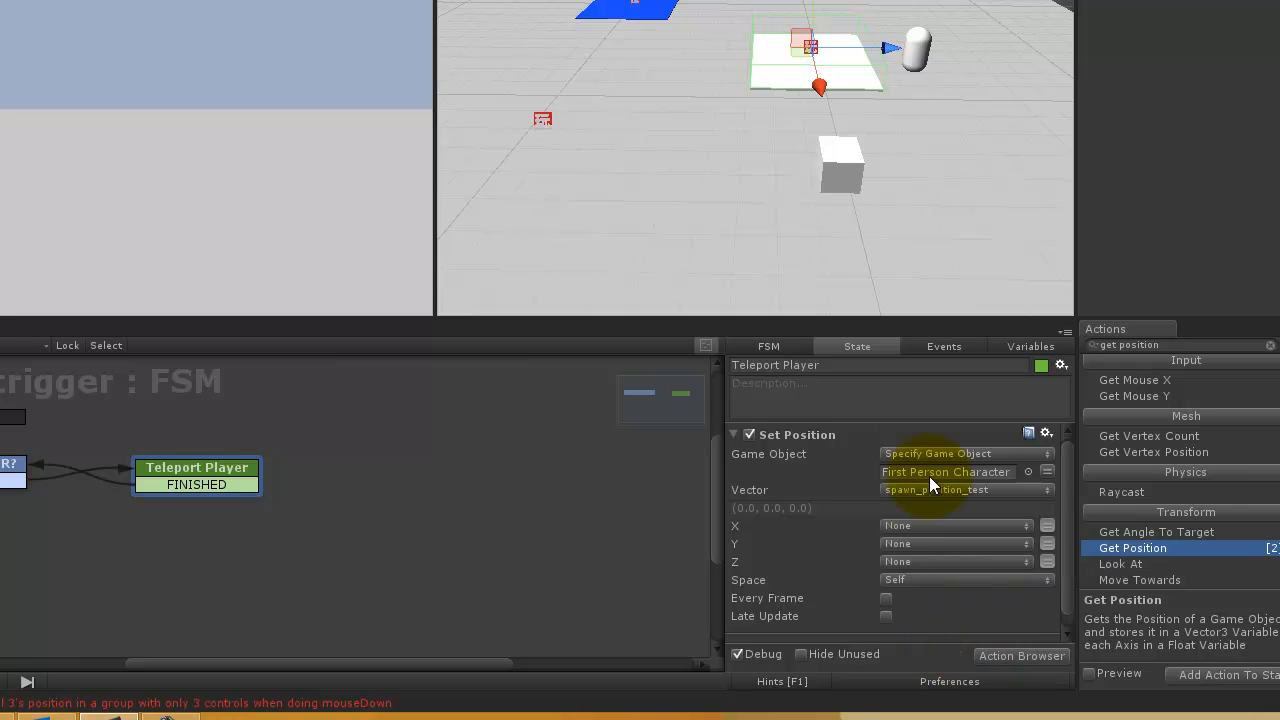
Add global Vector3 spawnPosition_test and set it as Set Position's vector.
left_click(1031, 346)
type("spawnPosition_test")
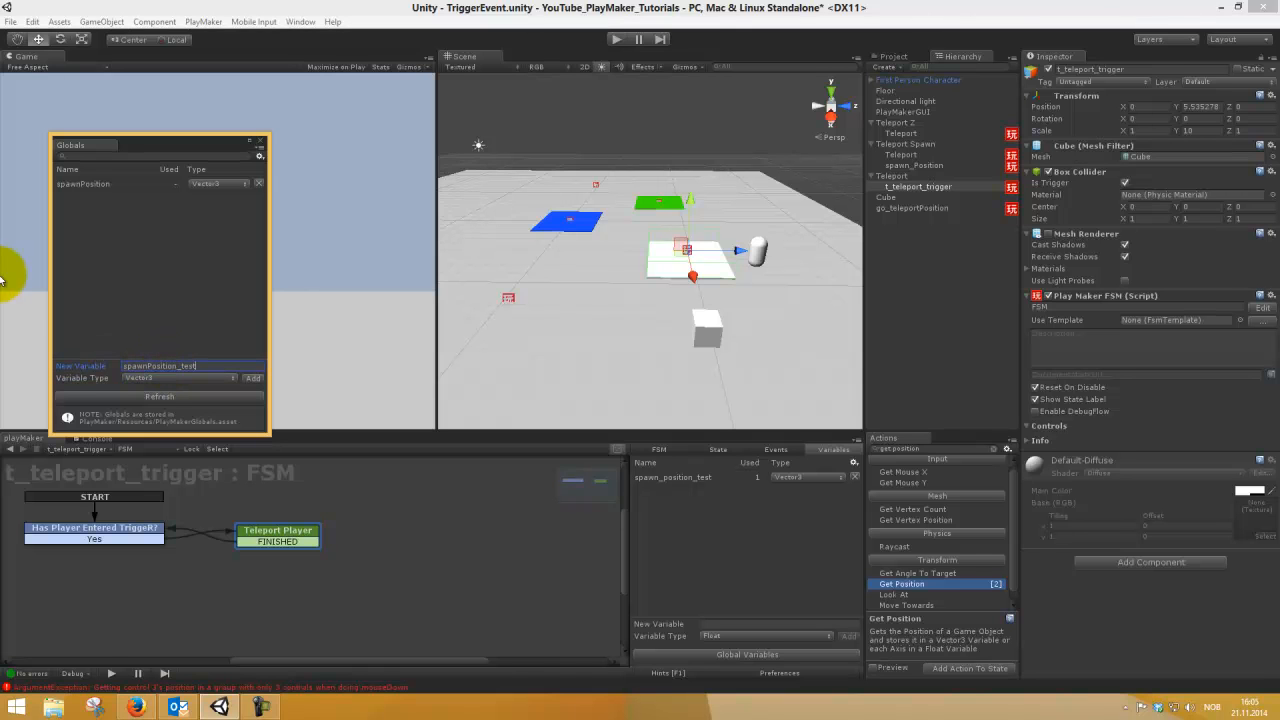
left_click(252, 378)
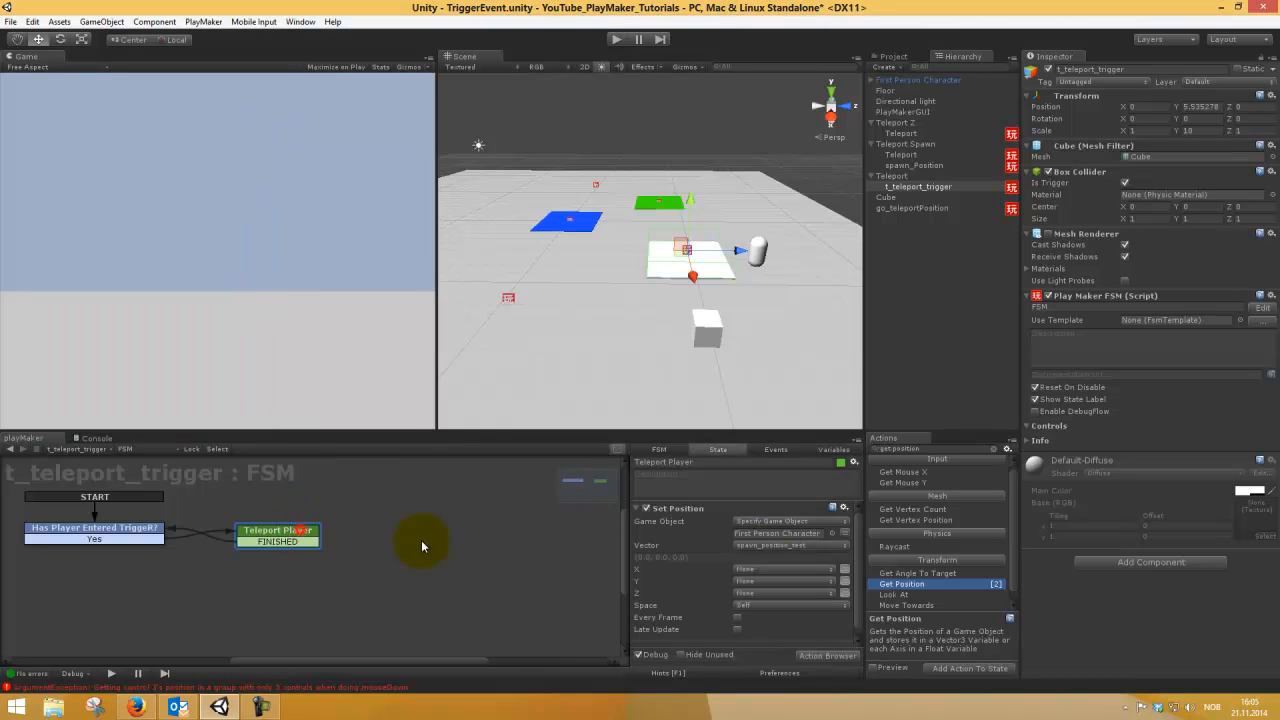
left_click(790, 545)
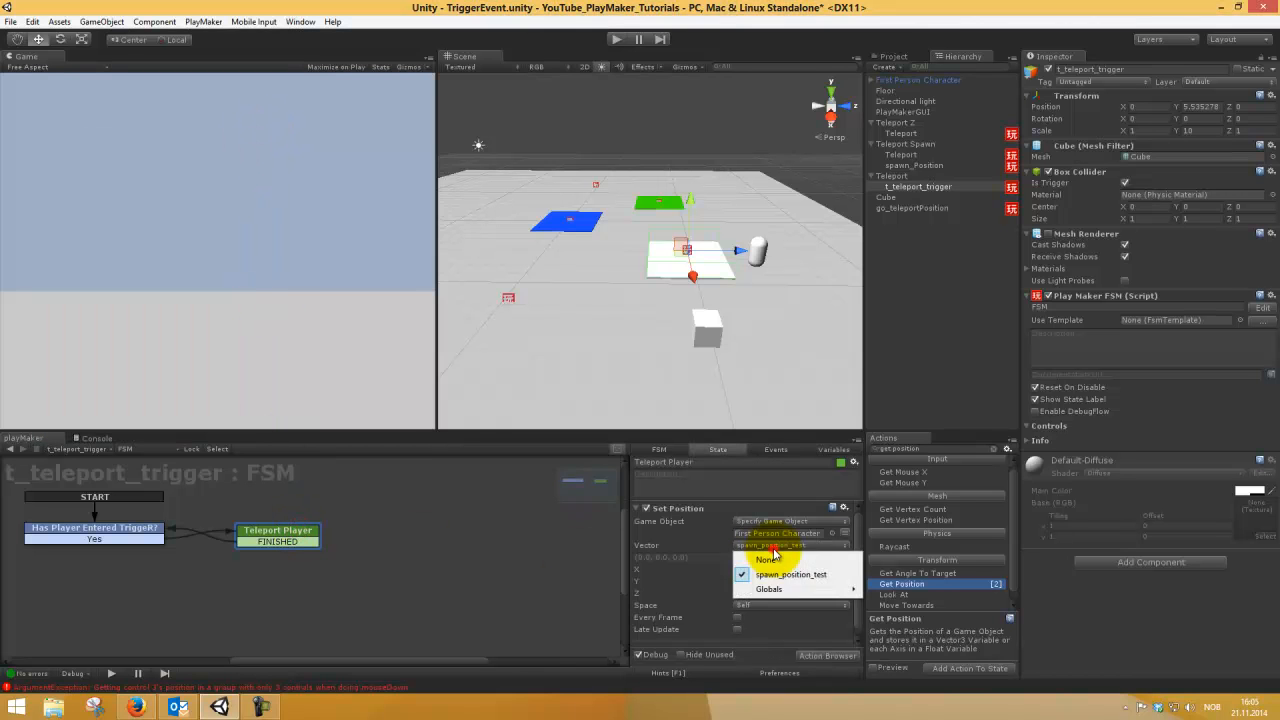
left_click(790, 574)
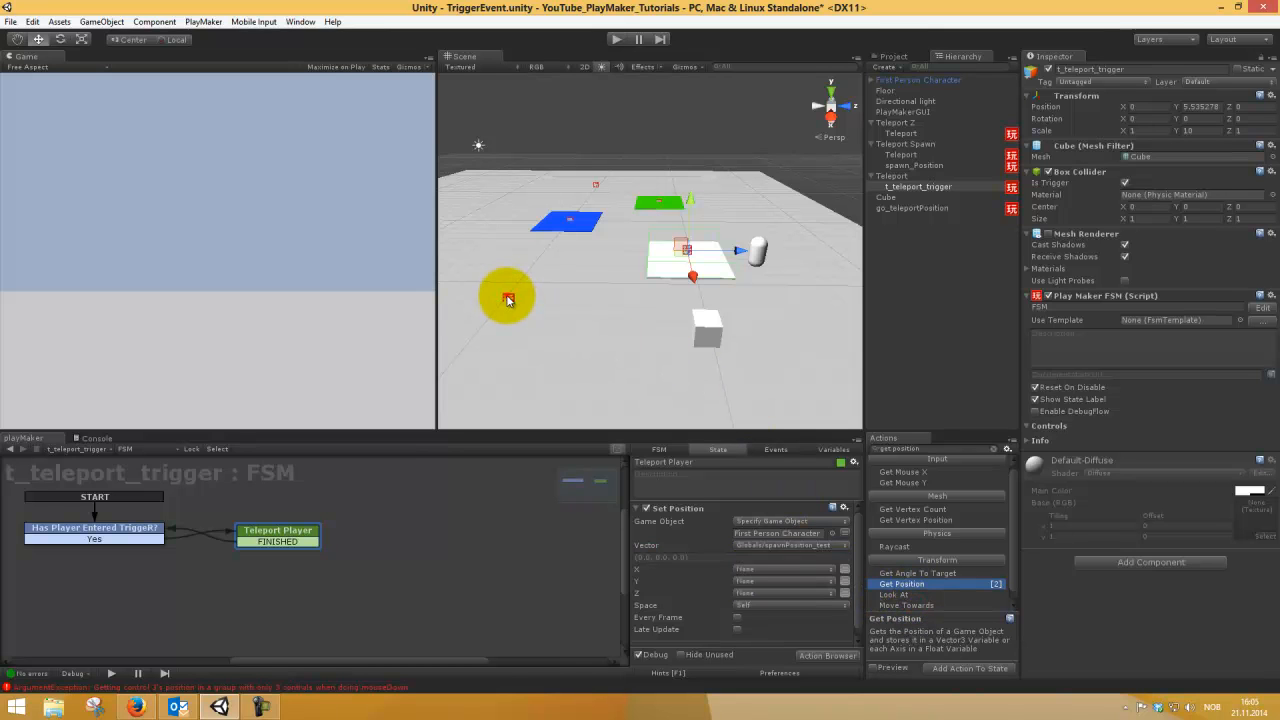
Select go_teleportPosition and store Get Position's vector in global spawnPosition_test.
left_click(911, 208)
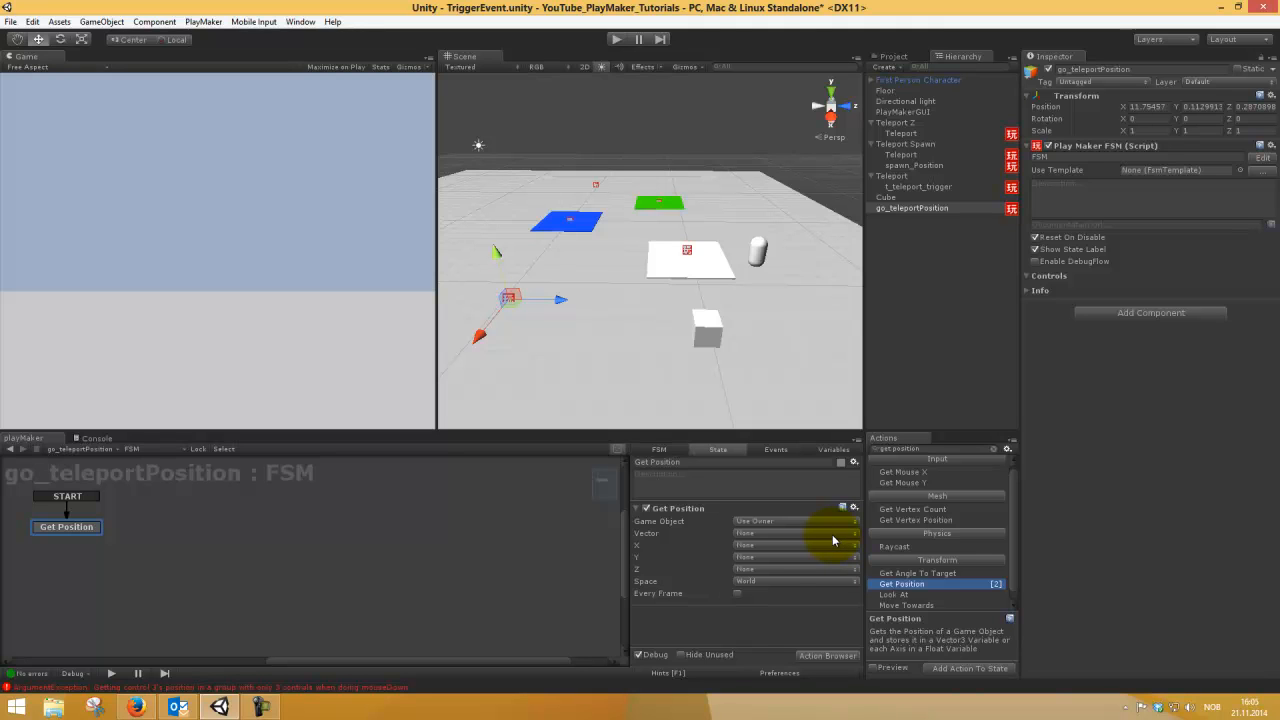
mouse_move(1013, 248)
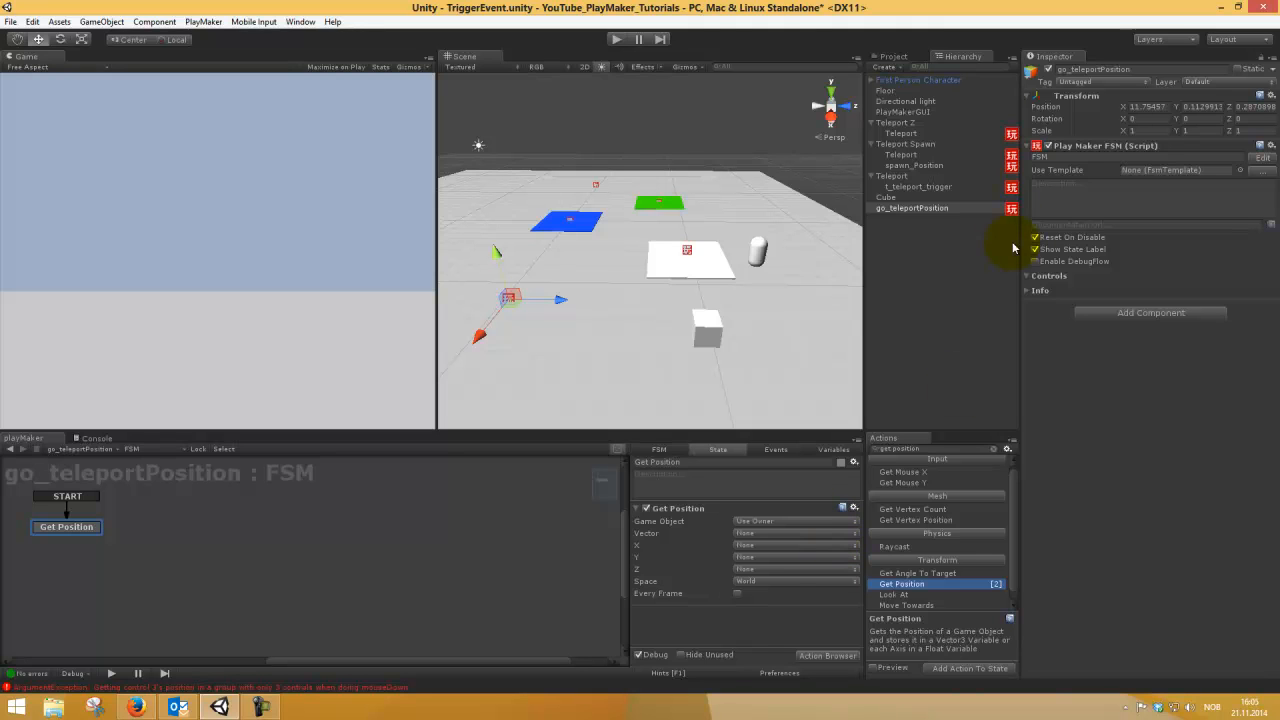
mouse_move(1123, 120)
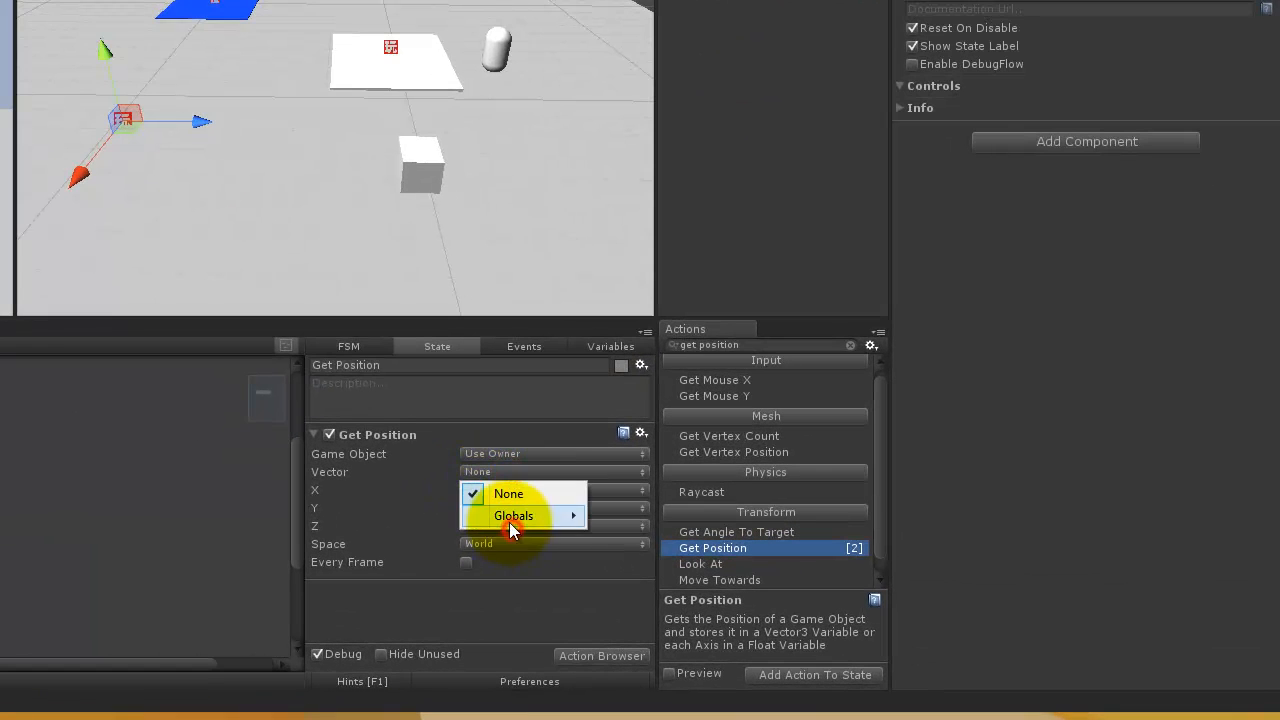
left_click(513, 515)
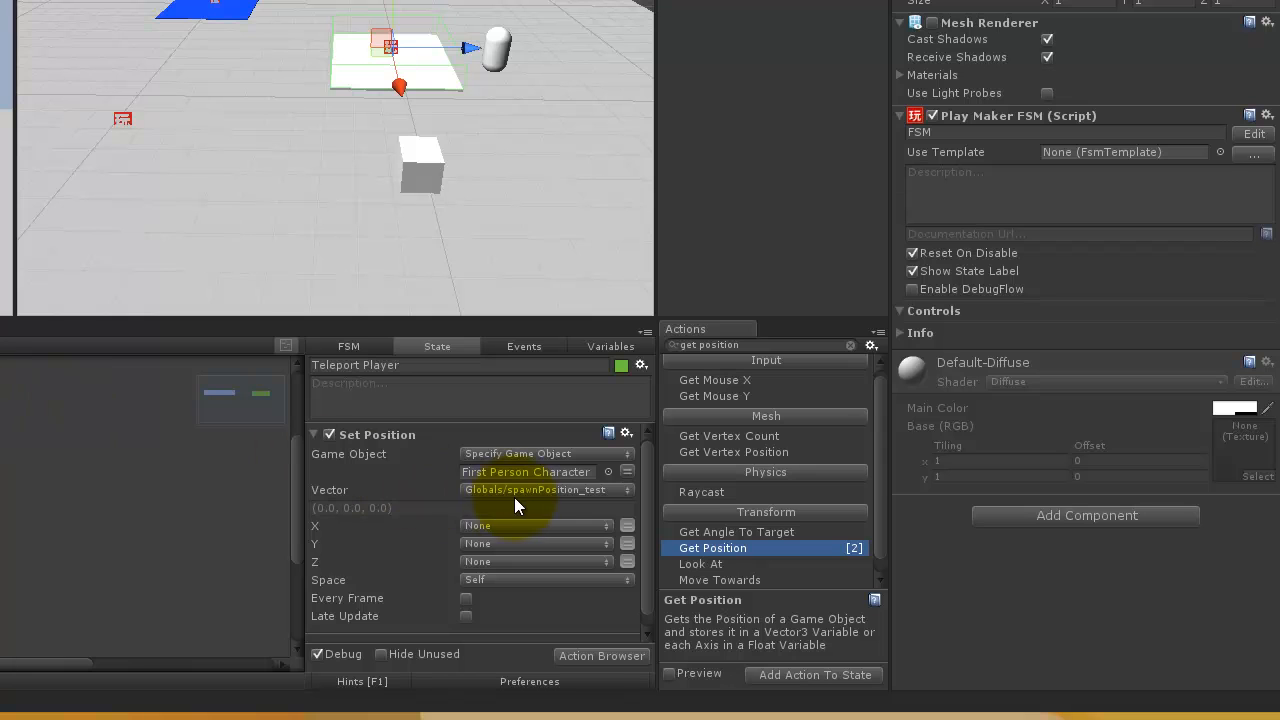
mouse_move(578, 525)
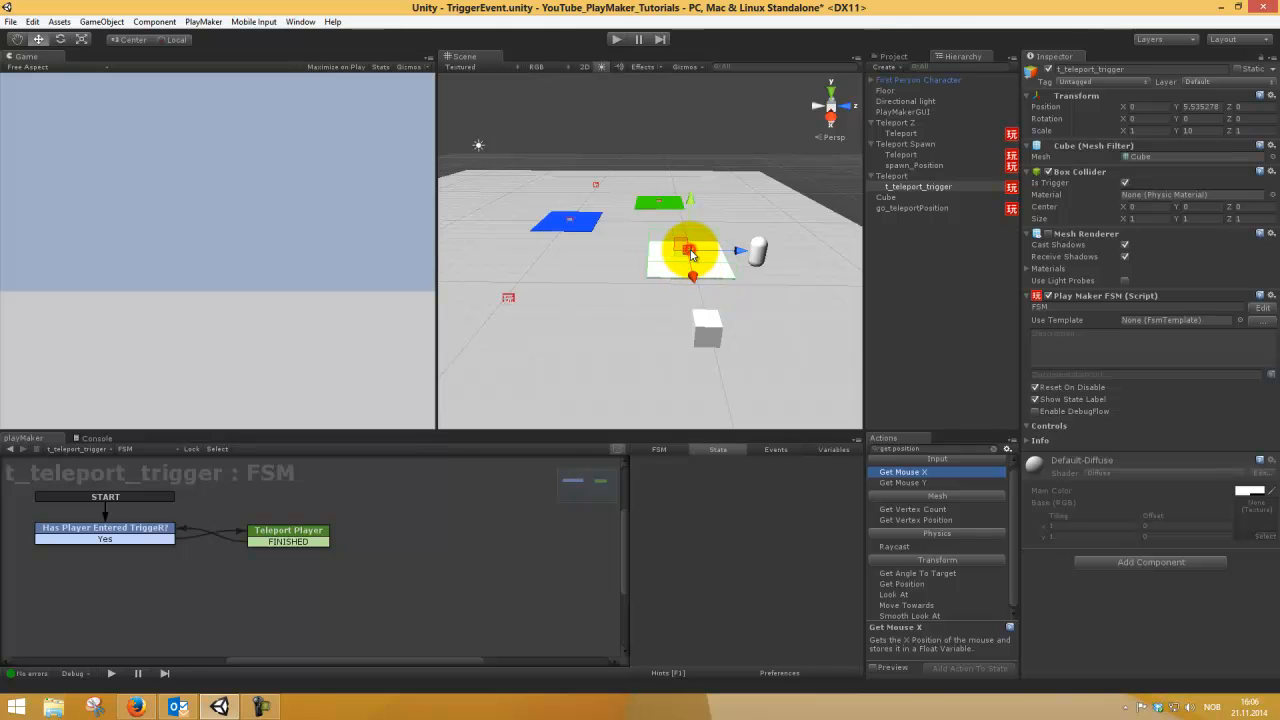
Select go_teleportPosition and inspect its Get Position state in the PlayMaker editor.
left_click(911, 207)
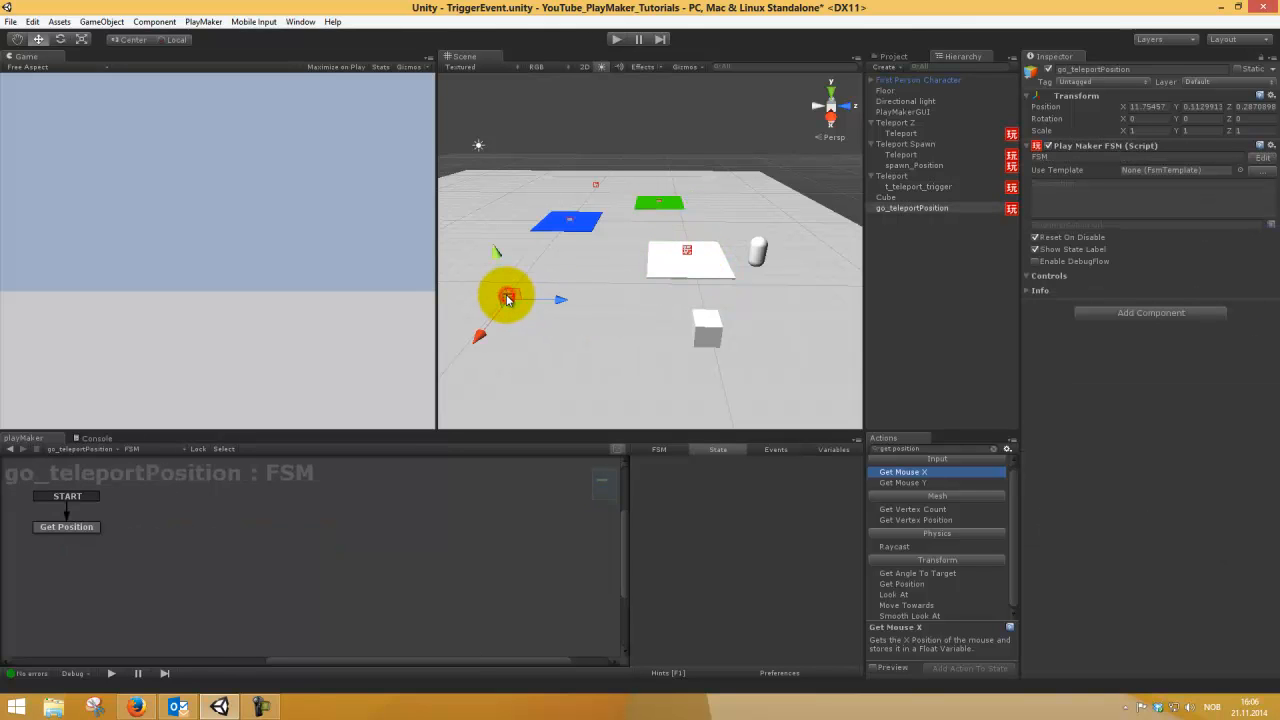
left_click(66, 527)
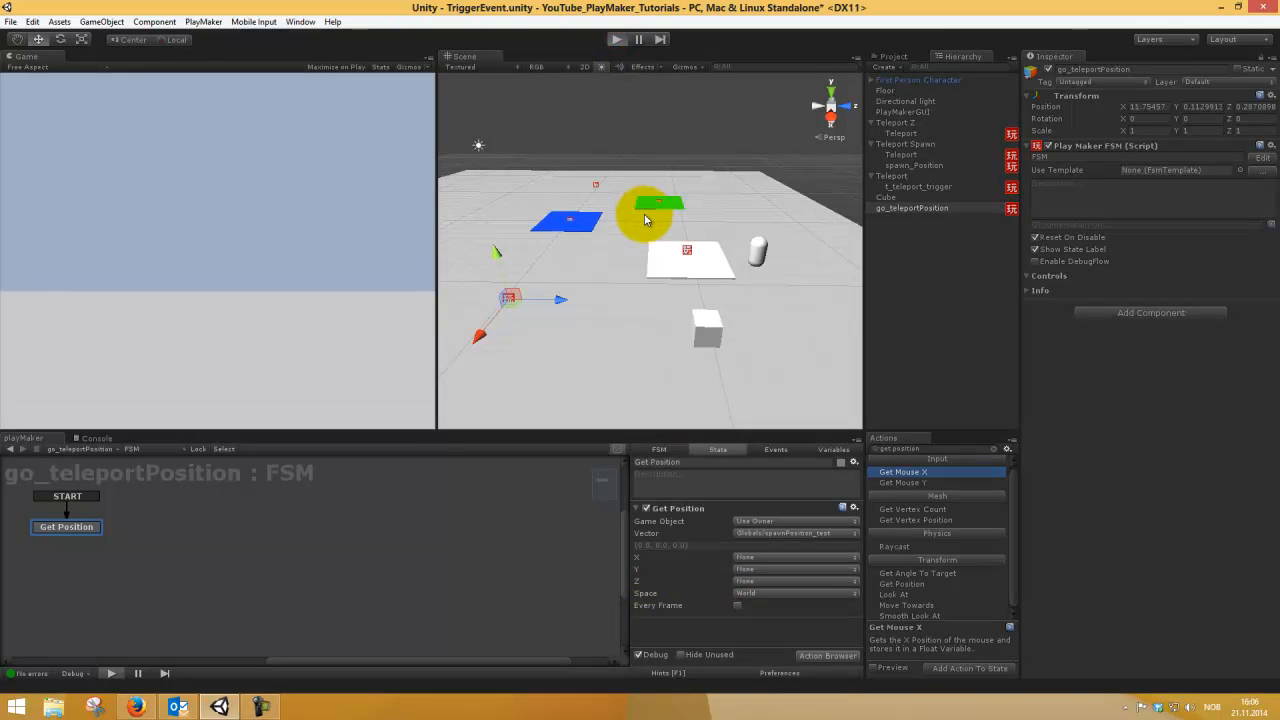
left_click(616, 39)
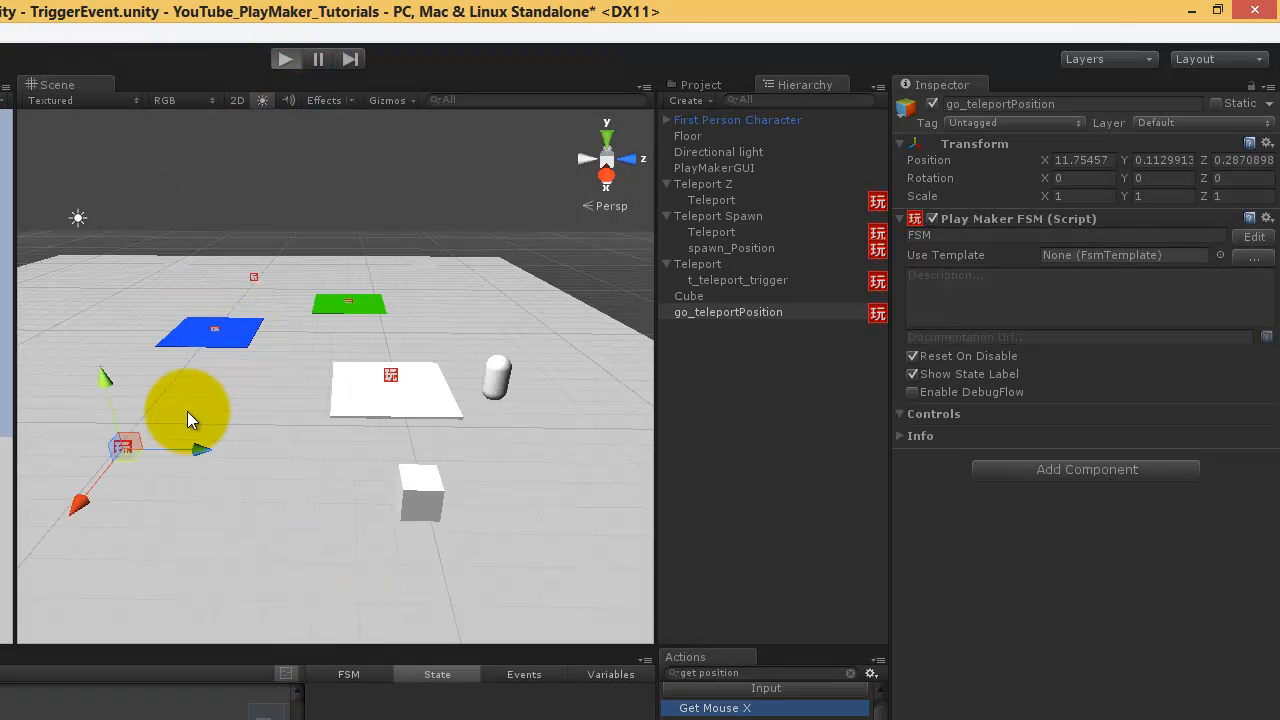
Play-test the teleport, moving go_teleportPosition near the blue pad mid-run, then stop.
left_click(285, 58)
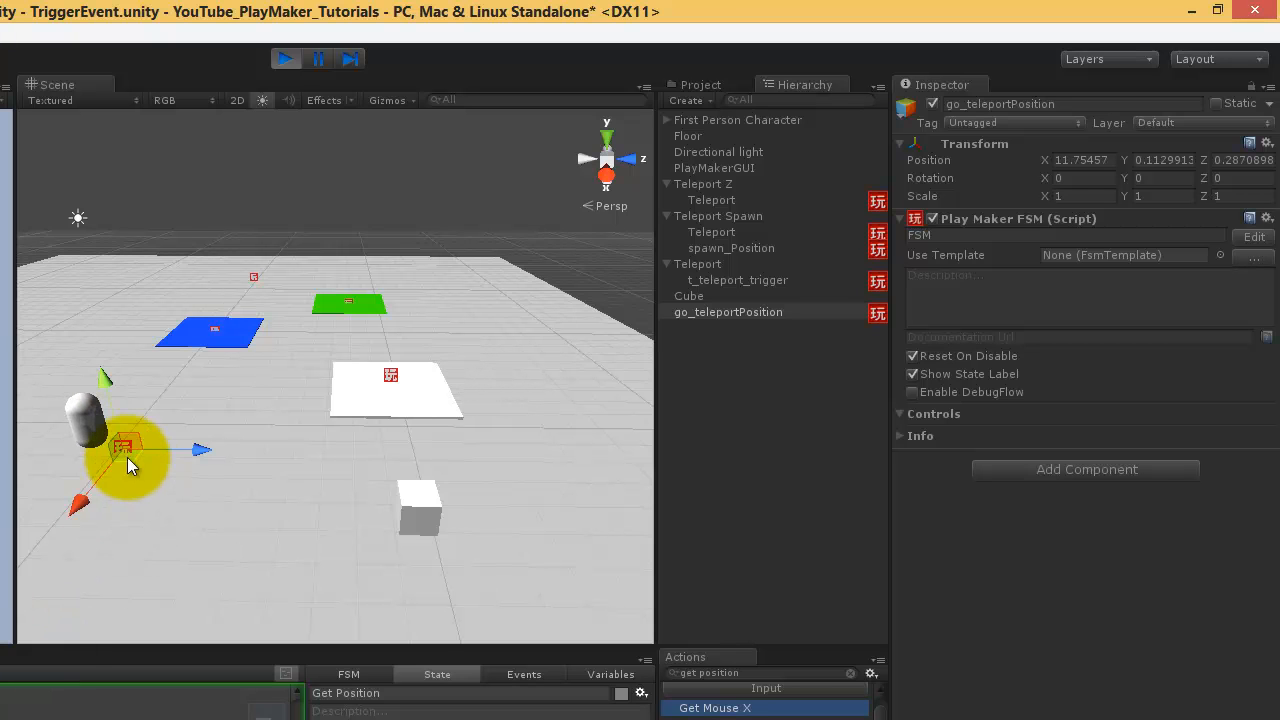
left_click_drag(130, 460, 95, 325)
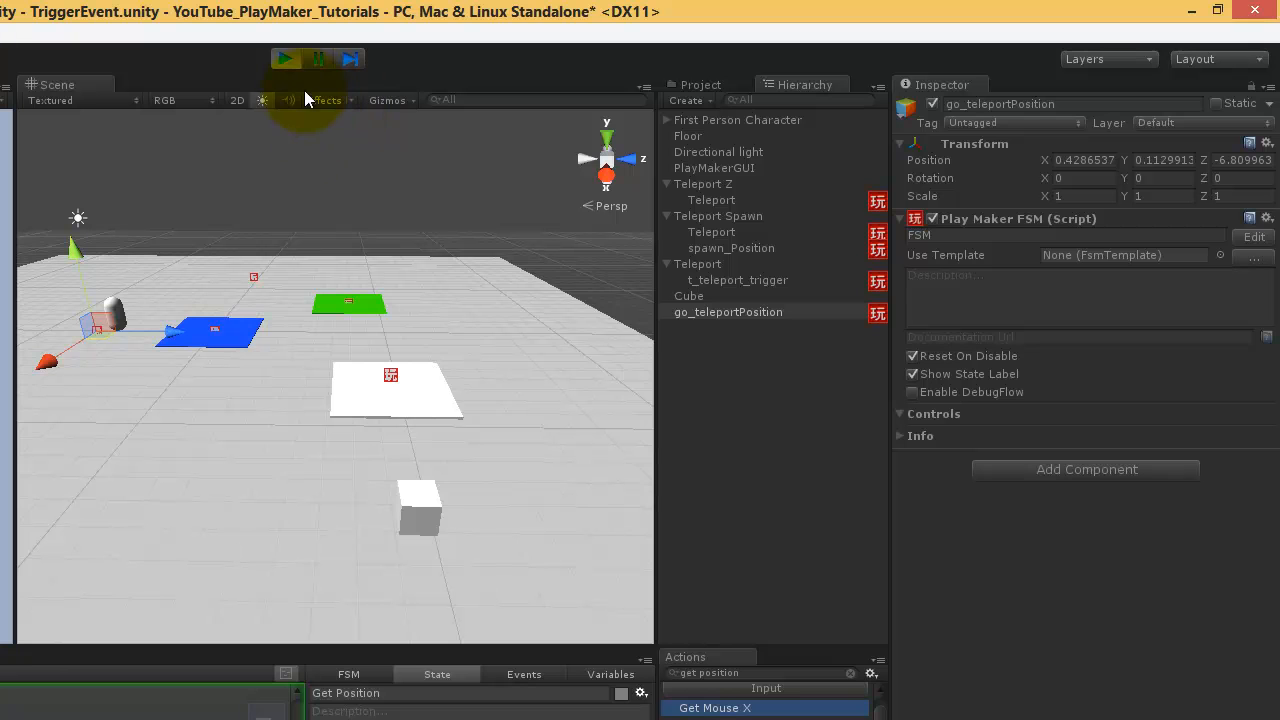
left_click(738, 280)
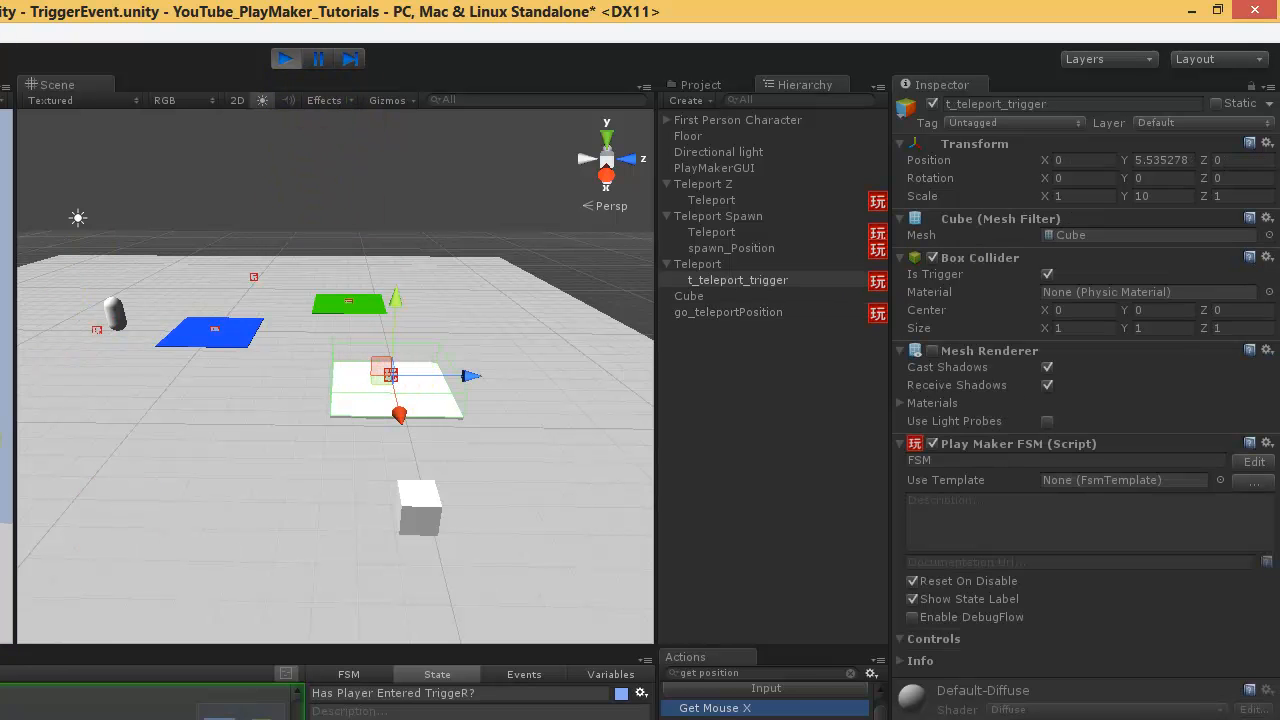
left_click(285, 58)
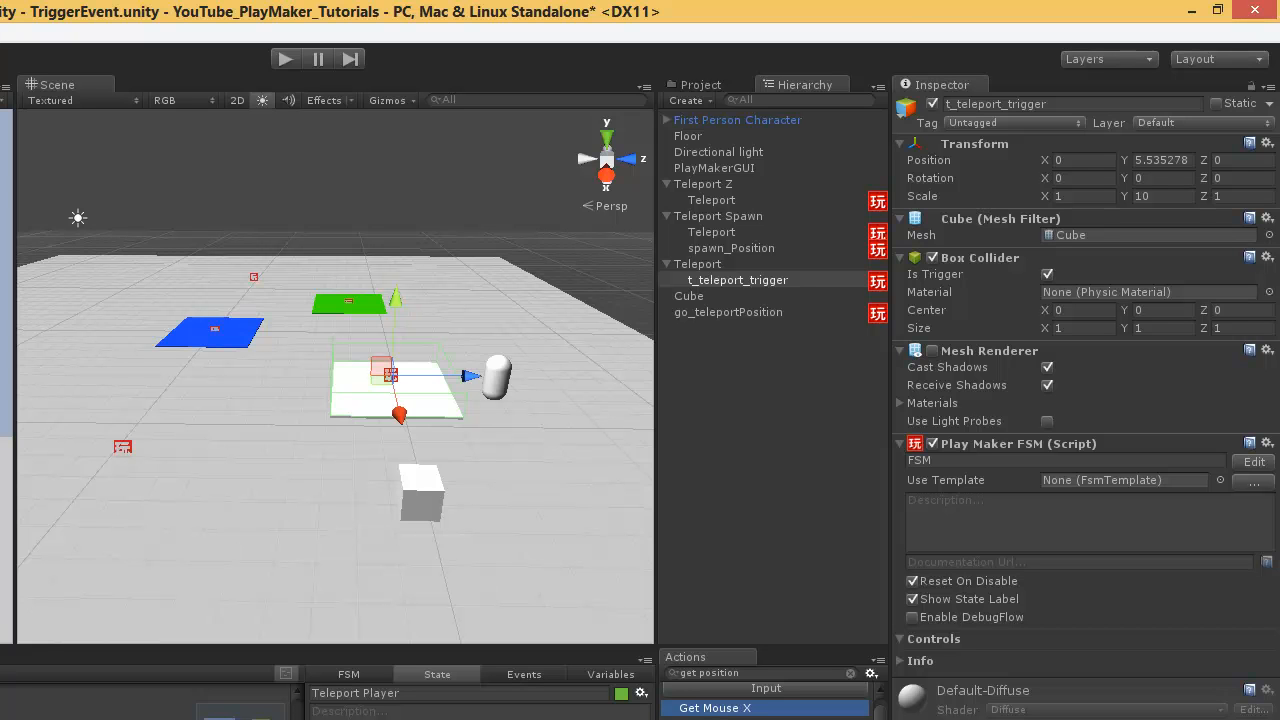
mouse_move(290, 110)
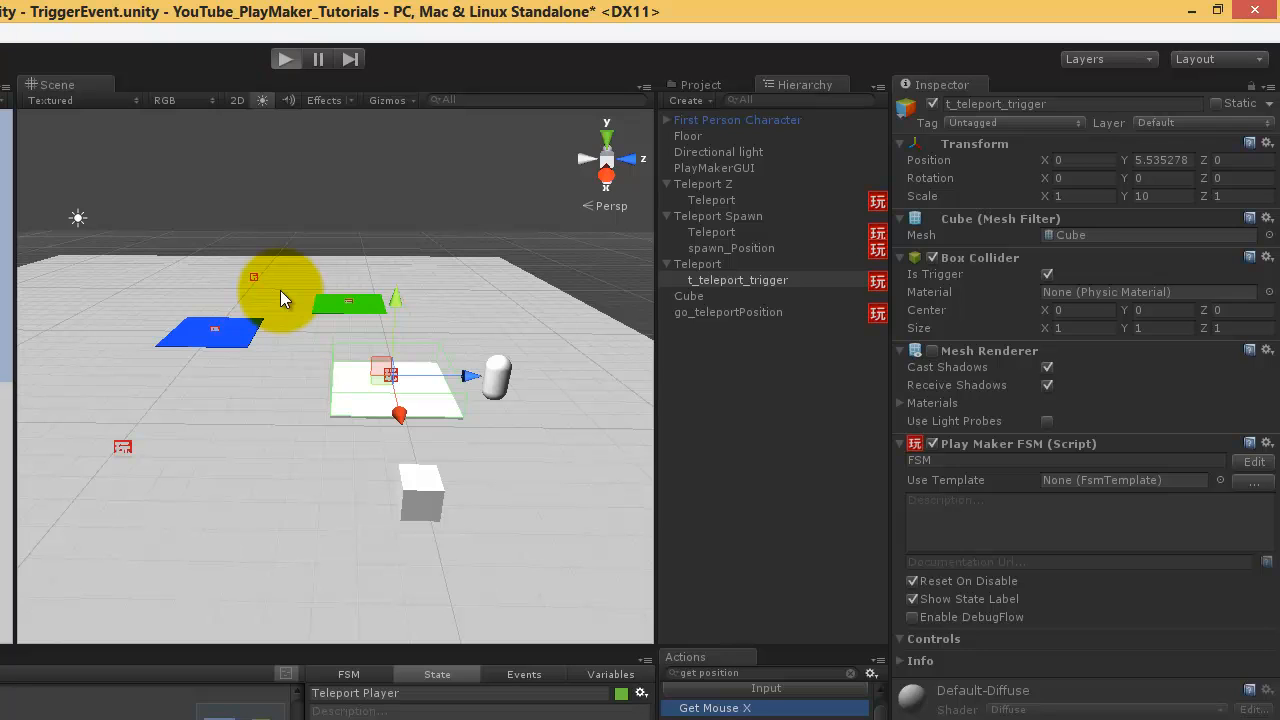
left_click(285, 58)
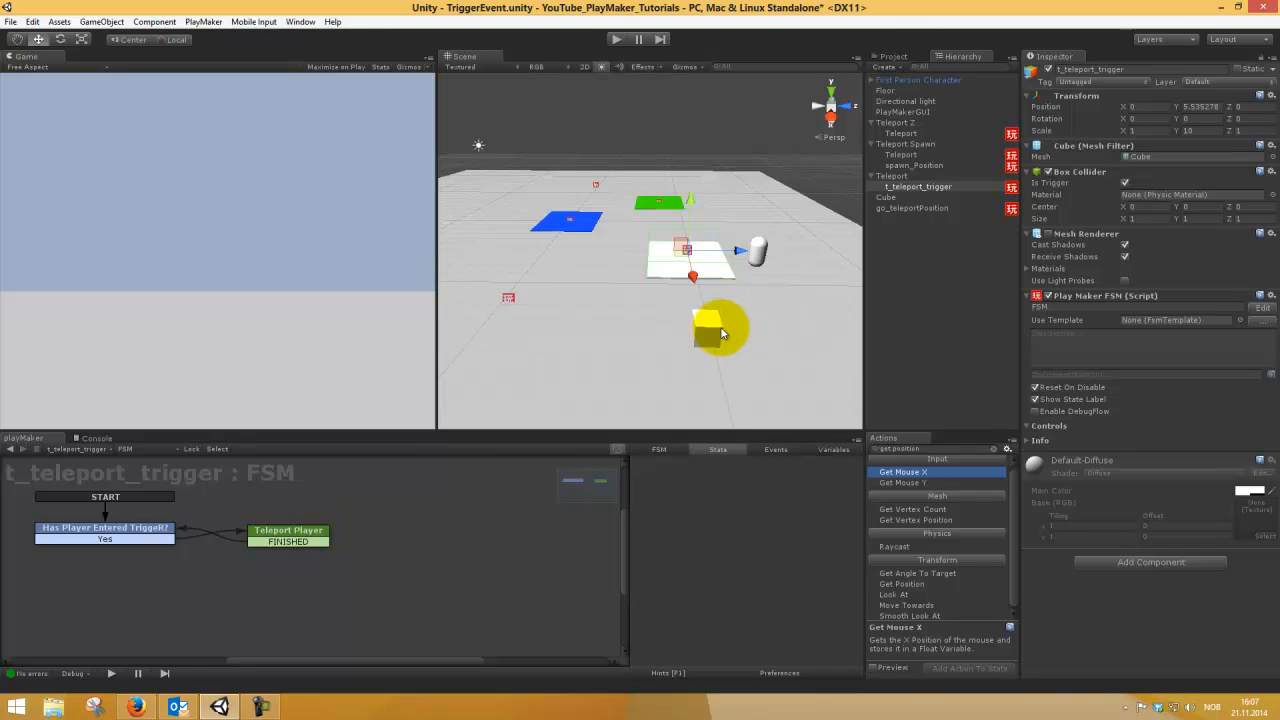
Review Teleport Player's Set Position settings, then start another play-mode test.
left_click(288, 530)
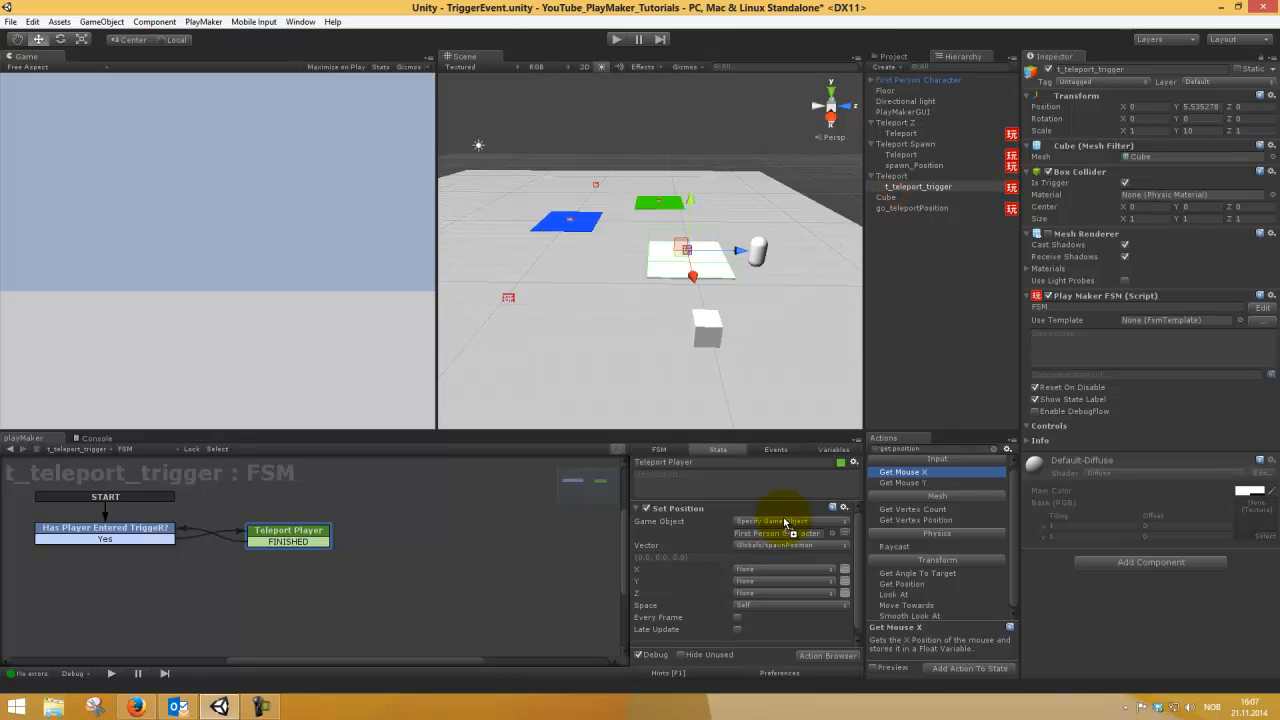
left_click(617, 39)
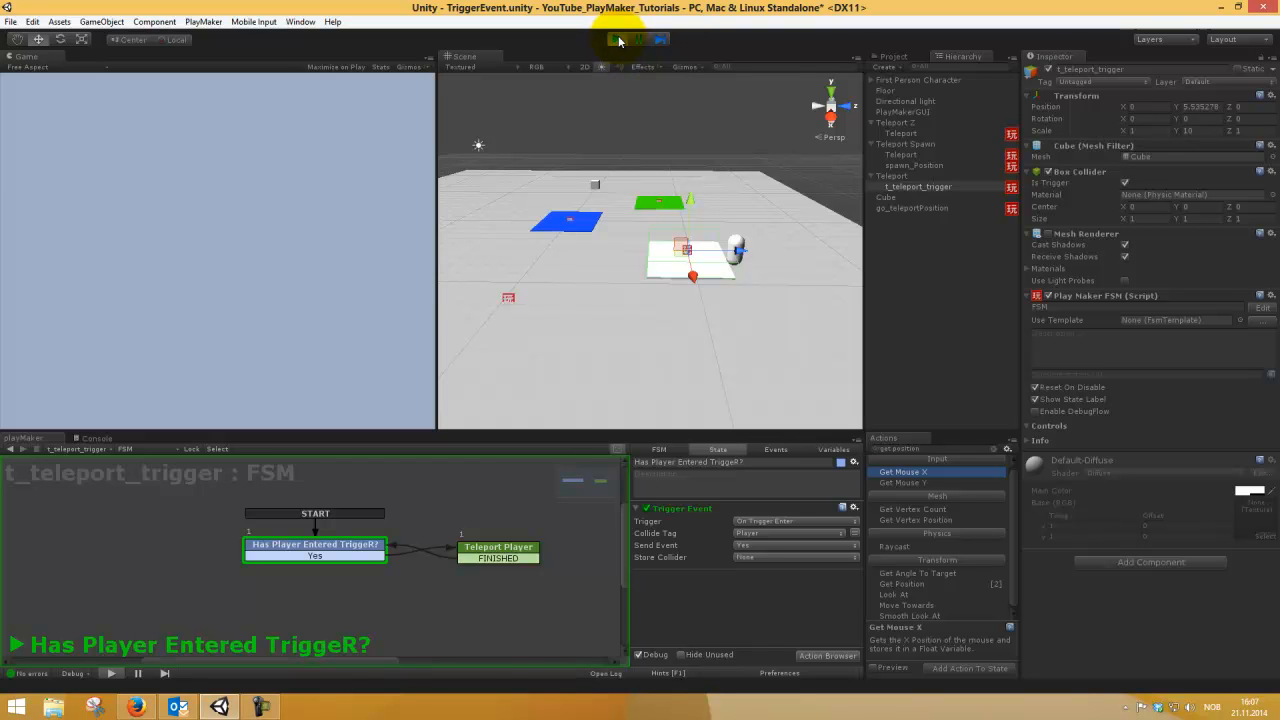
mouse_move(618, 45)
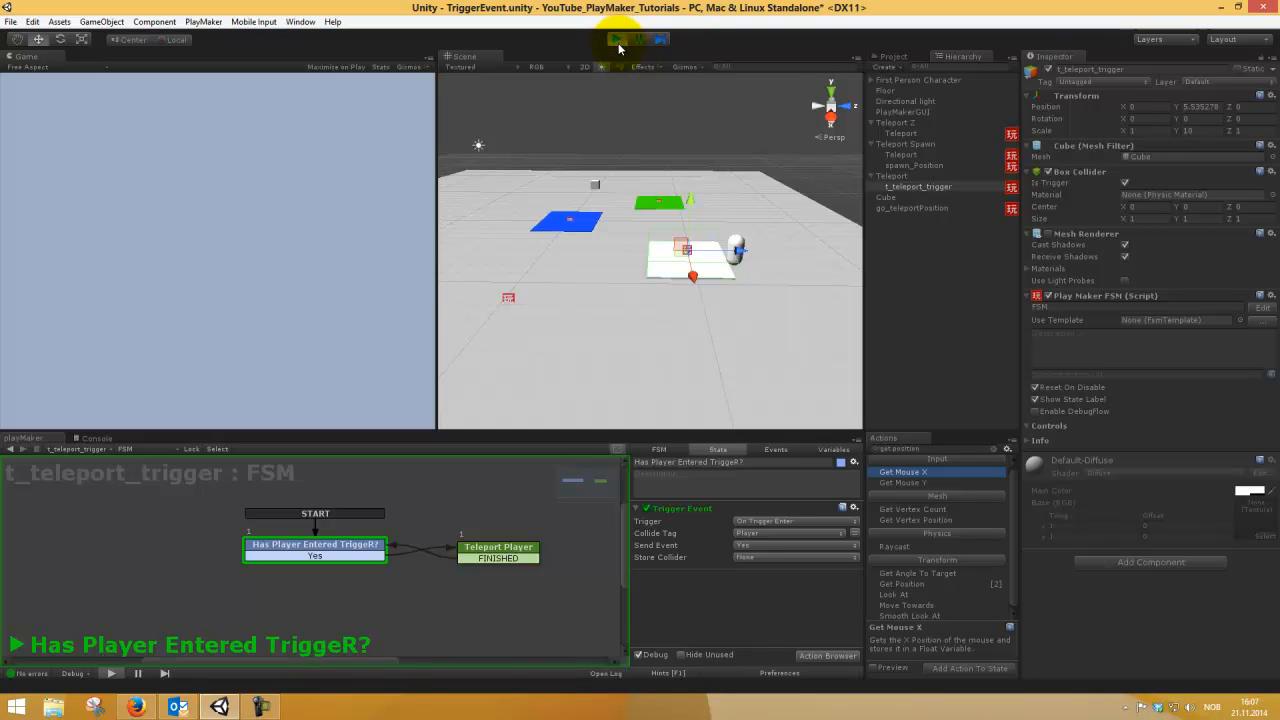